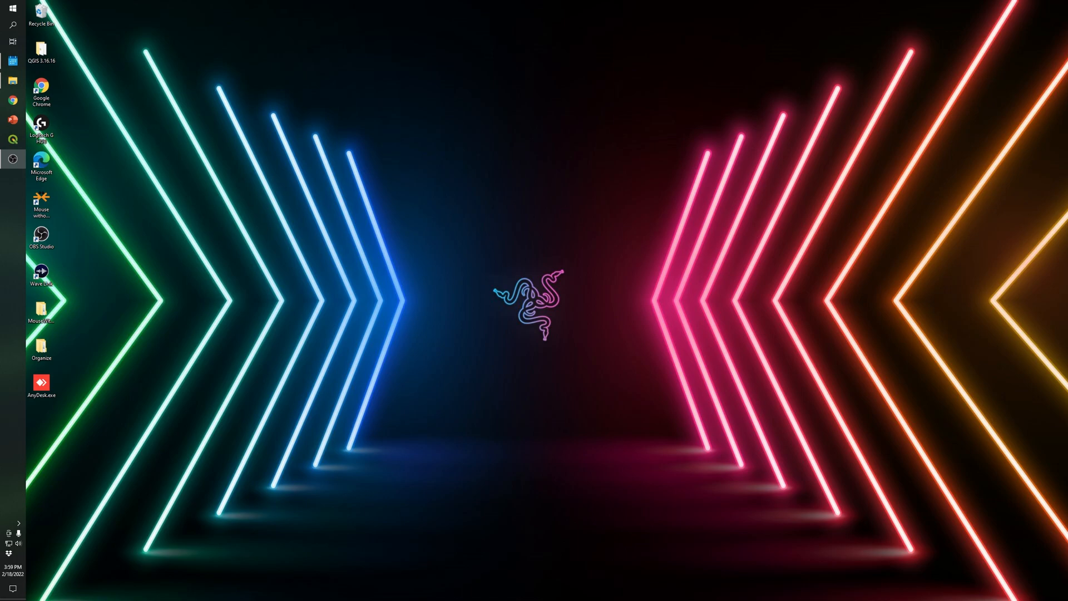
mouse_move(1005, 256)
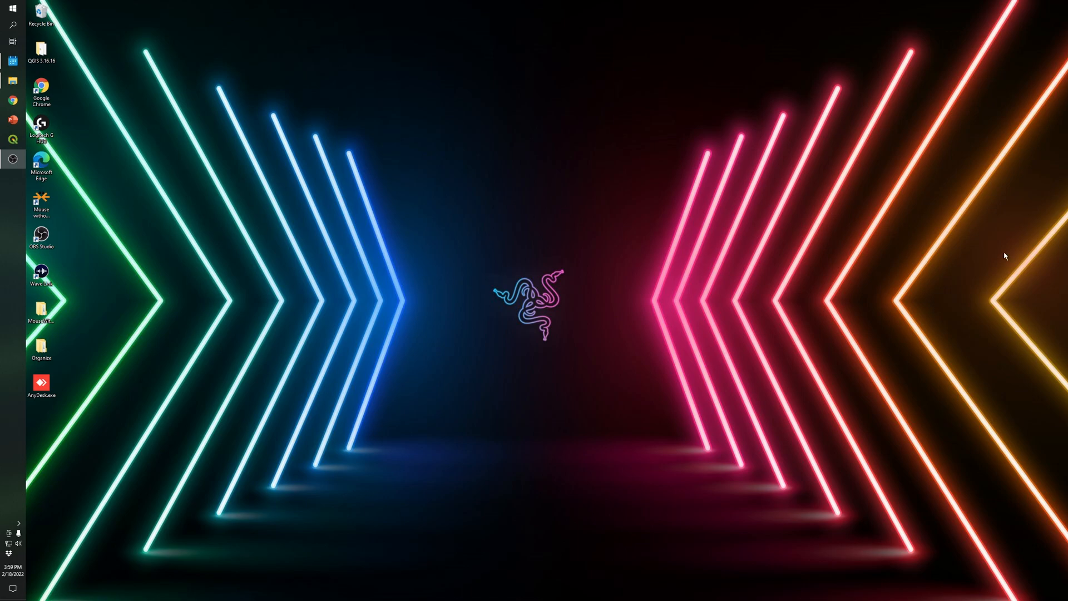
mouse_move(11, 100)
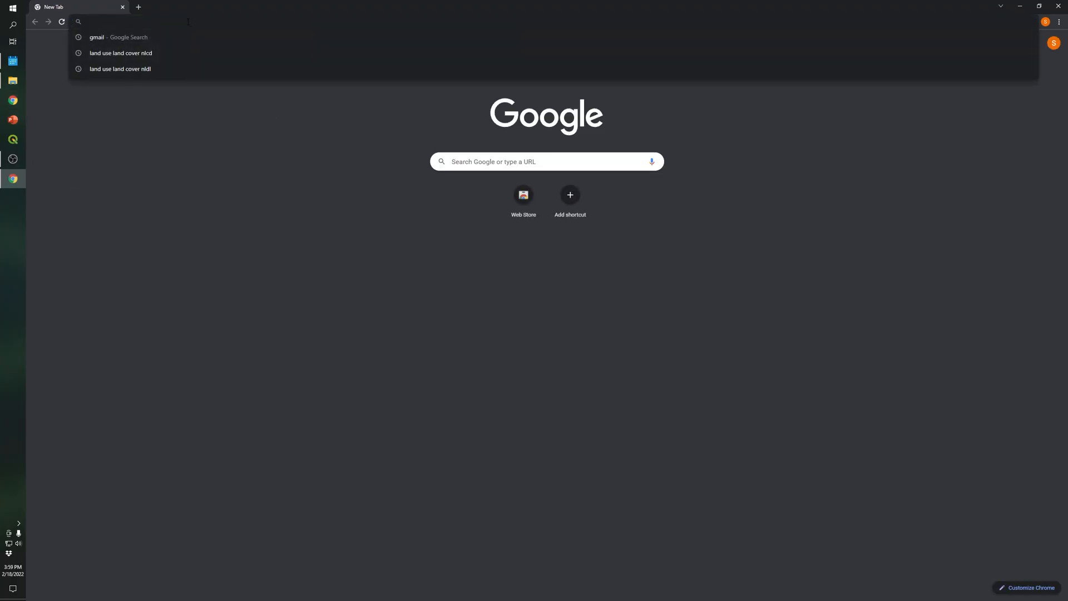
Step: Search the web in Chrome for 'national land cover database'
text(national land cover databas)
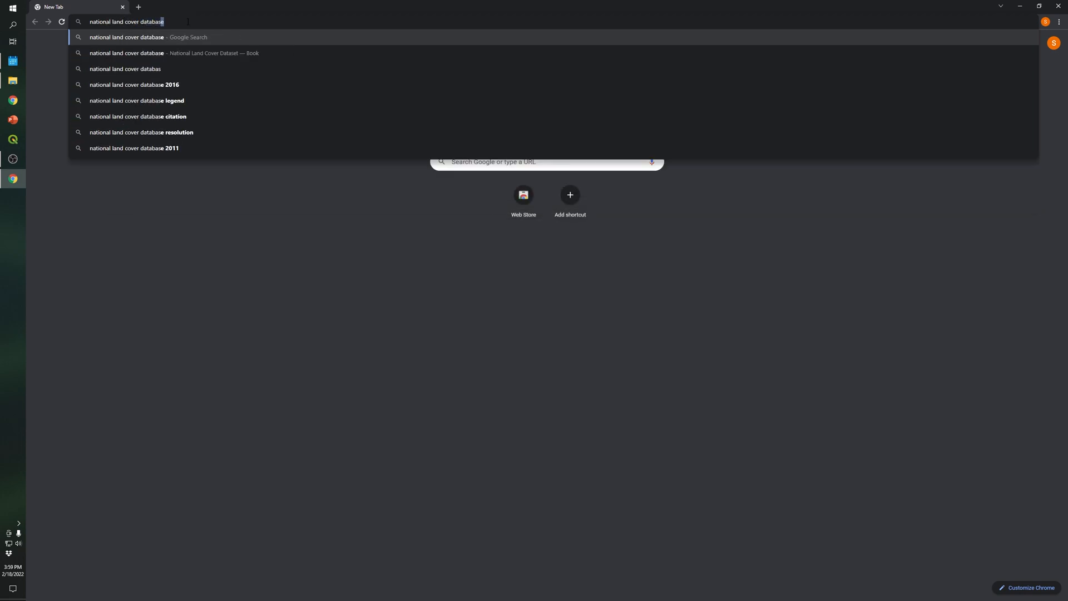
key(Enter)
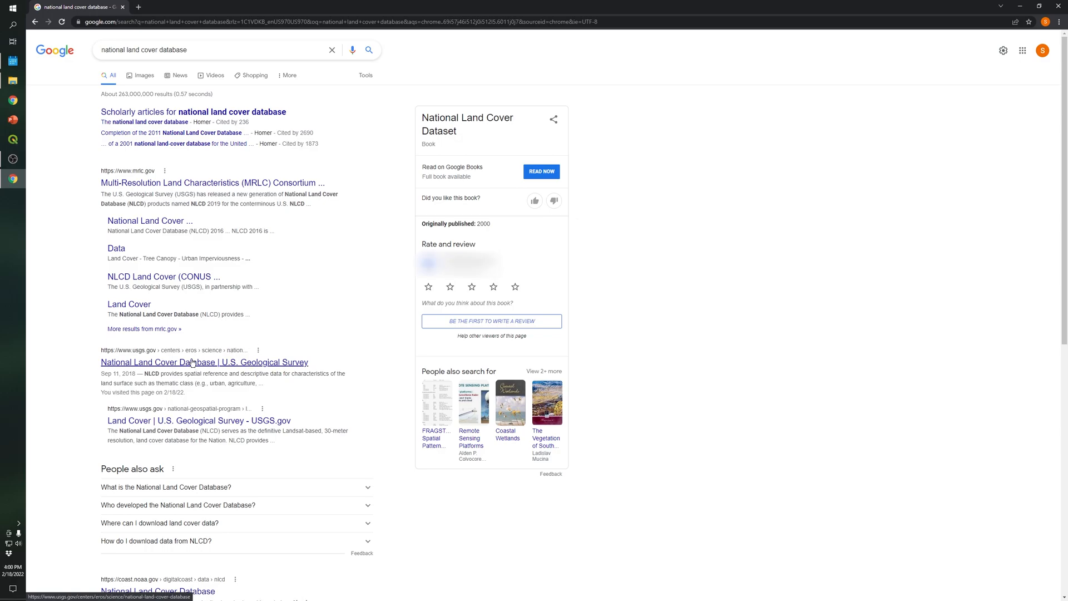
mouse_move(139, 368)
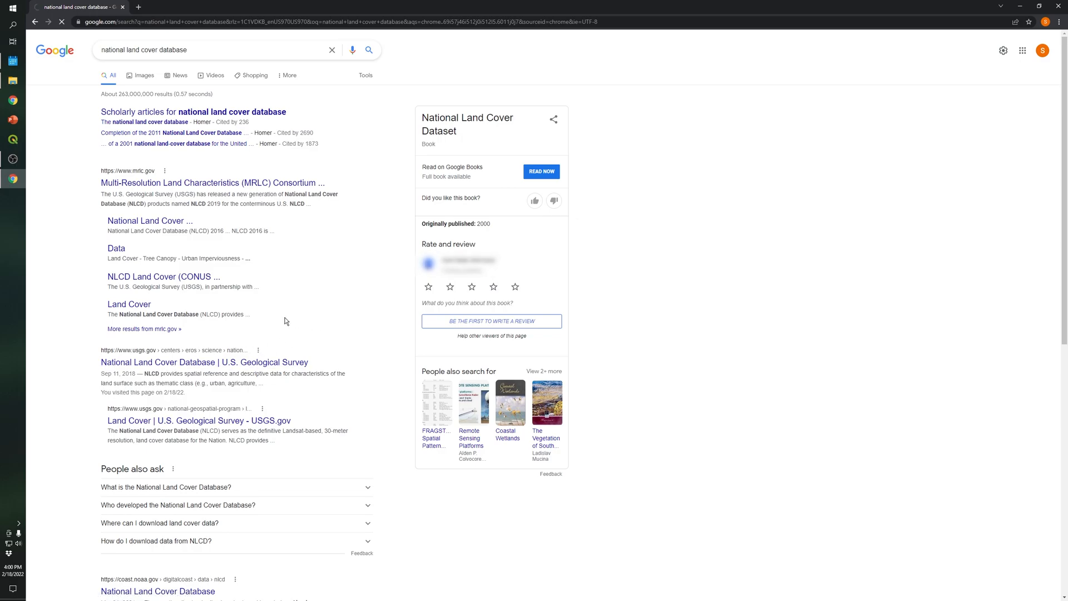
Step: Open the USGS National Land Cover Database result and scroll to its NLCD data links
click(204, 362)
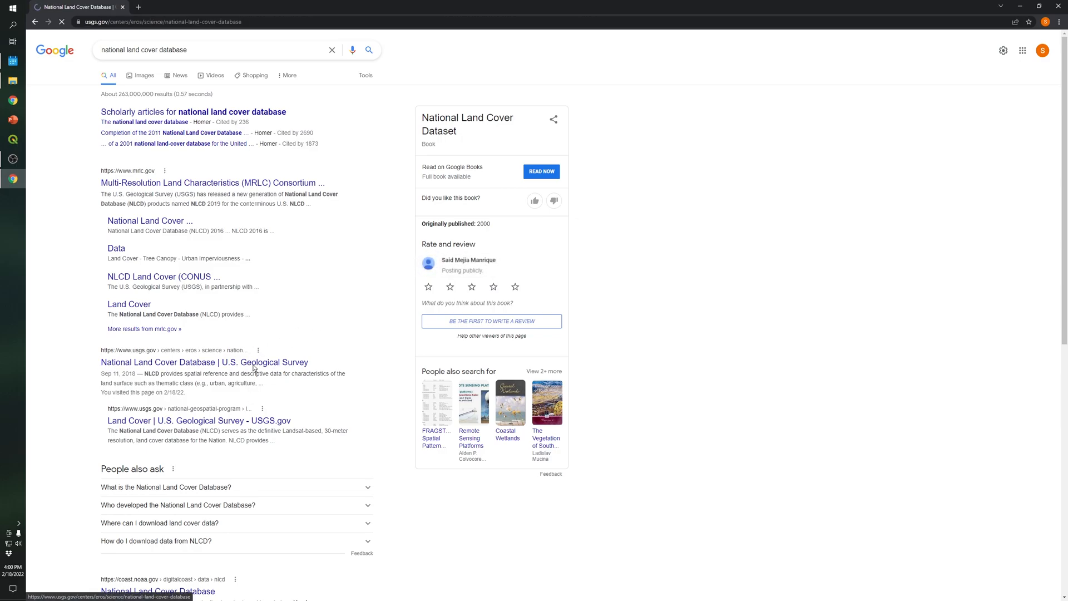
click(204, 362)
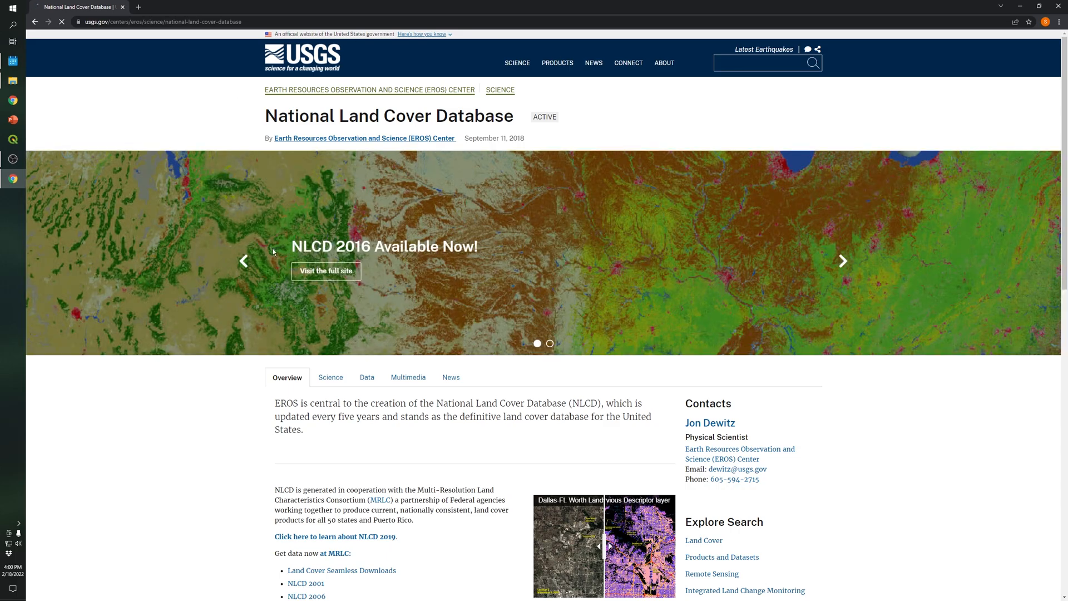
scroll(down, 3)
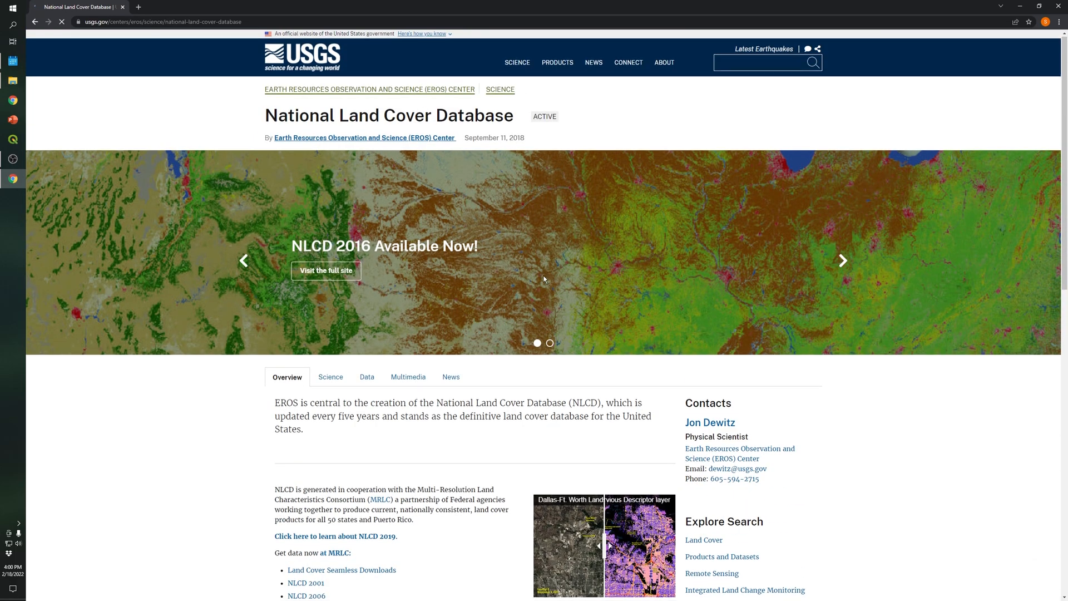
scroll(down, 3)
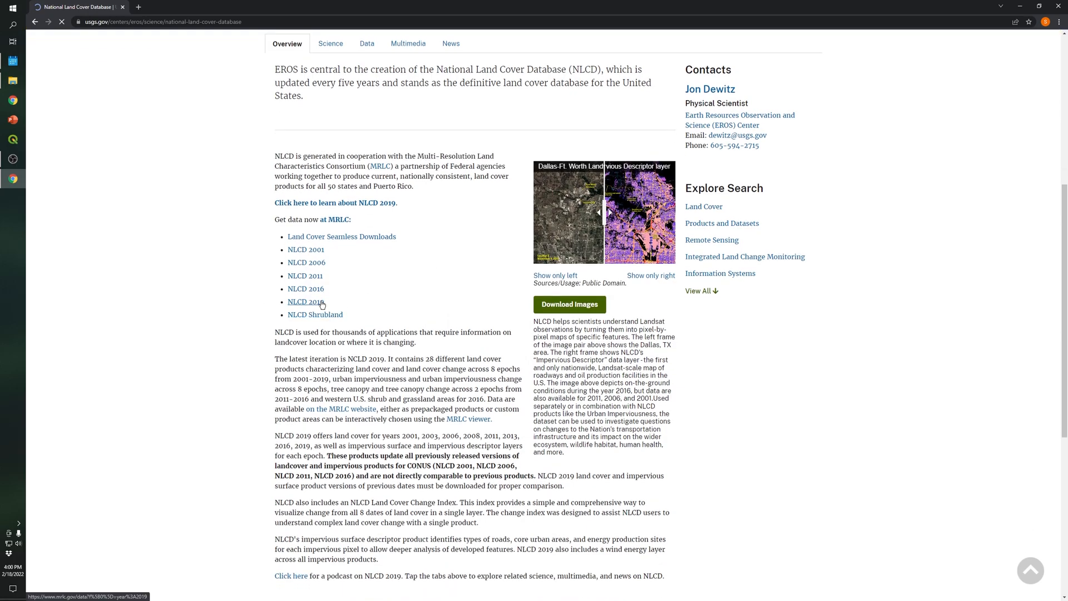
mouse_move(308, 305)
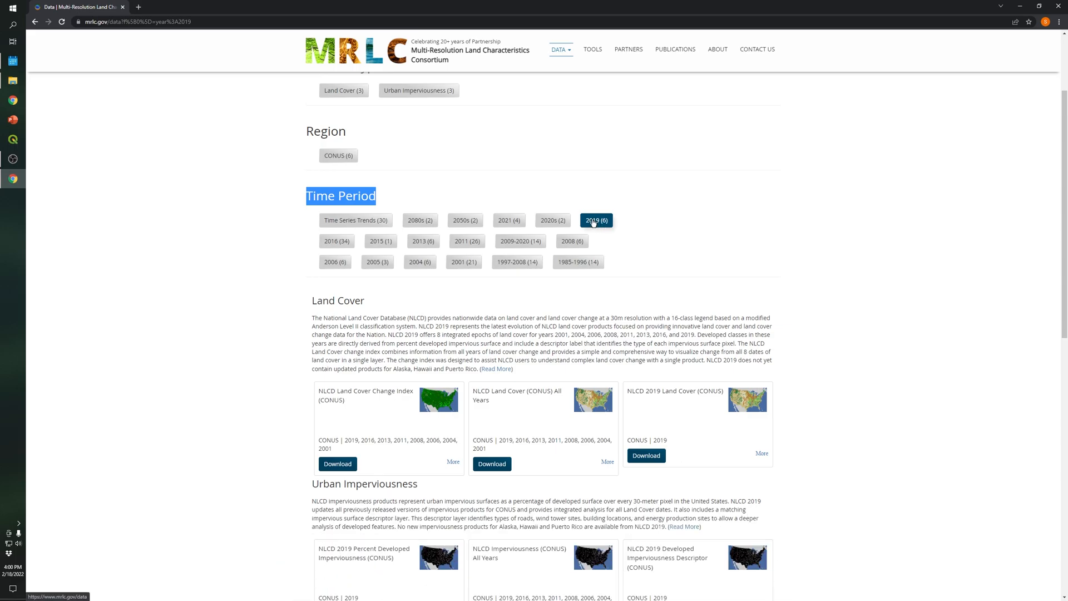
mouse_move(593, 224)
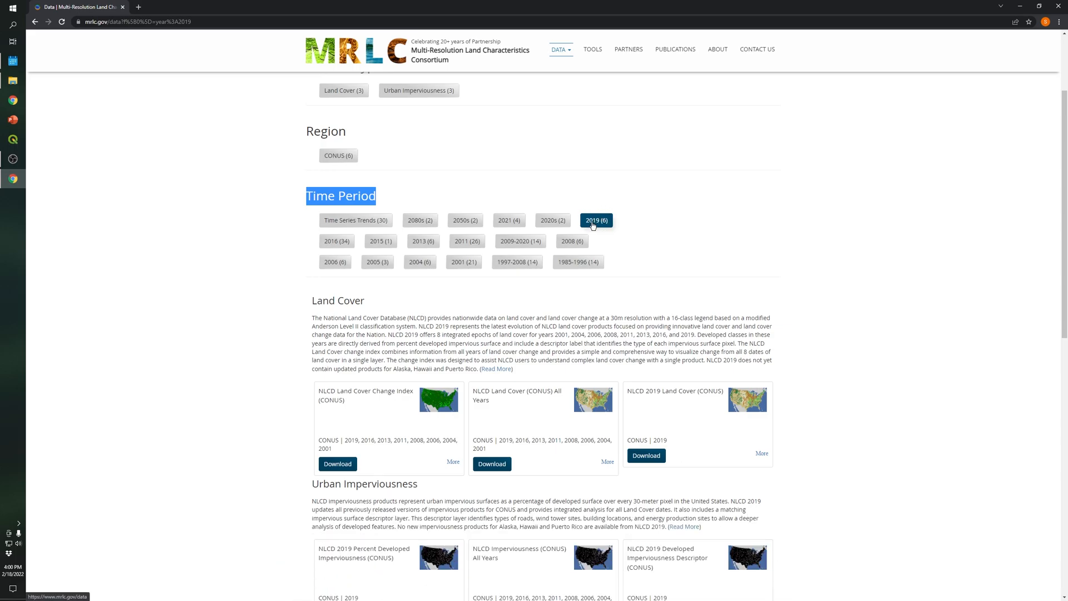
scroll(down, 3)
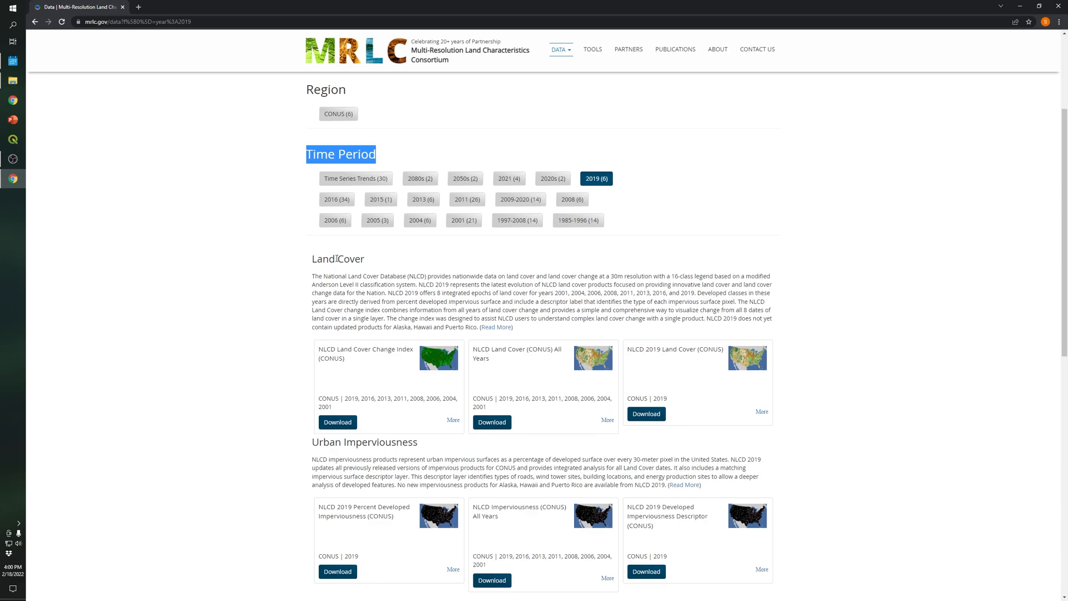
mouse_move(341, 261)
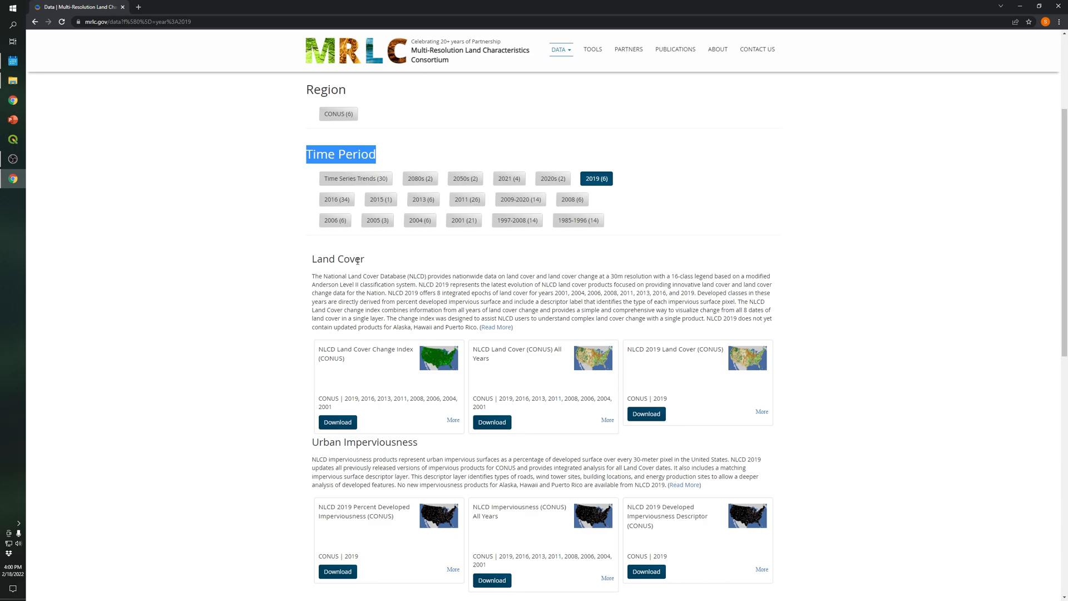
scroll(down, 3)
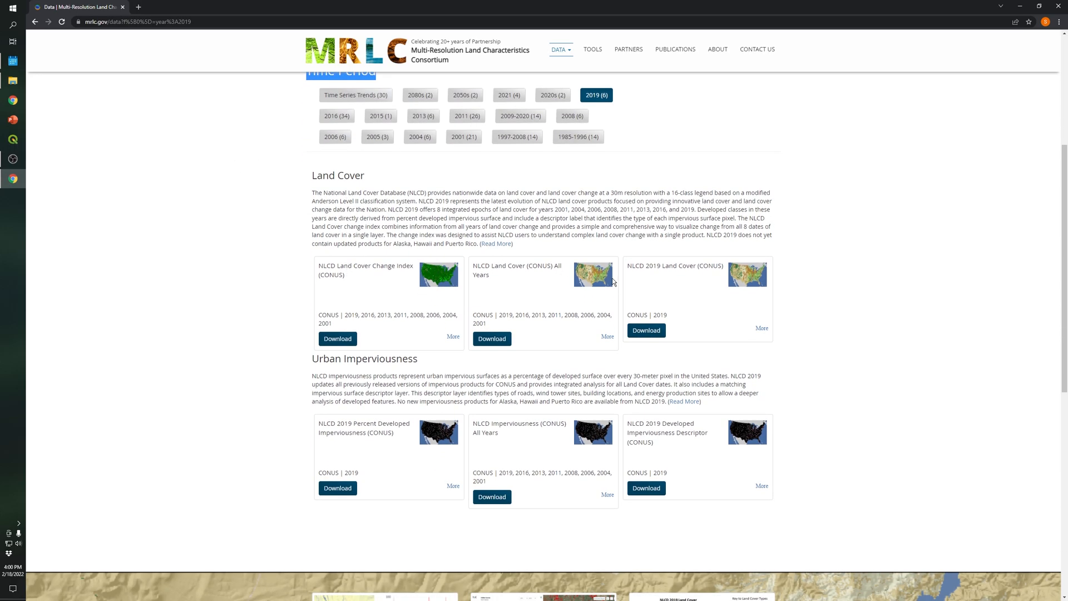
mouse_move(335, 274)
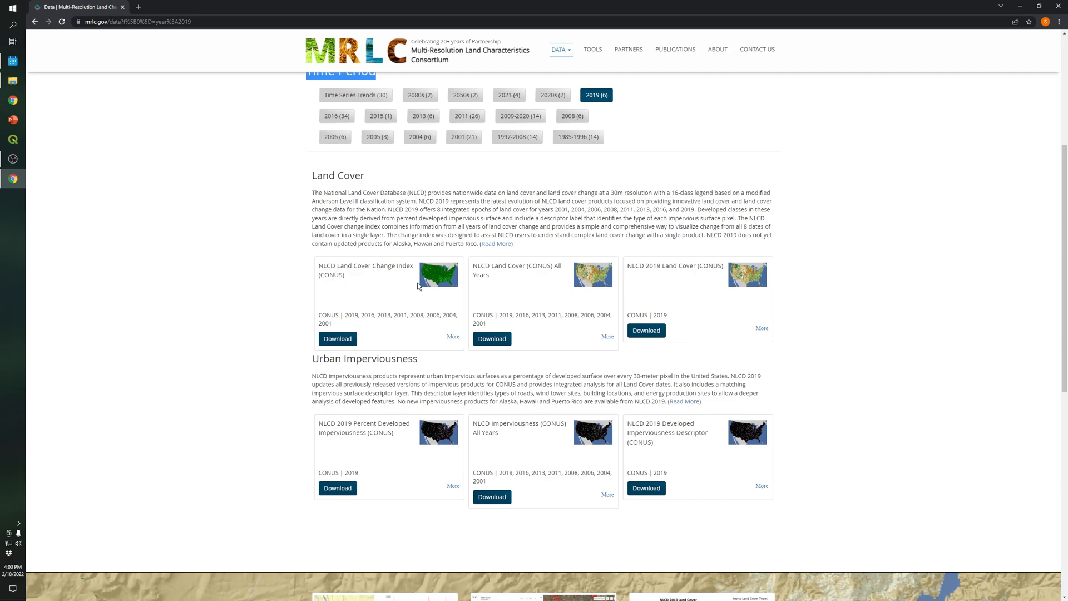
double_click(349, 315)
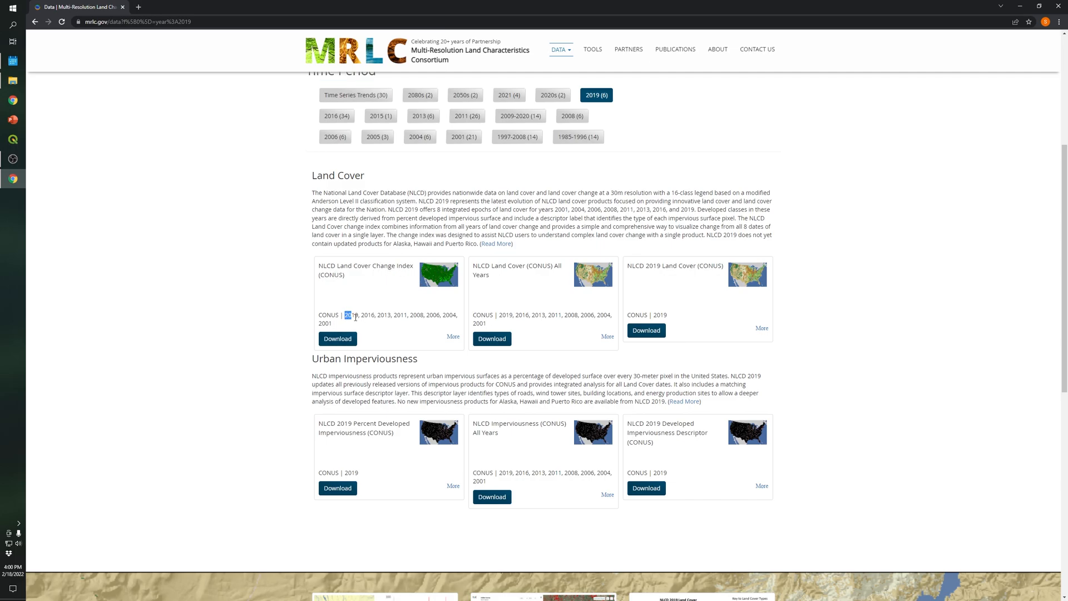
drag(344, 315, 343, 323)
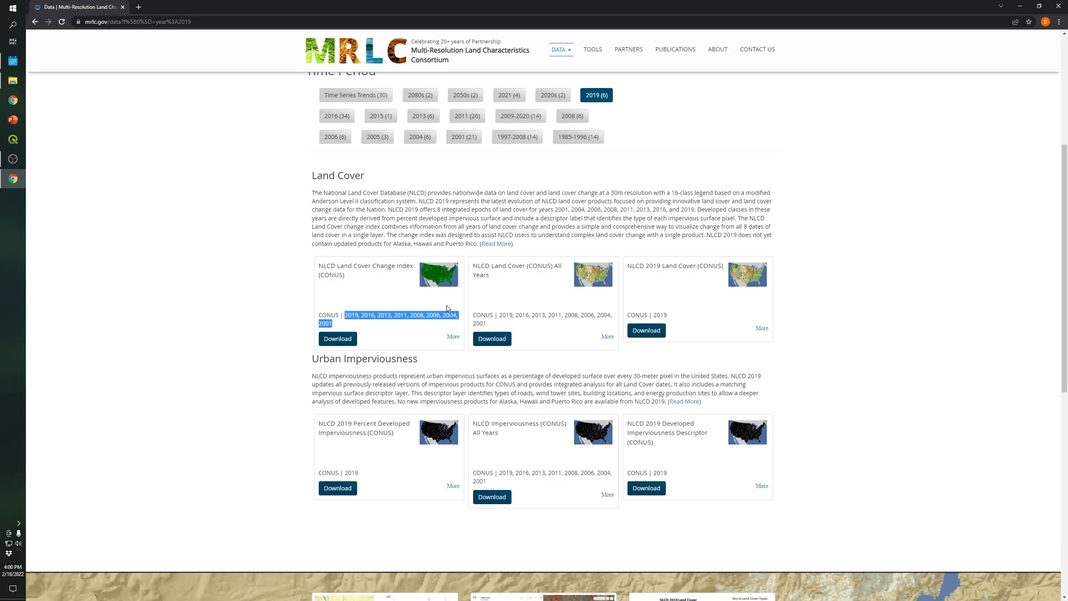
mouse_move(569, 274)
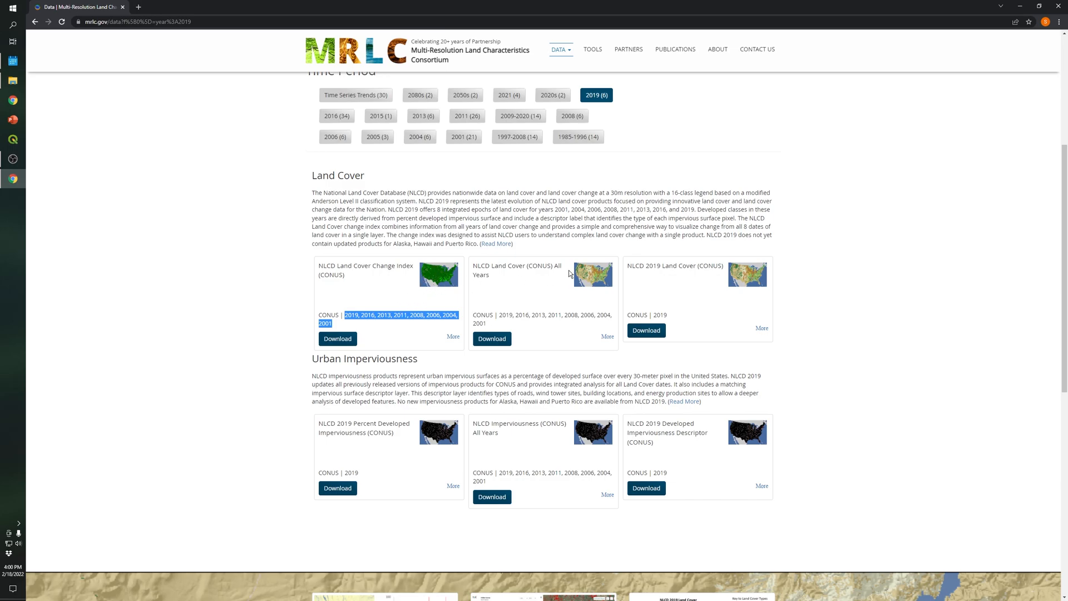
mouse_move(516, 283)
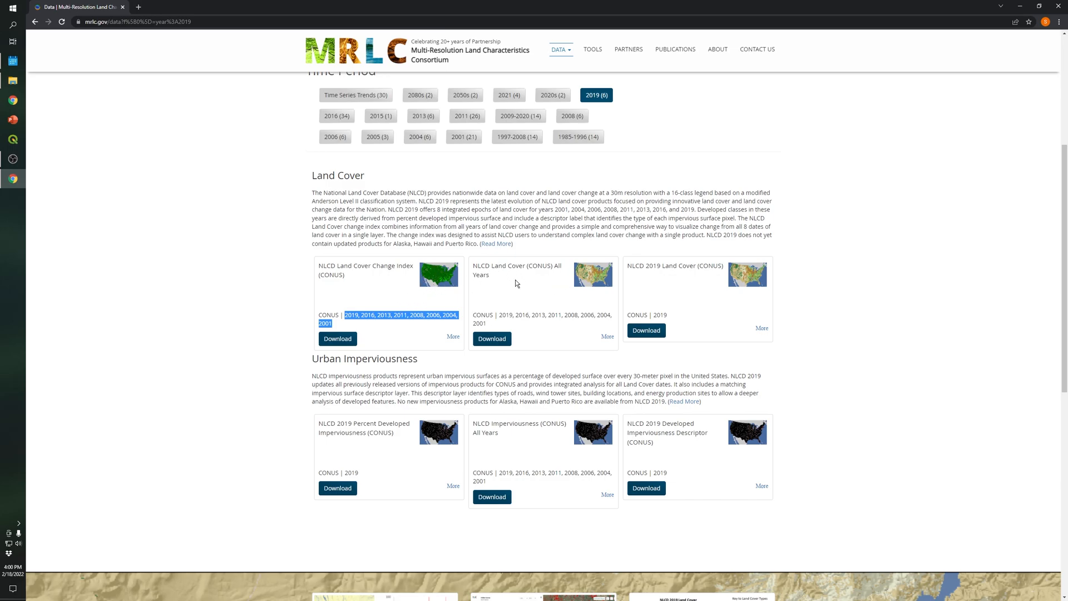
mouse_move(499, 323)
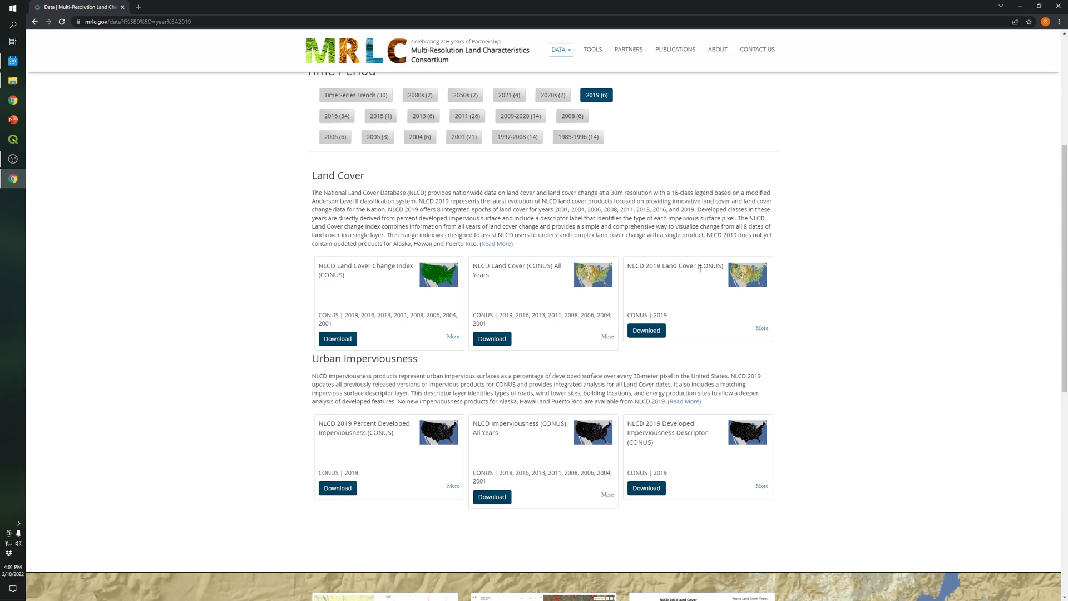
mouse_move(655, 315)
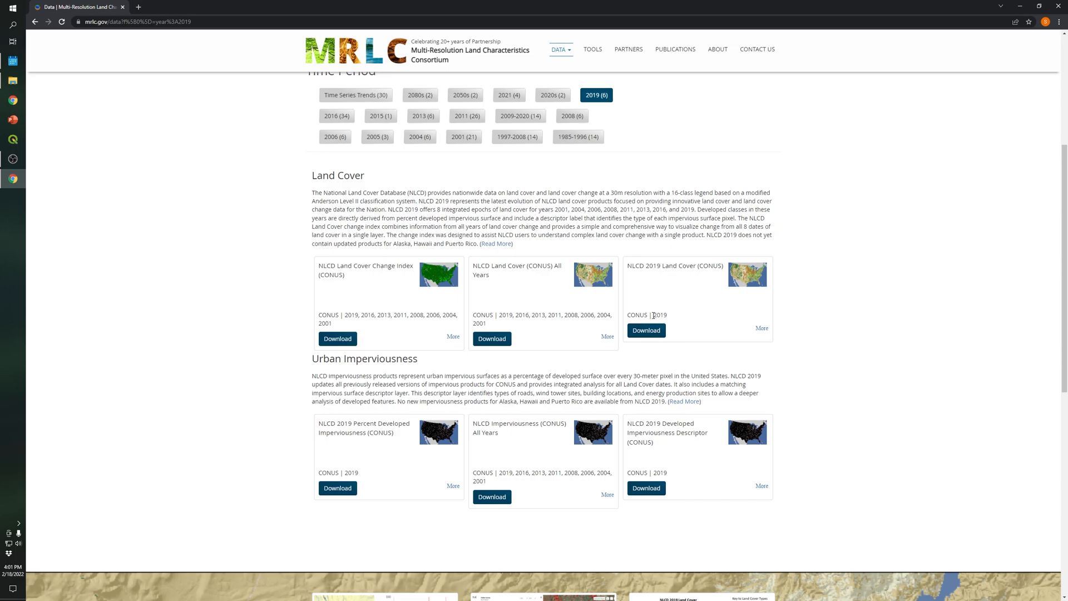
mouse_move(452, 388)
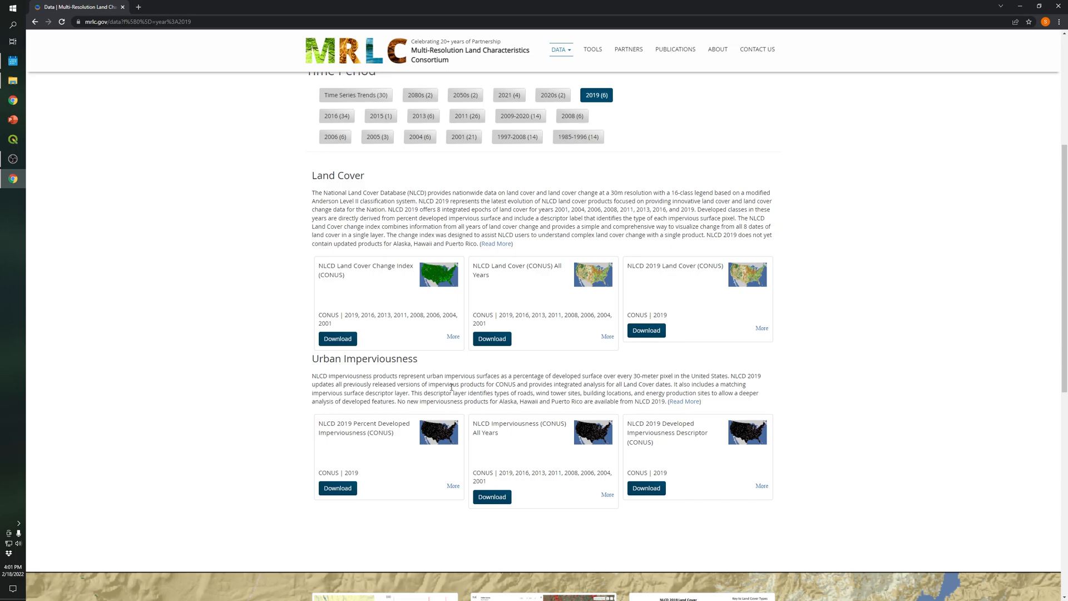
mouse_move(307, 361)
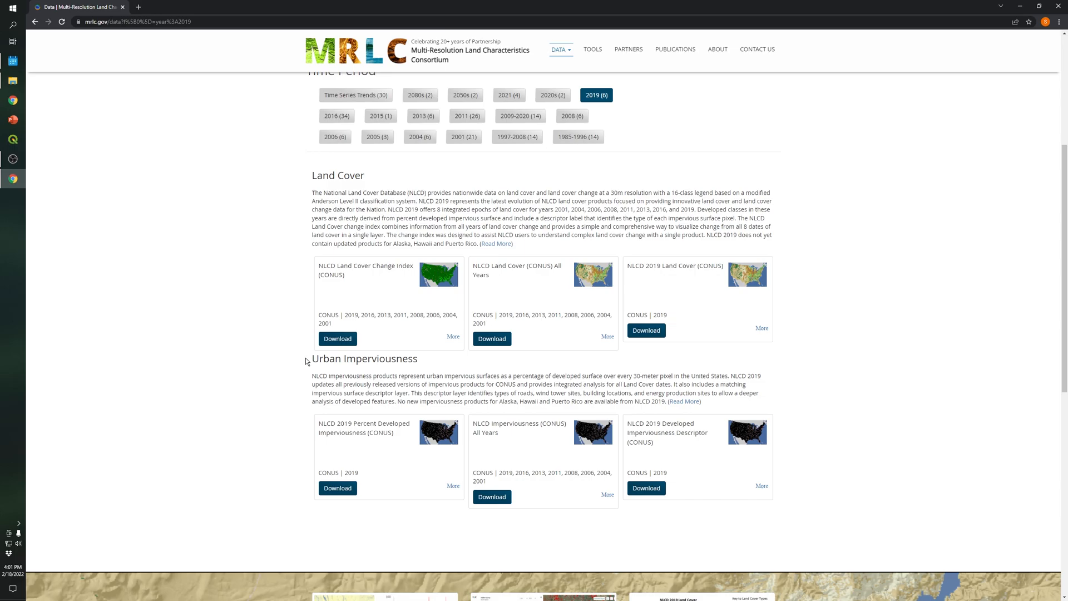
Step: Download the NLCD 2019 Land Cover (CONUS) zip from the MRLC data page
double_click(364, 359)
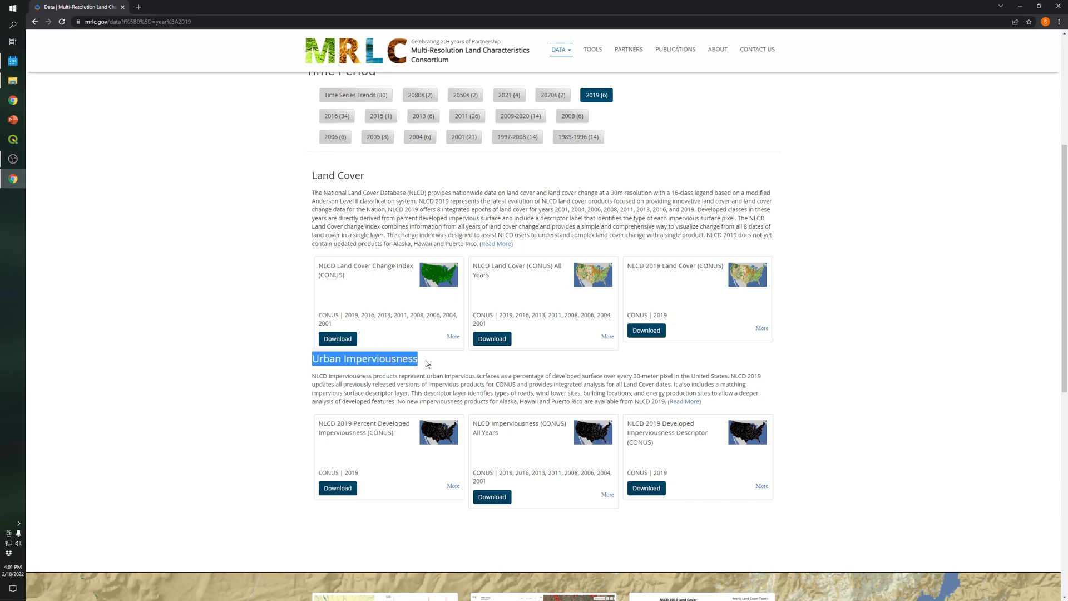
mouse_move(405, 375)
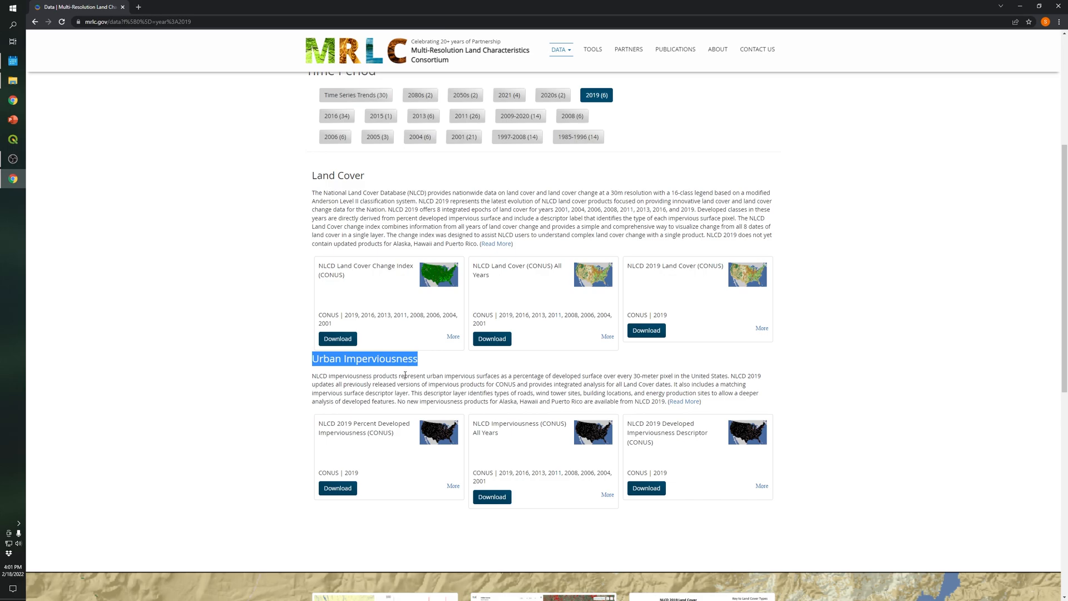
mouse_move(520, 490)
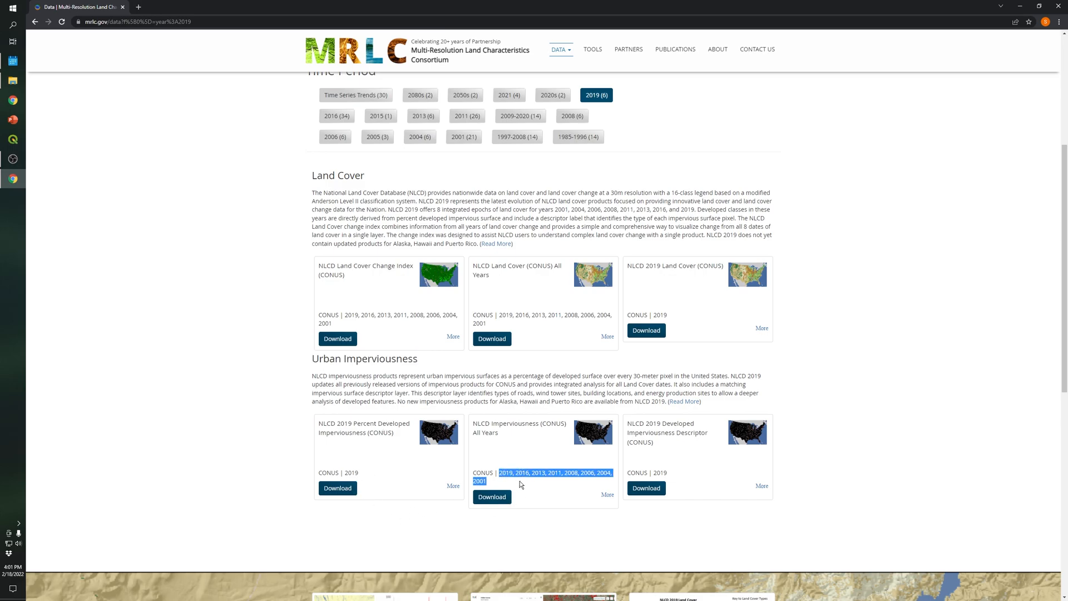
mouse_move(528, 481)
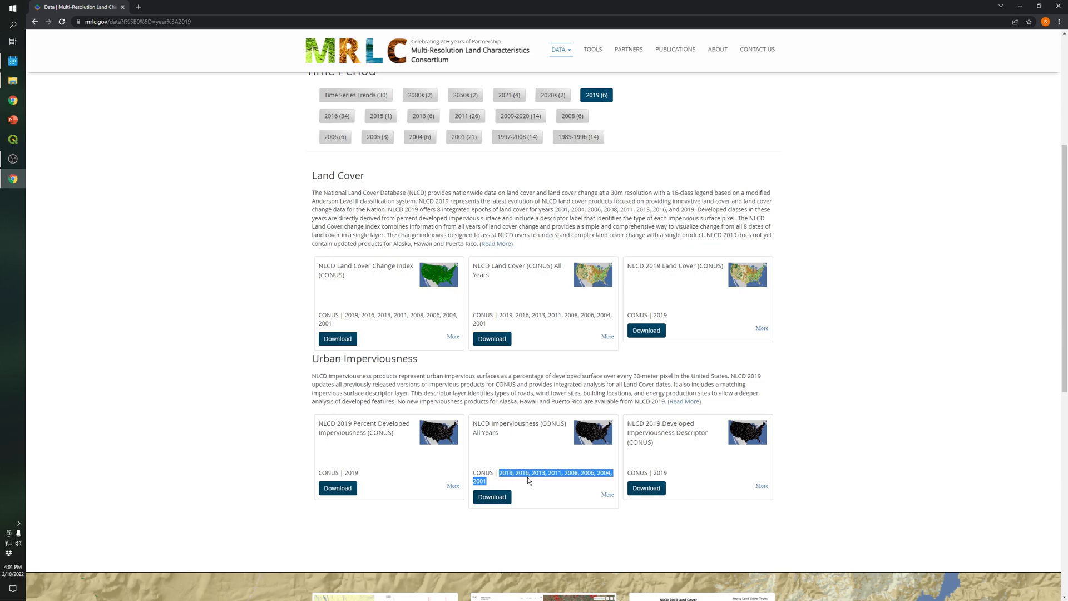
mouse_move(556, 492)
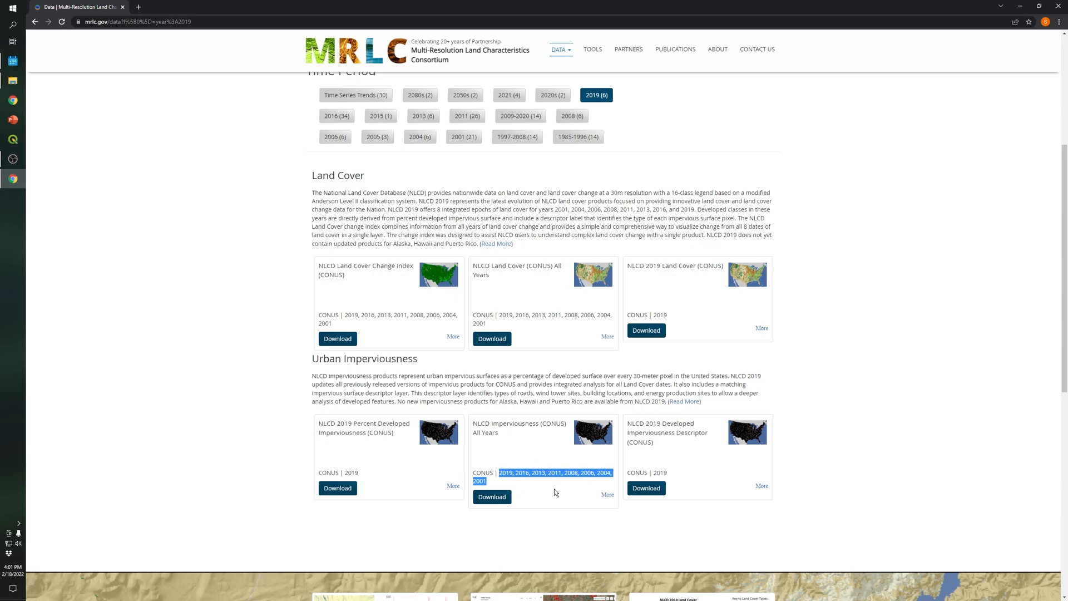
mouse_move(513, 417)
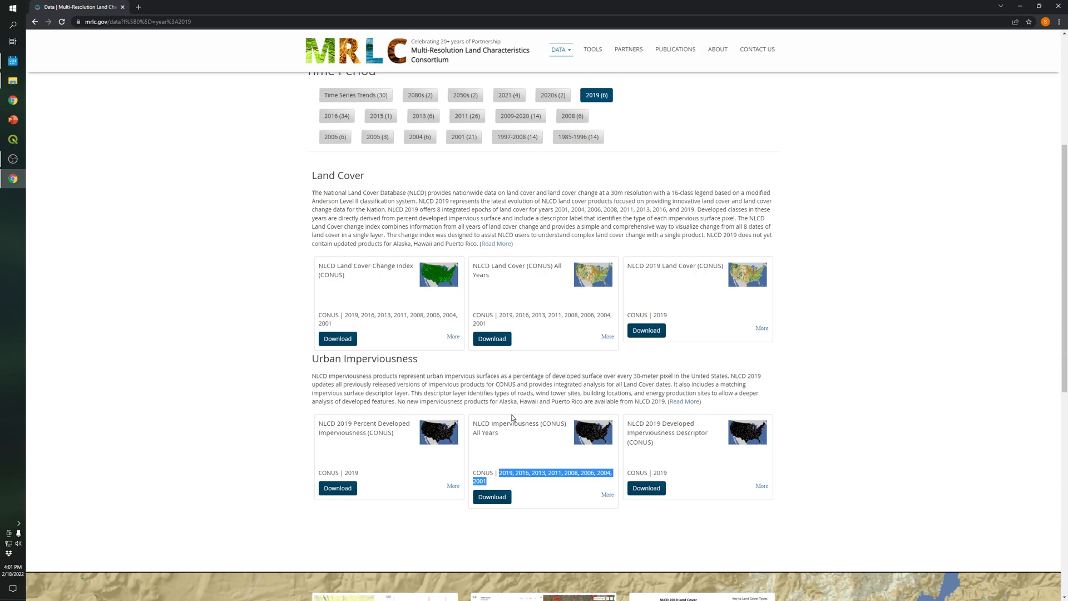
mouse_move(708, 311)
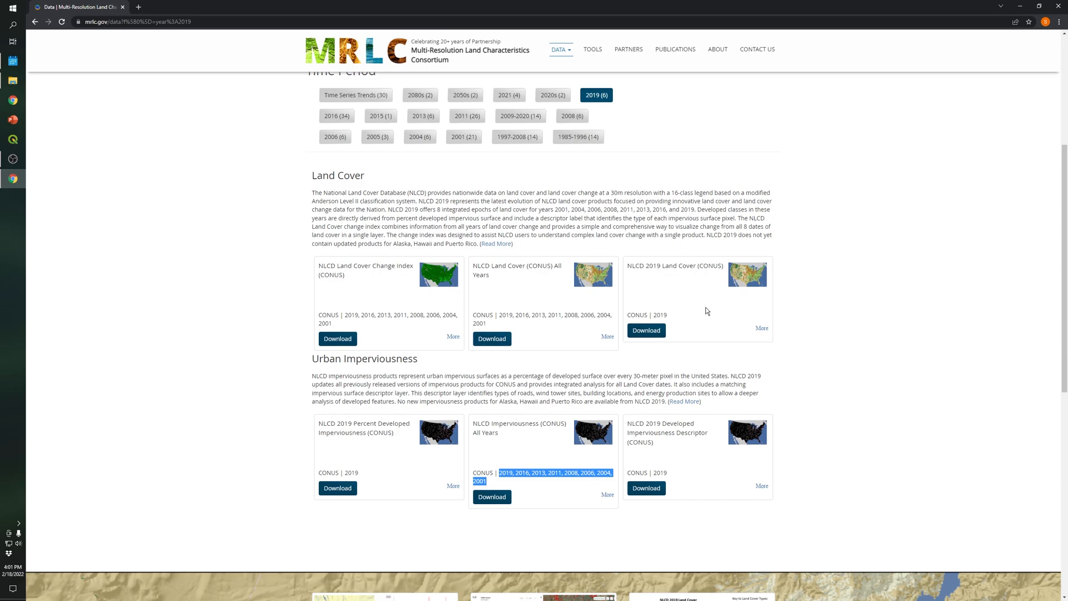
click(492, 497)
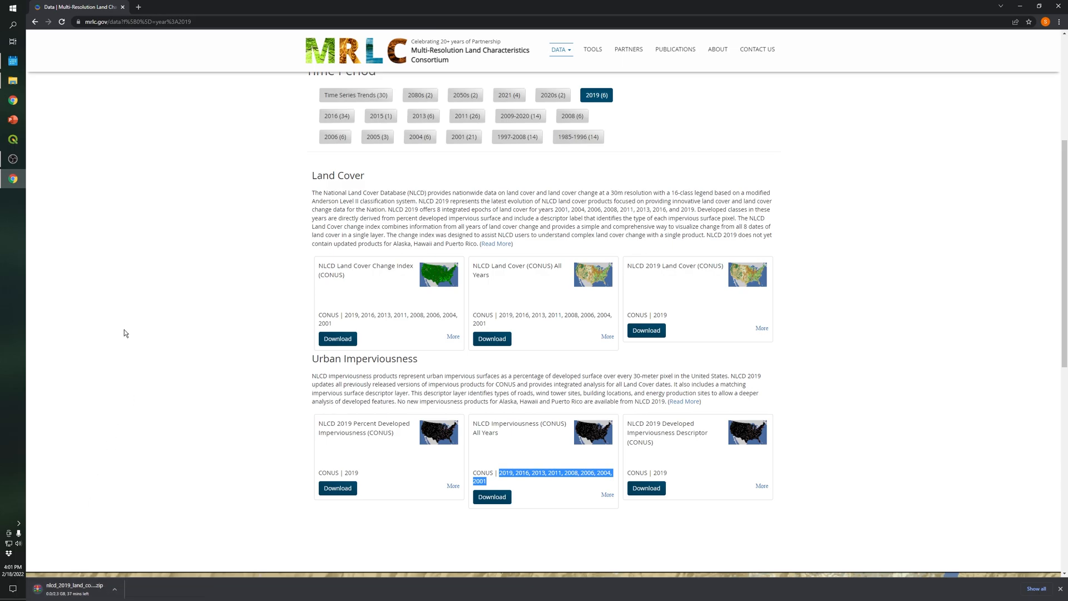
Step: Cancel the repeat download and view the existing NLCD 2019 zip in Downloads
click(115, 589)
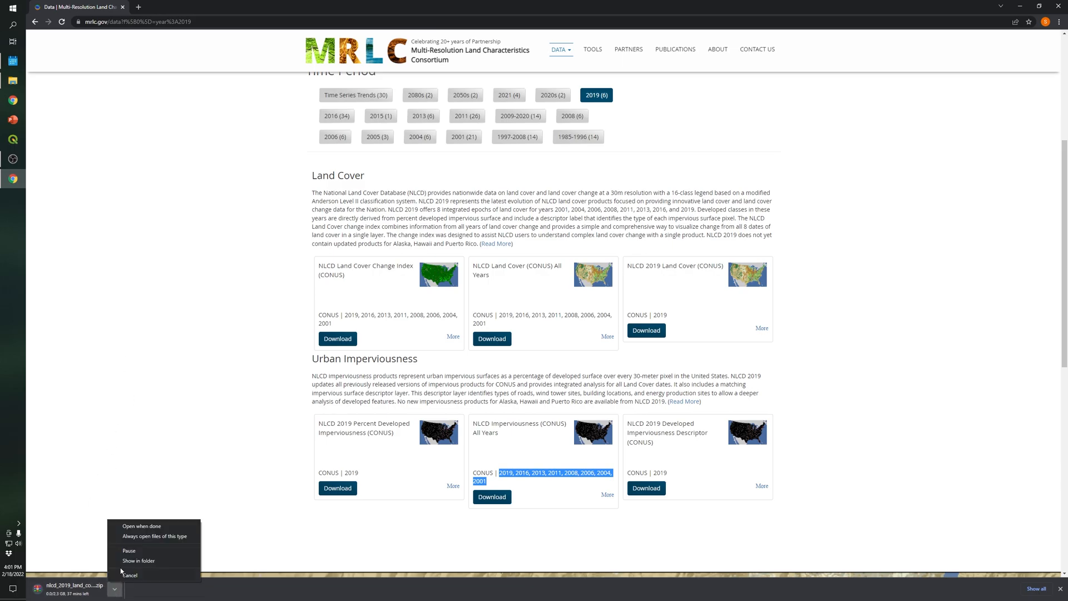
click(138, 561)
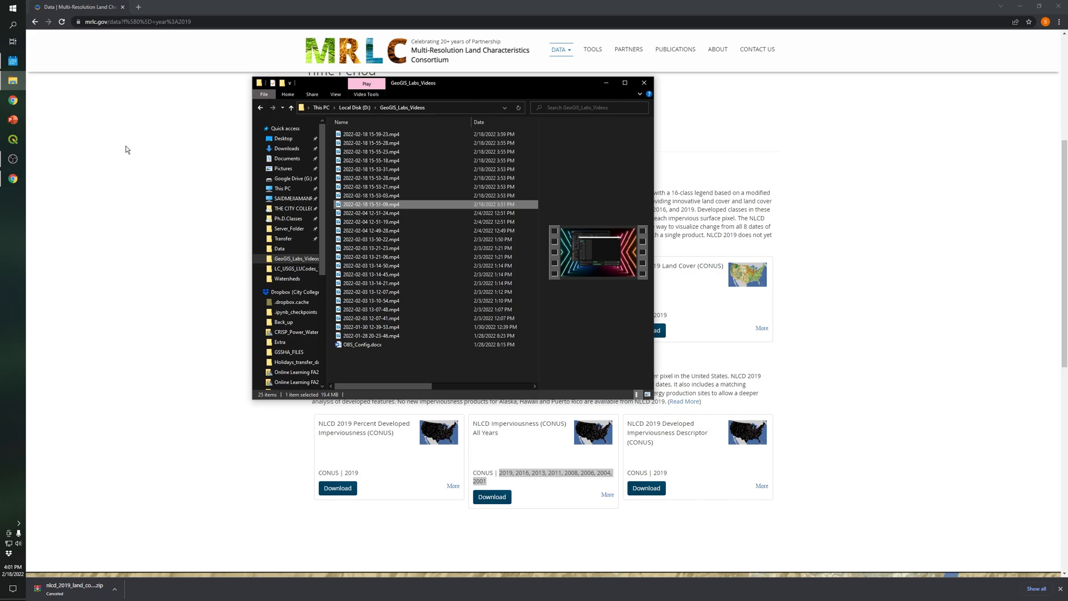
click(287, 148)
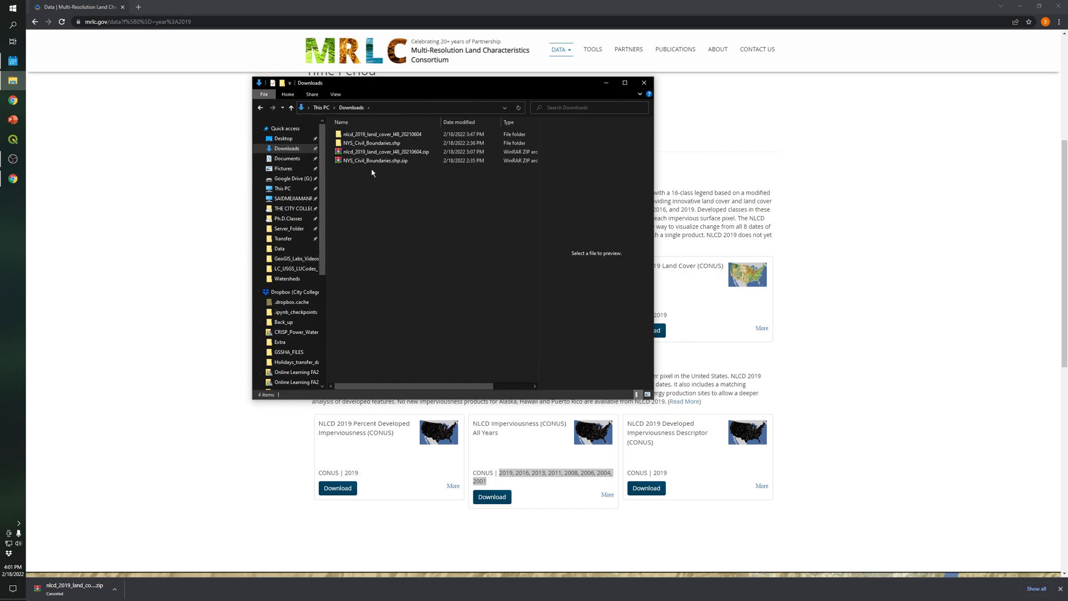
click(382, 160)
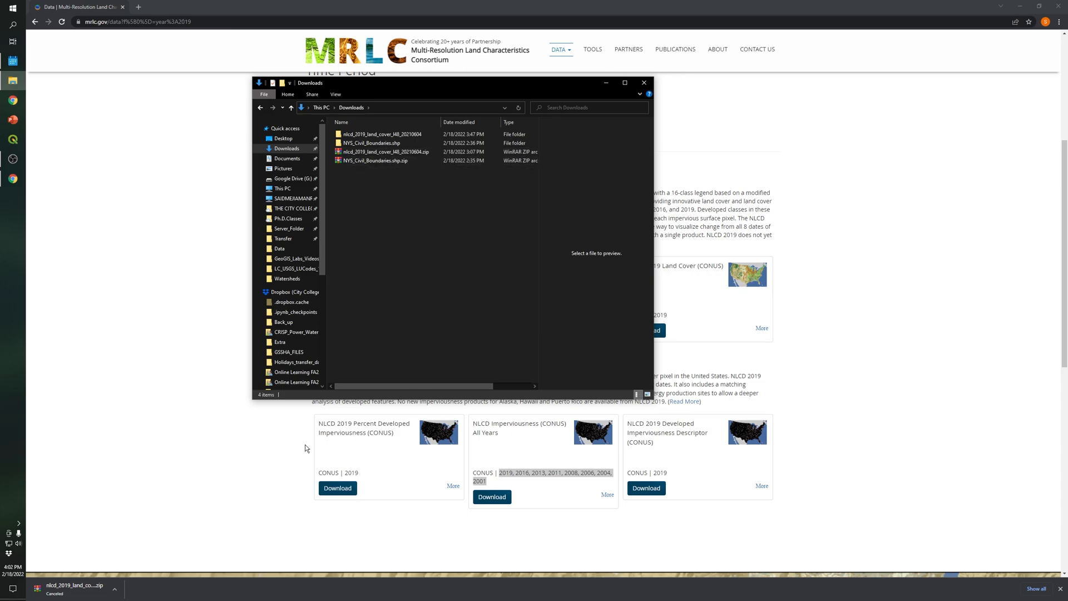
click(383, 151)
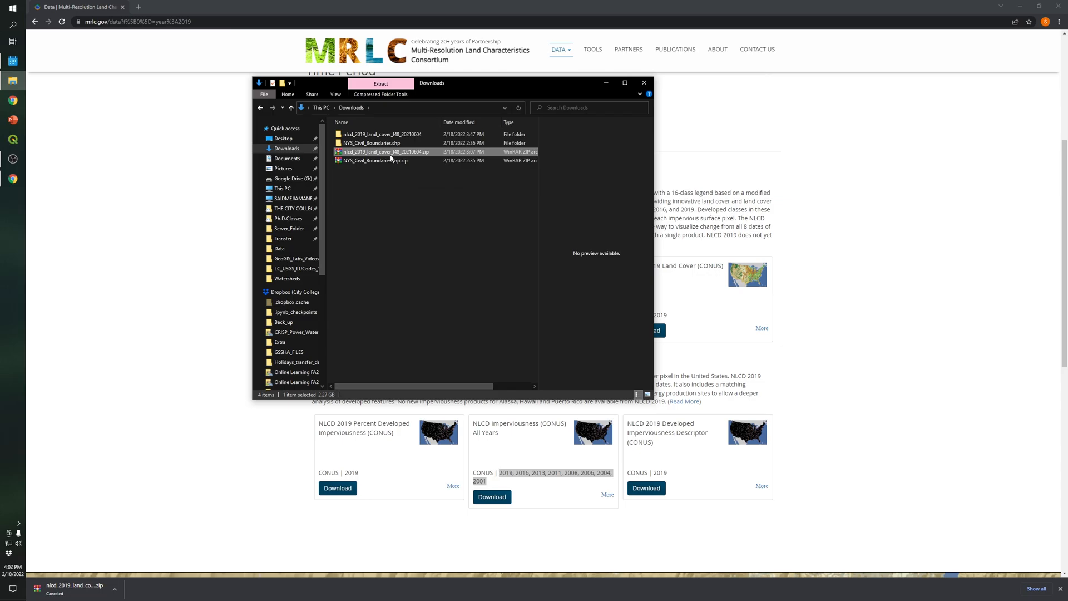
right_click(392, 151)
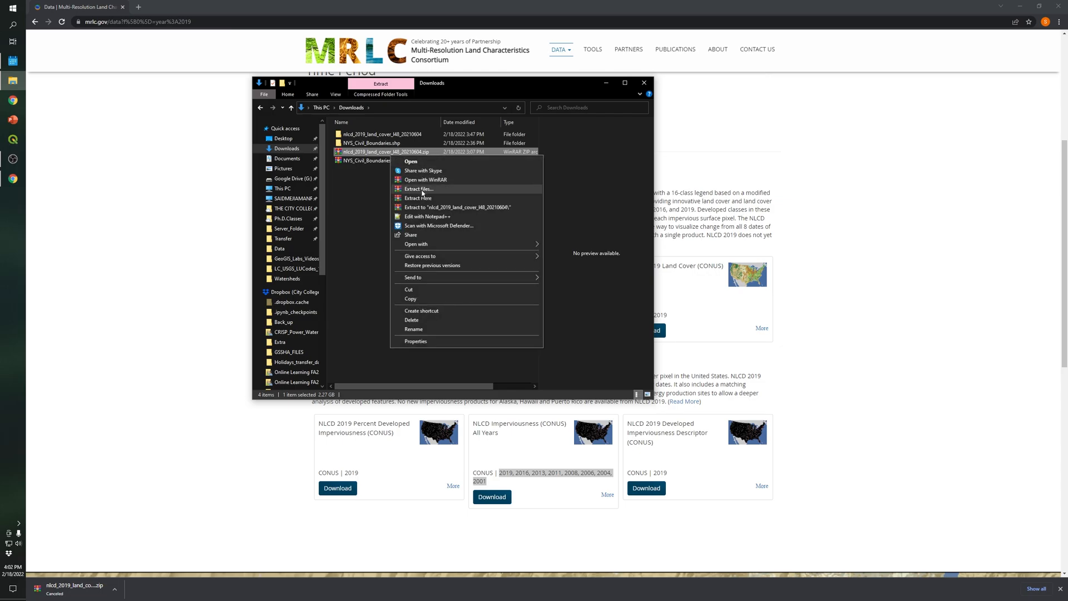
click(424, 258)
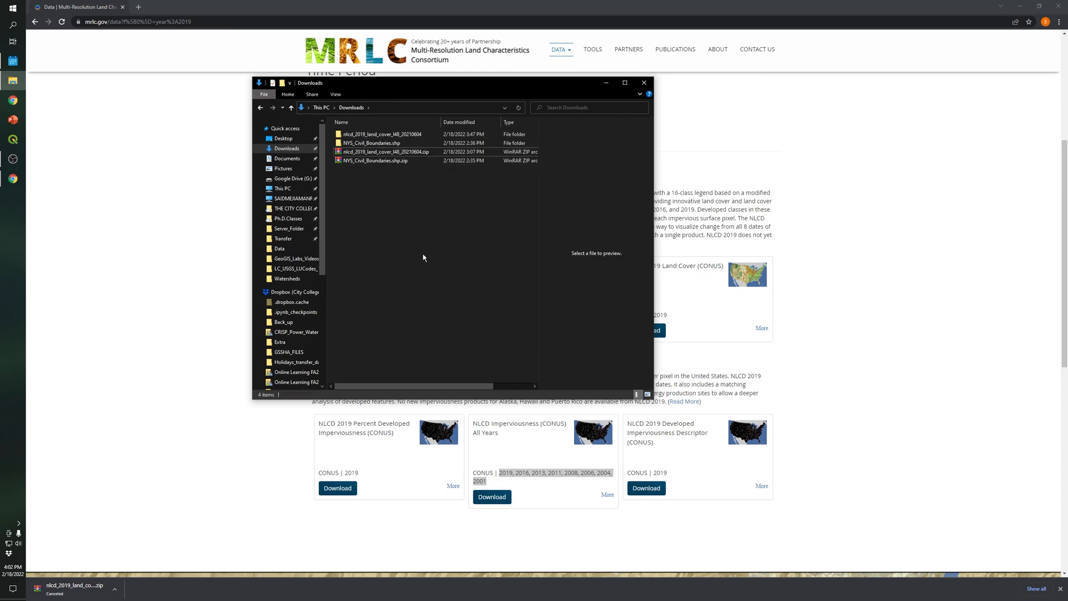
mouse_move(404, 199)
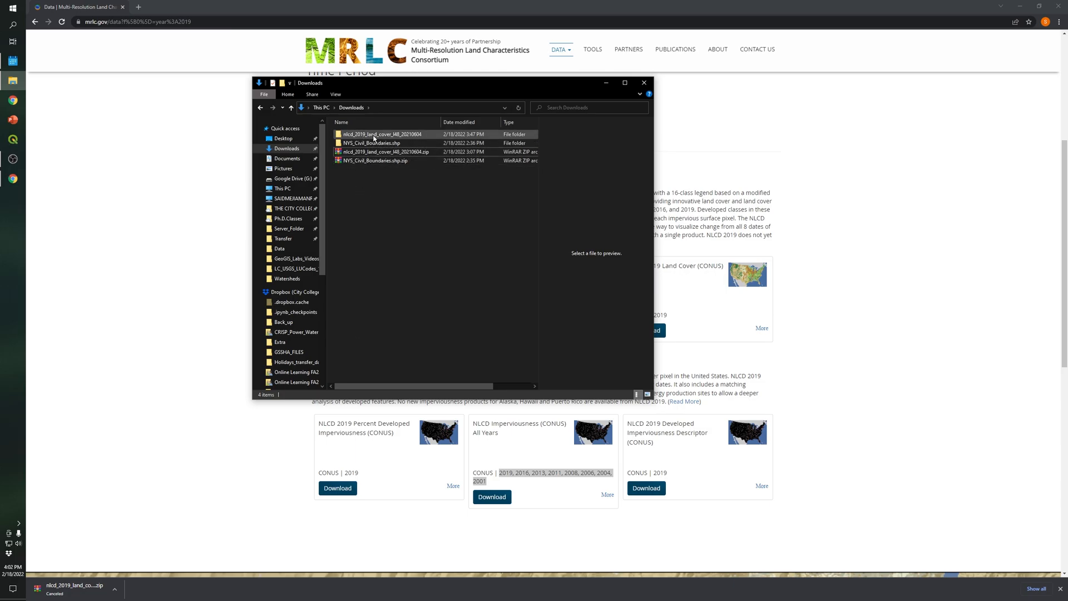
Step: Open nlcd_2019_land_cover_l48_20210604, select the .img raster, and maximize to show file sizes
double_click(376, 134)
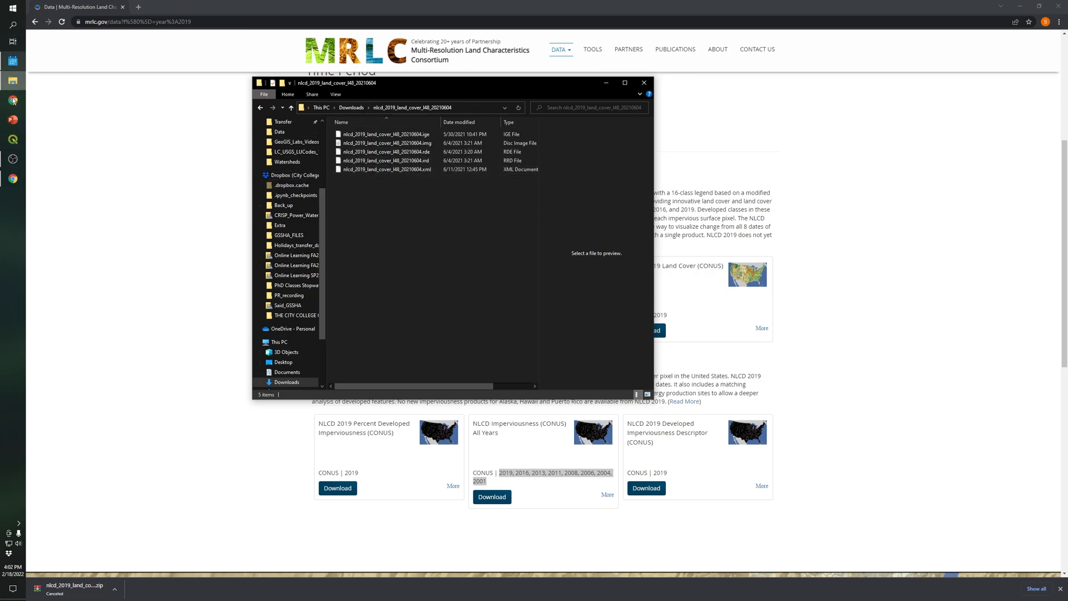
mouse_move(12, 139)
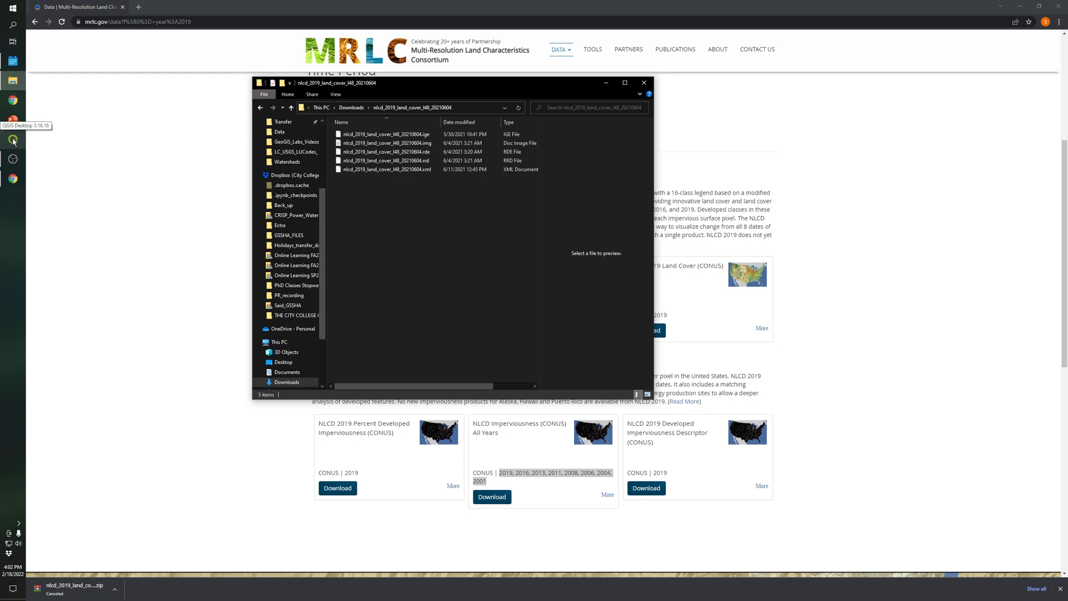
click(11, 140)
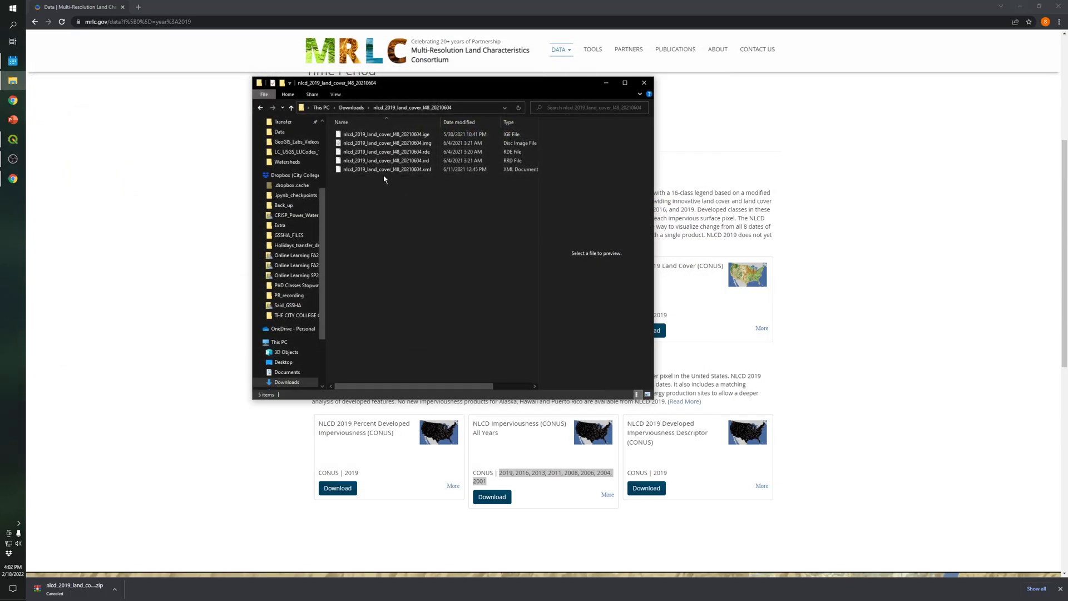
click(390, 143)
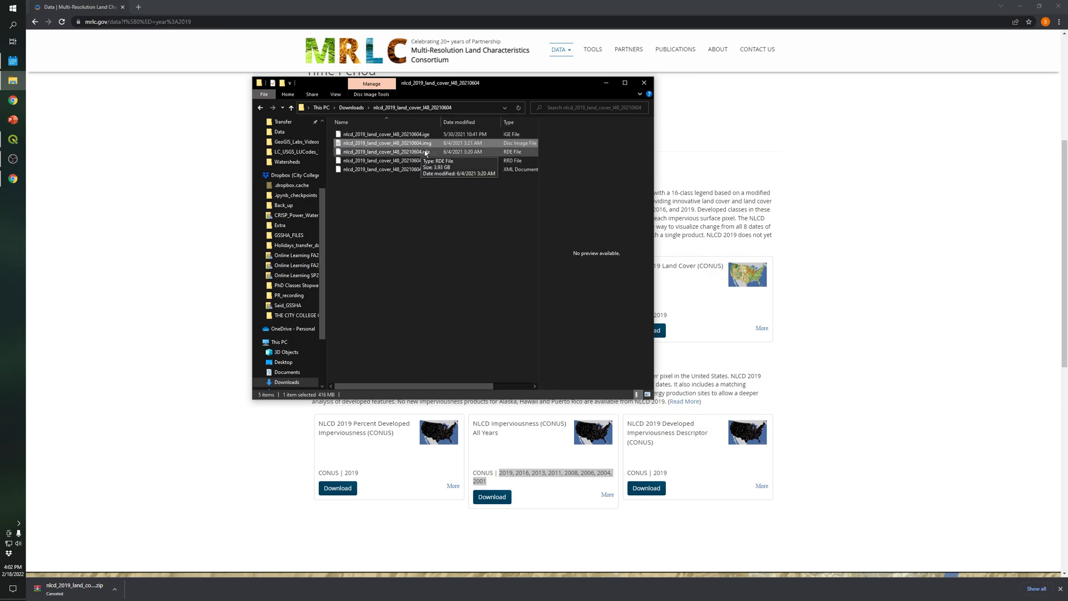
click(625, 83)
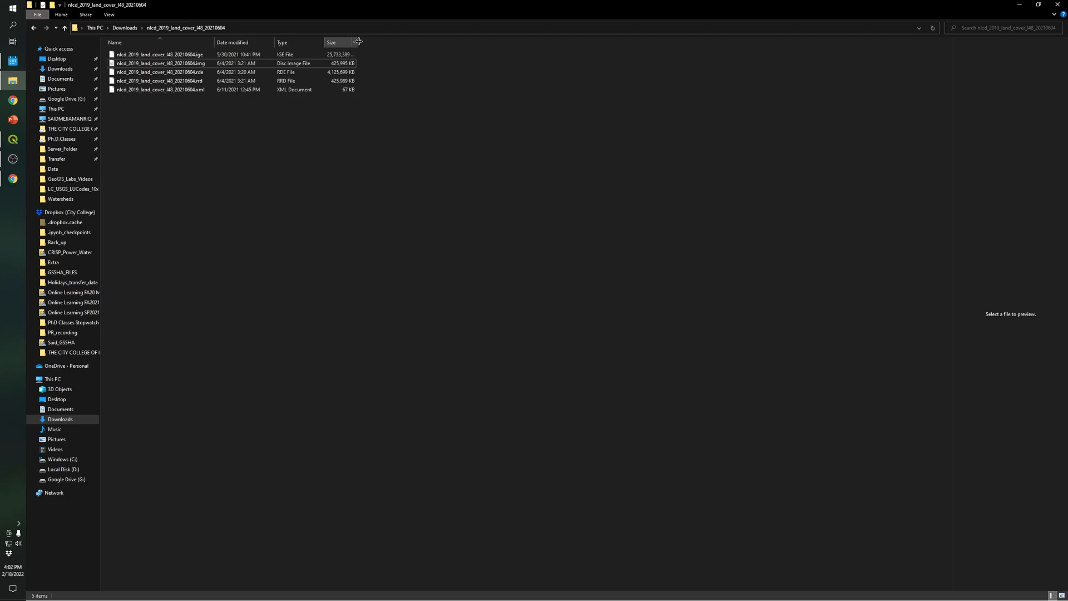
Step: Switch to QGIS showing the nlcd_2019_land_cover_l48_20210604 raster layer
click(156, 71)
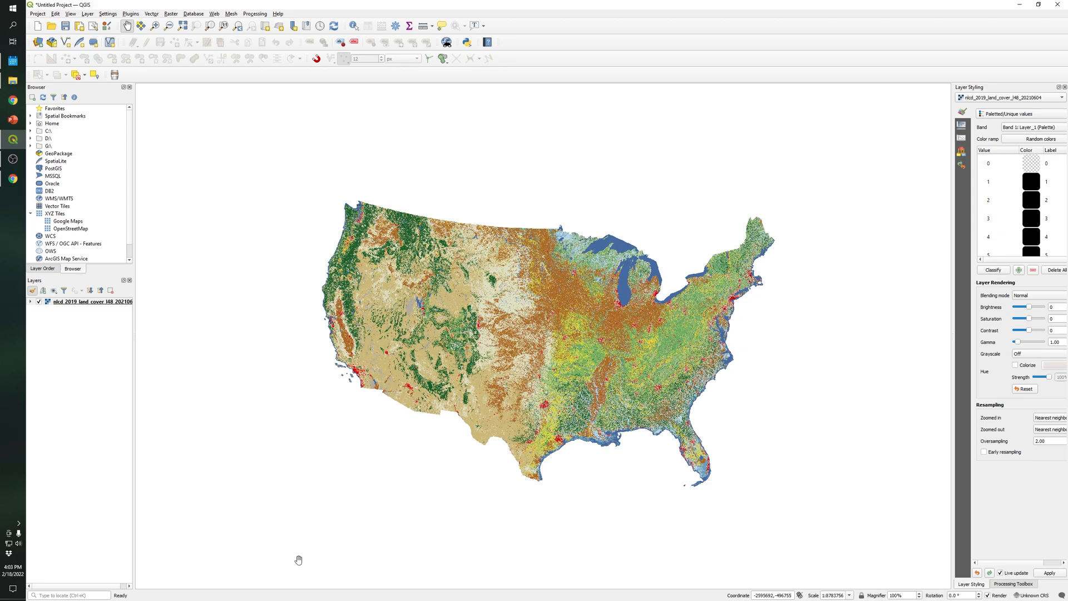
mouse_move(281, 189)
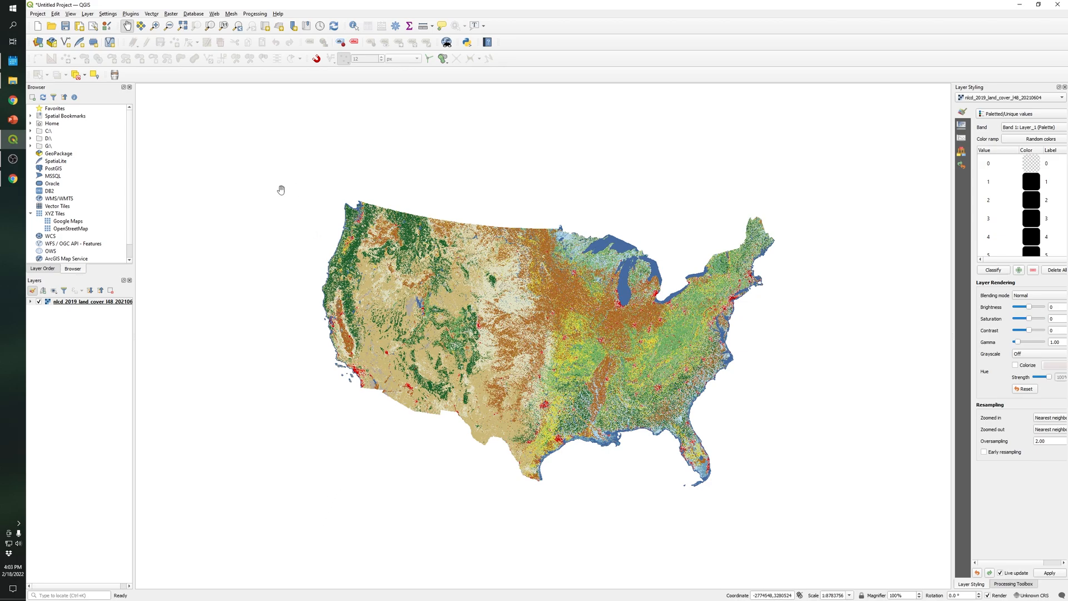
mouse_move(612, 494)
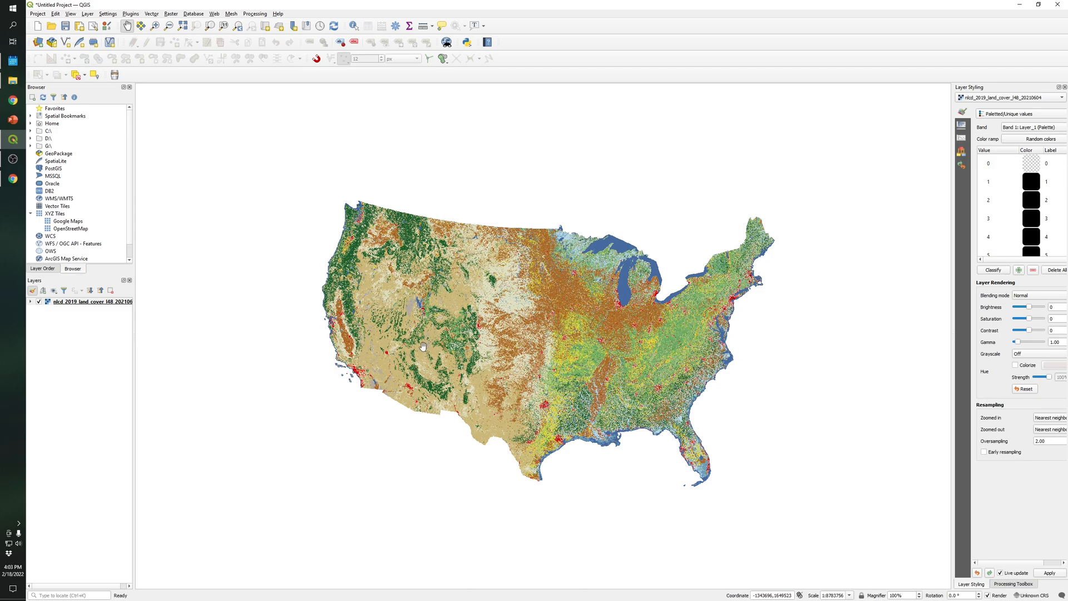
mouse_move(562, 411)
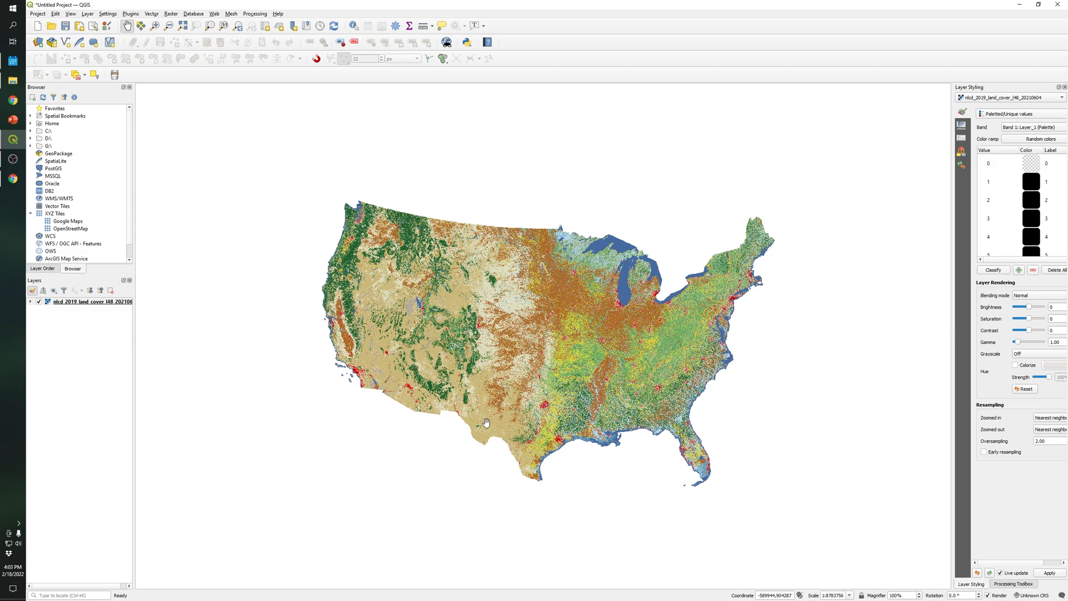
right_click(78, 302)
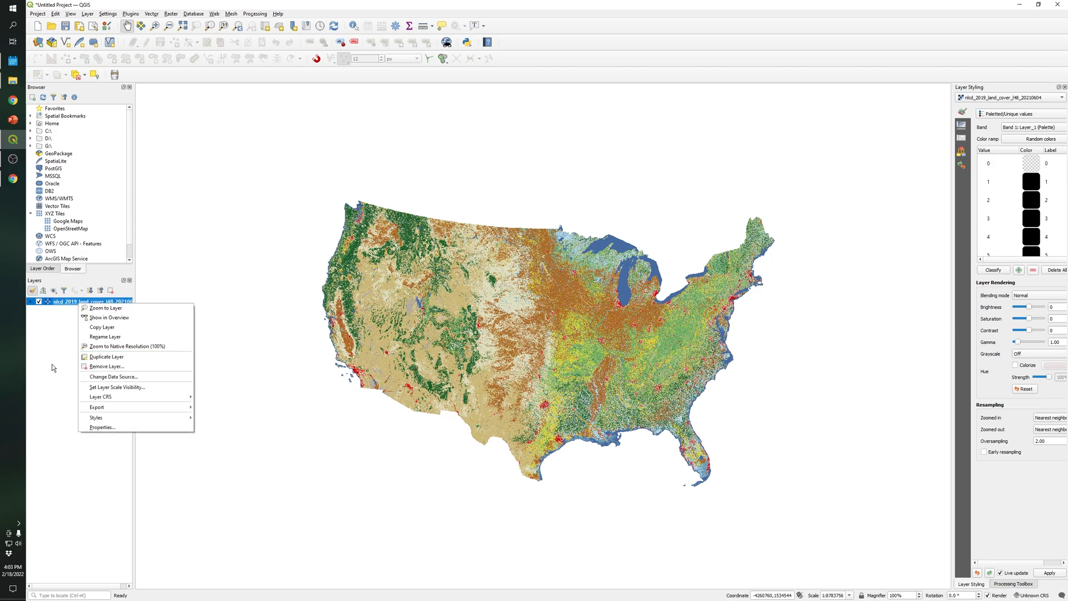
click(102, 427)
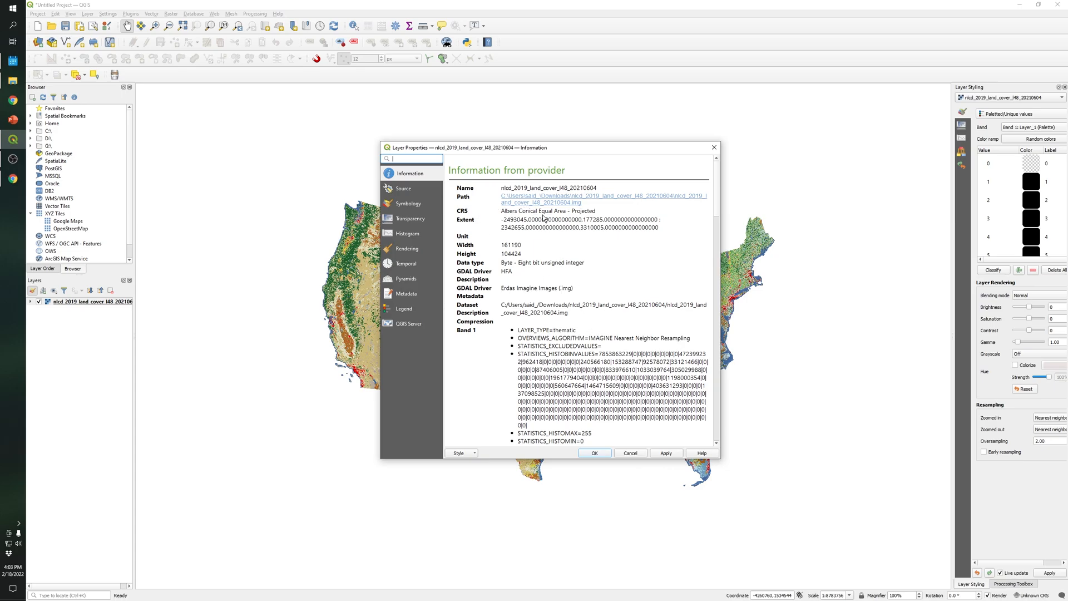
mouse_move(573, 272)
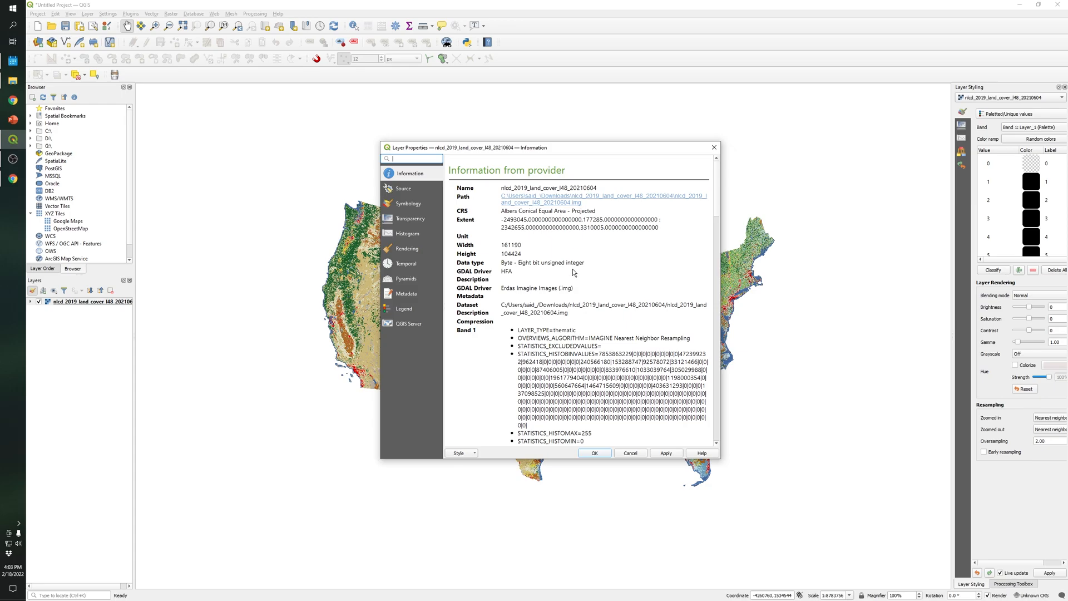
scroll(down, 3)
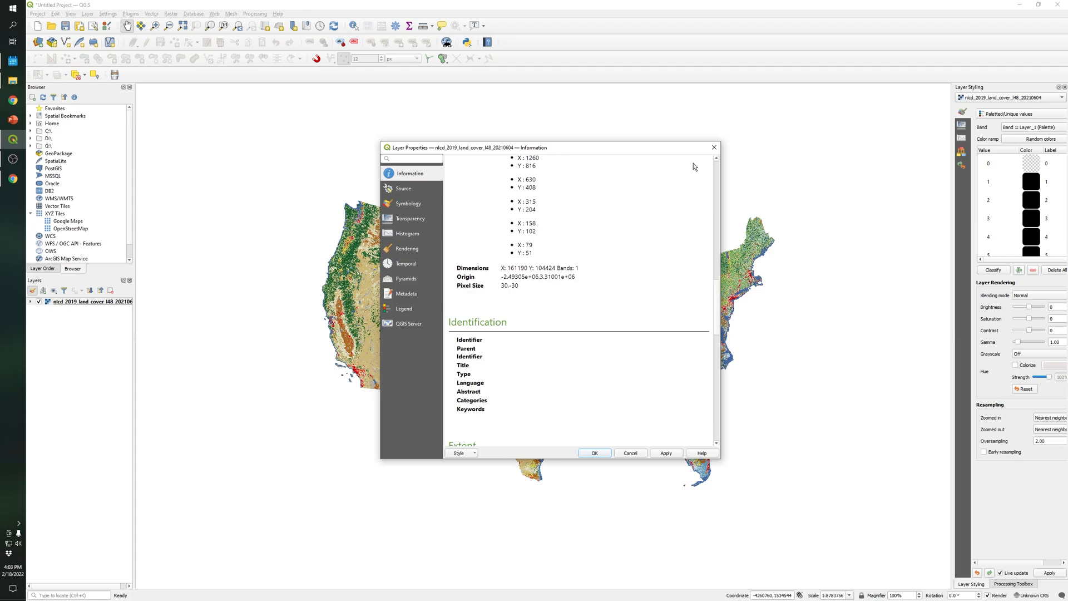
mouse_move(583, 272)
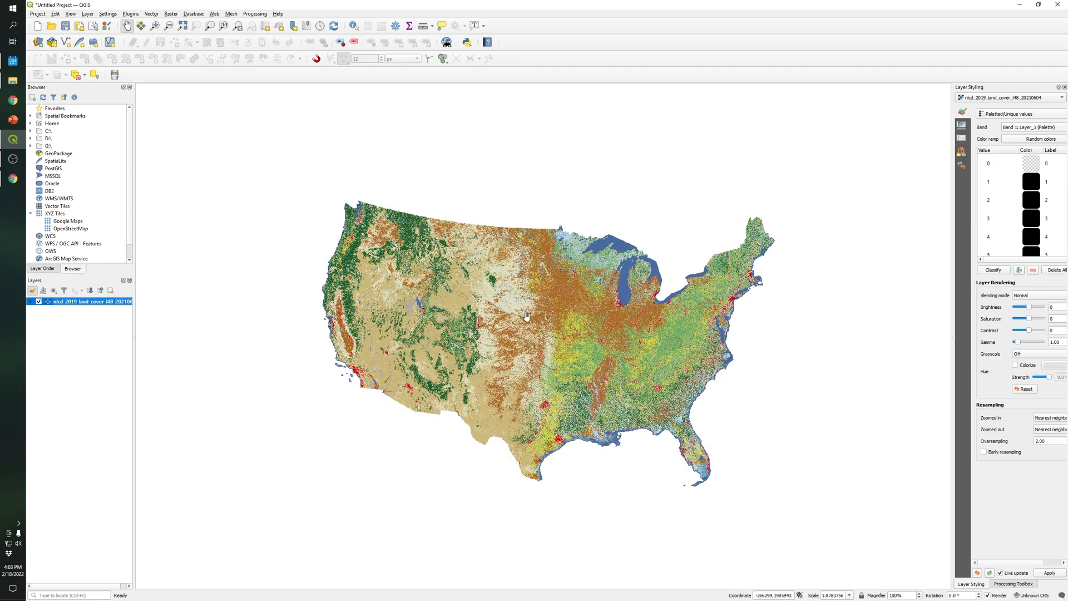
mouse_move(167, 318)
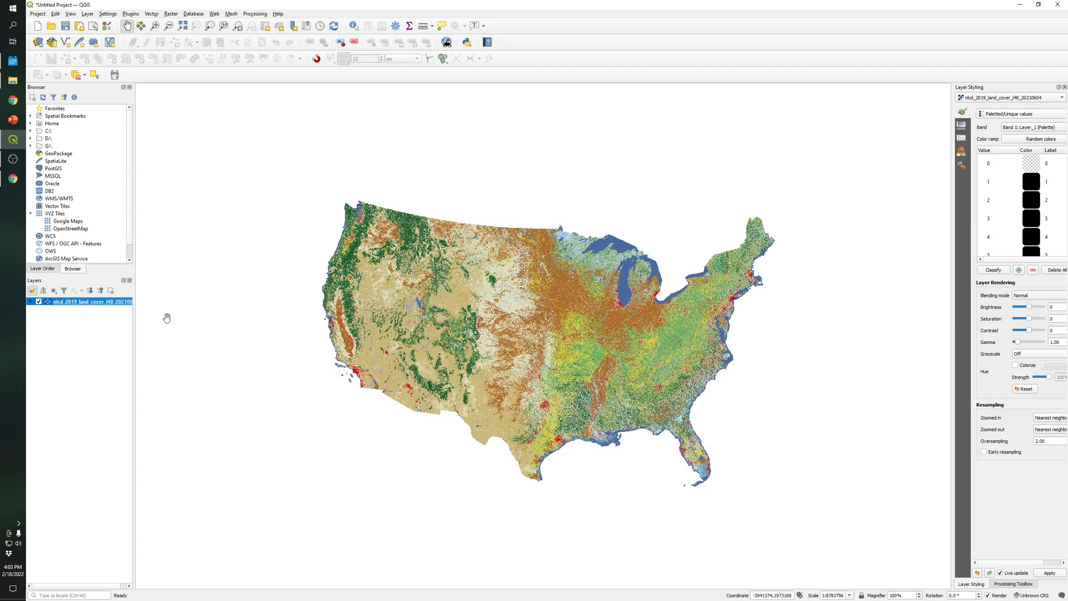
mouse_move(309, 308)
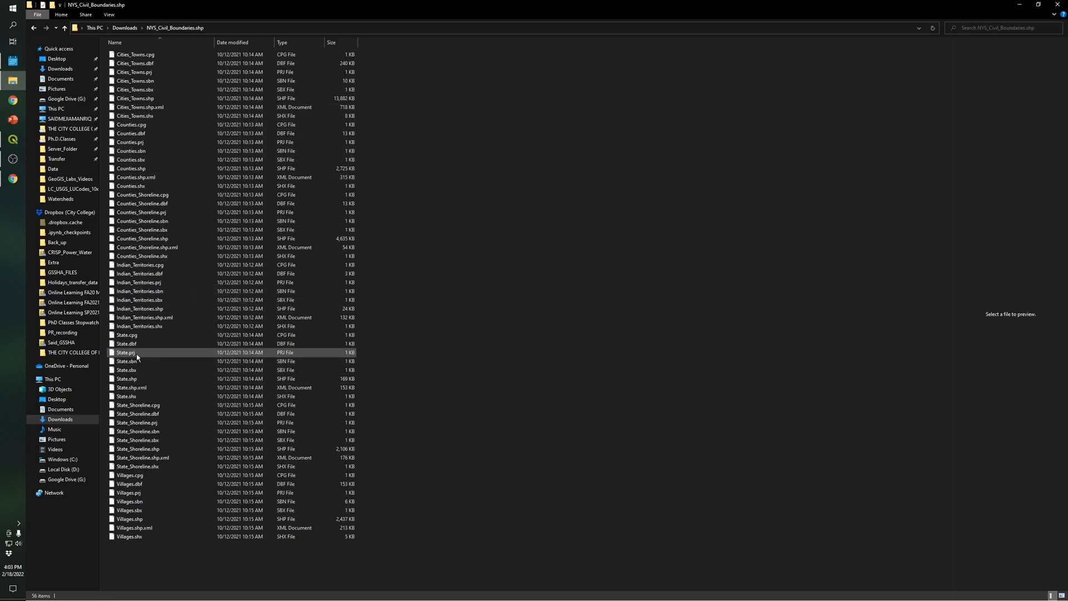
Step: Add State.shp from NYS_Civil_Boundaries to the QGIS map canvas
click(128, 379)
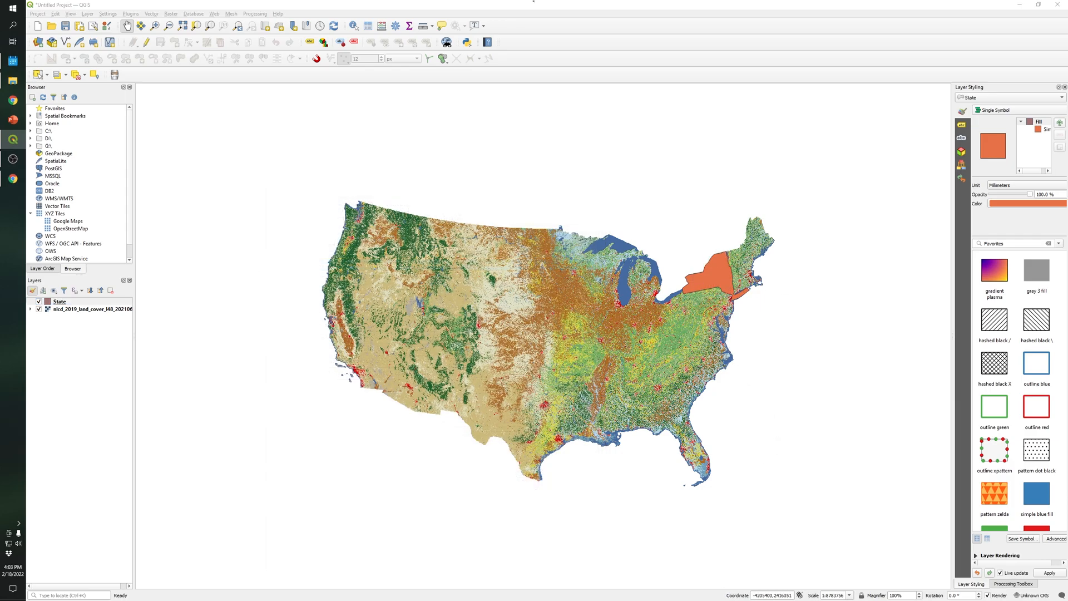
click(59, 301)
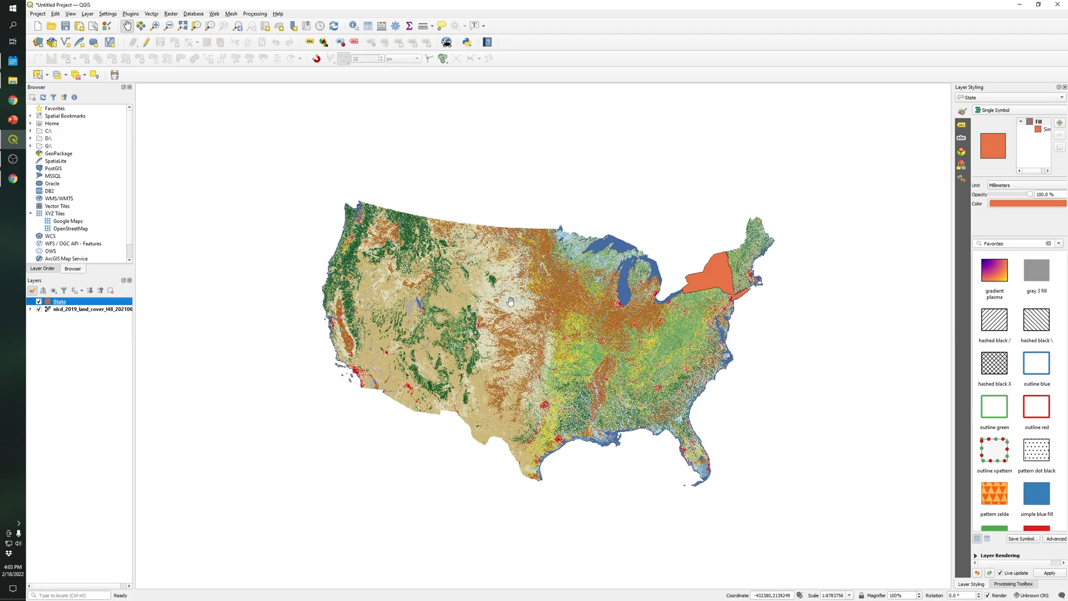
mouse_move(680, 306)
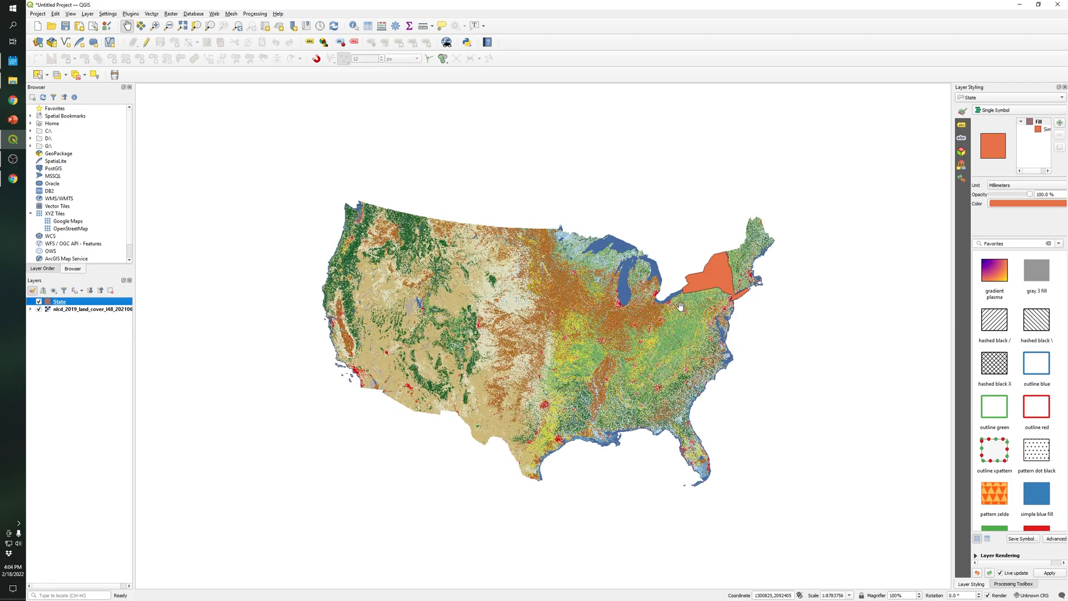
mouse_move(725, 298)
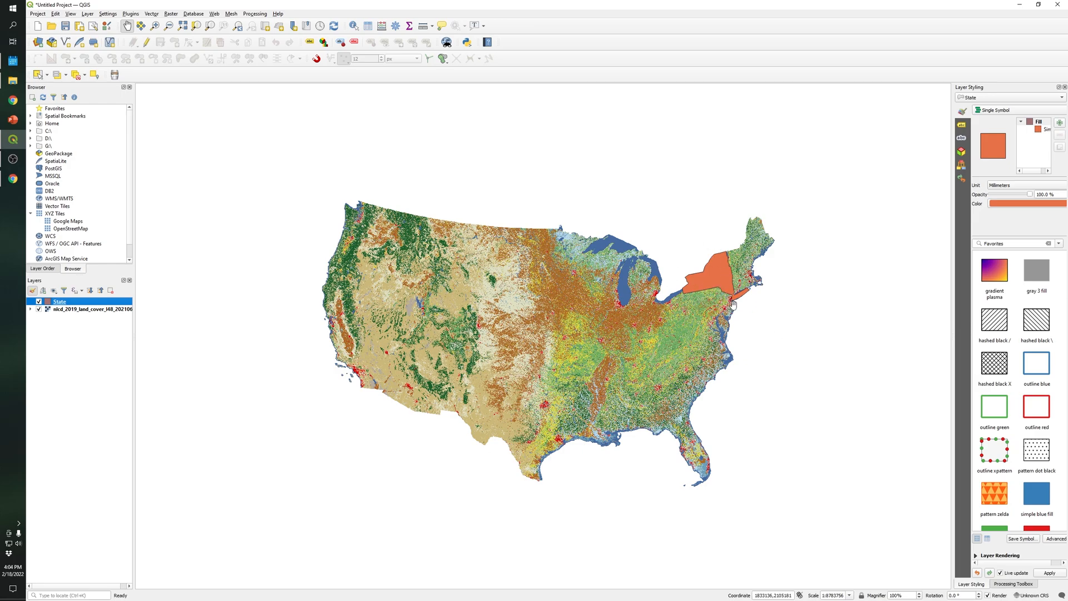
mouse_move(696, 282)
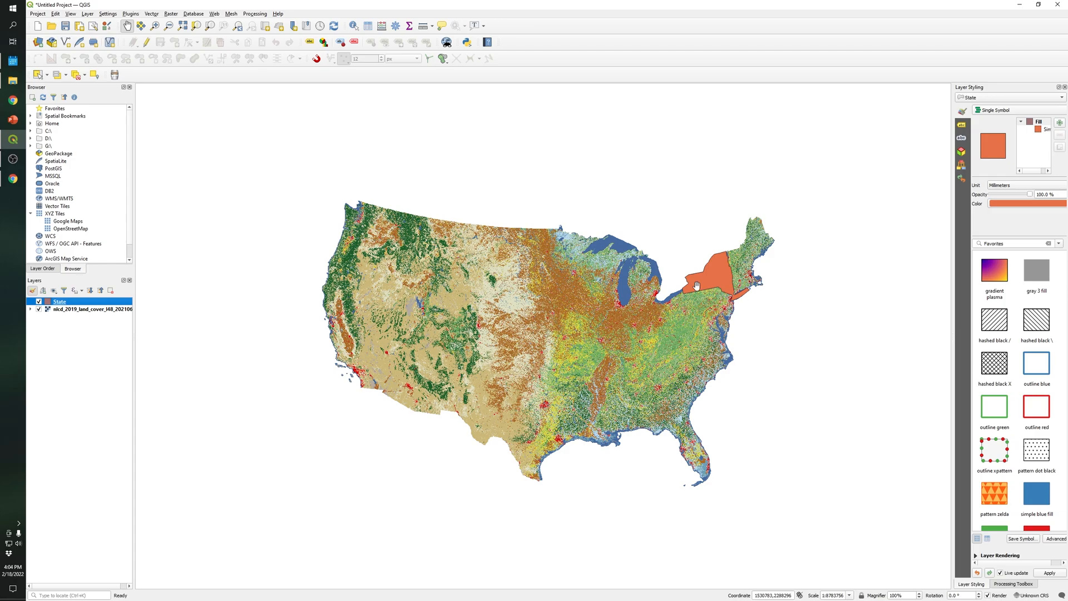
right_click(59, 301)
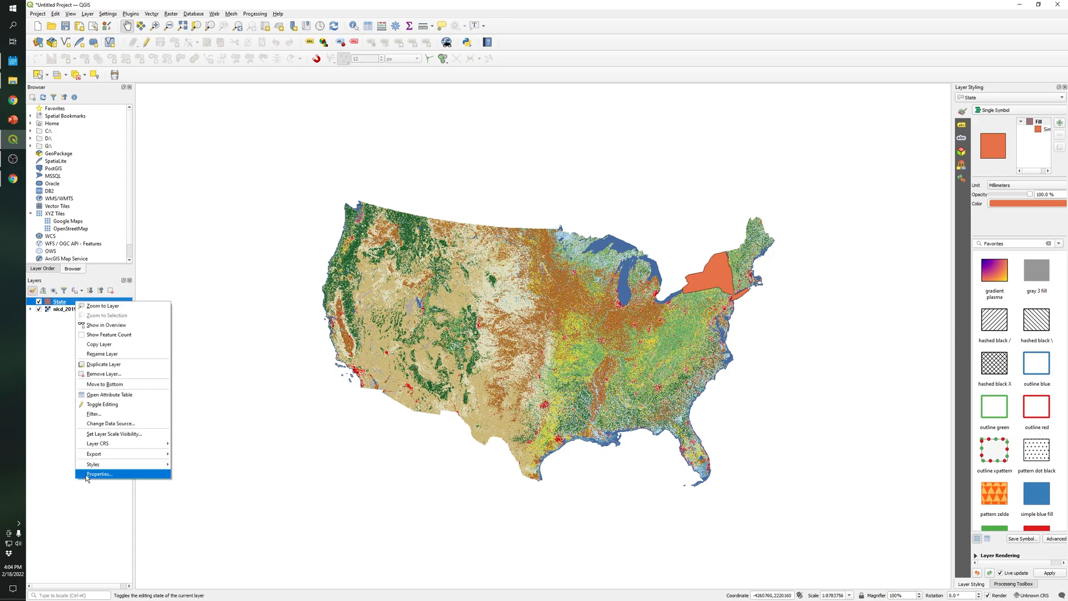
click(99, 473)
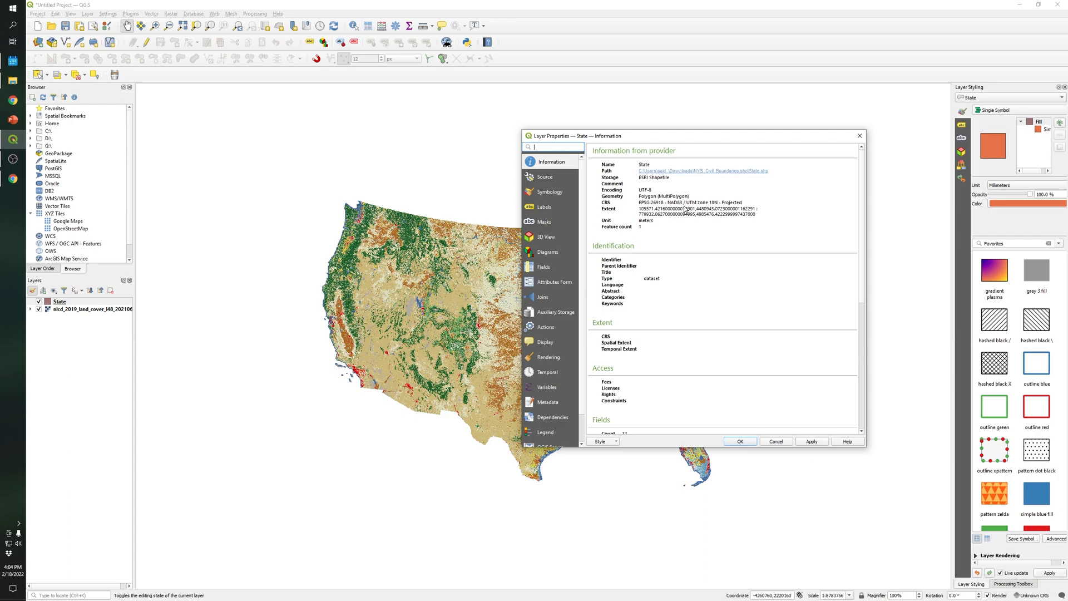
click(171, 13)
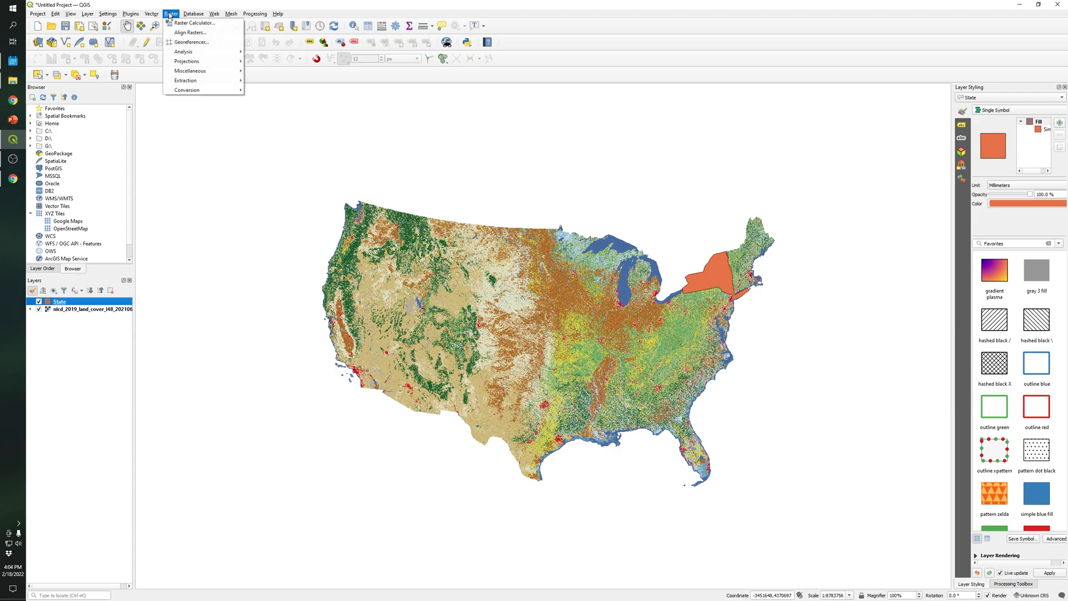
Step: Reproject the State layer to the project CRS, Albers Conical Equal Area
click(148, 12)
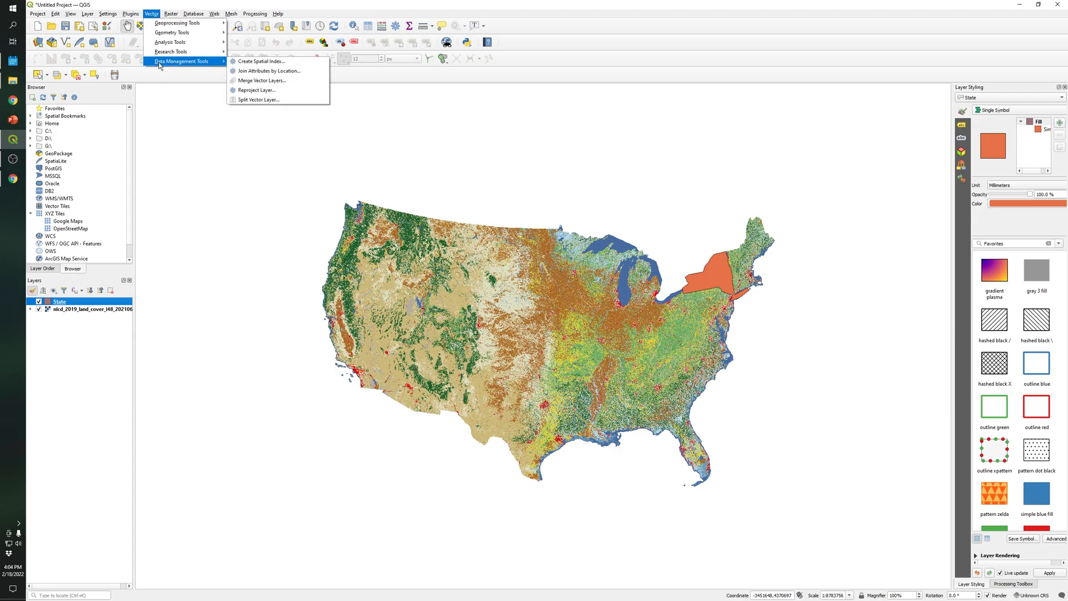
mouse_move(221, 61)
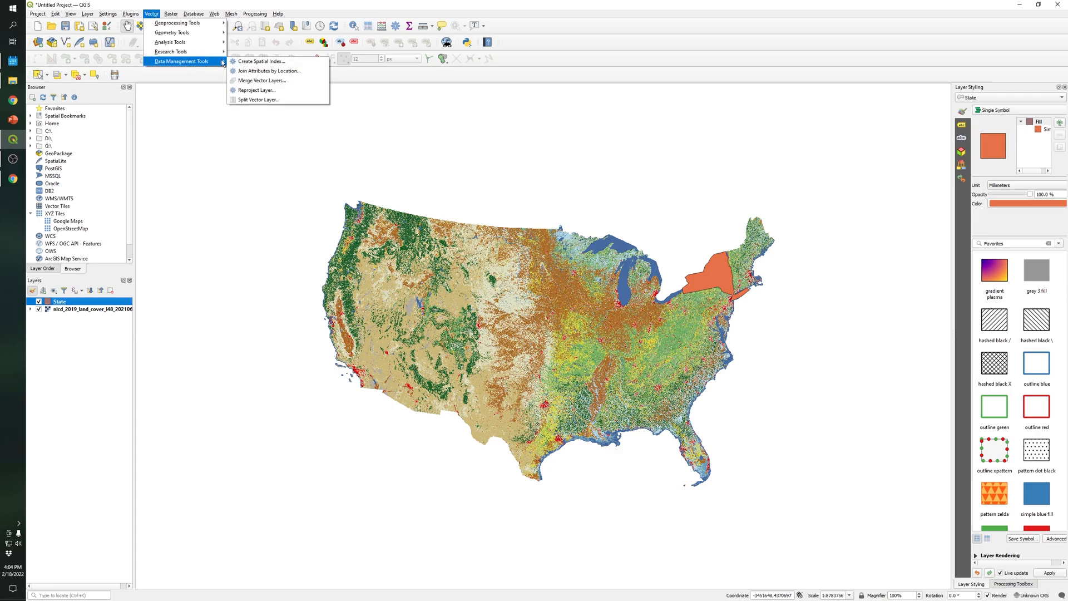
click(258, 89)
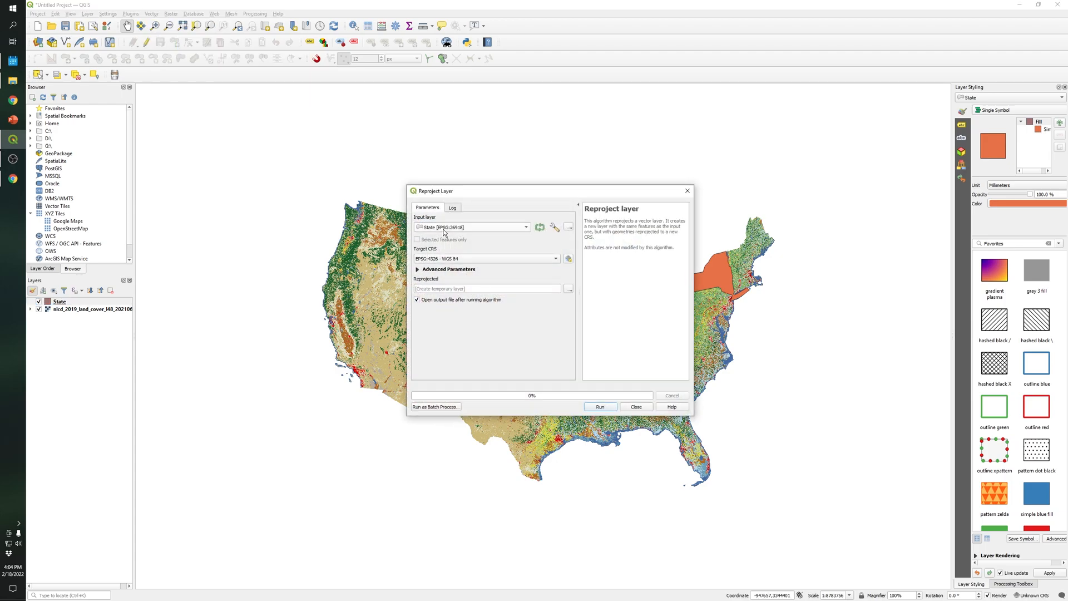
click(555, 259)
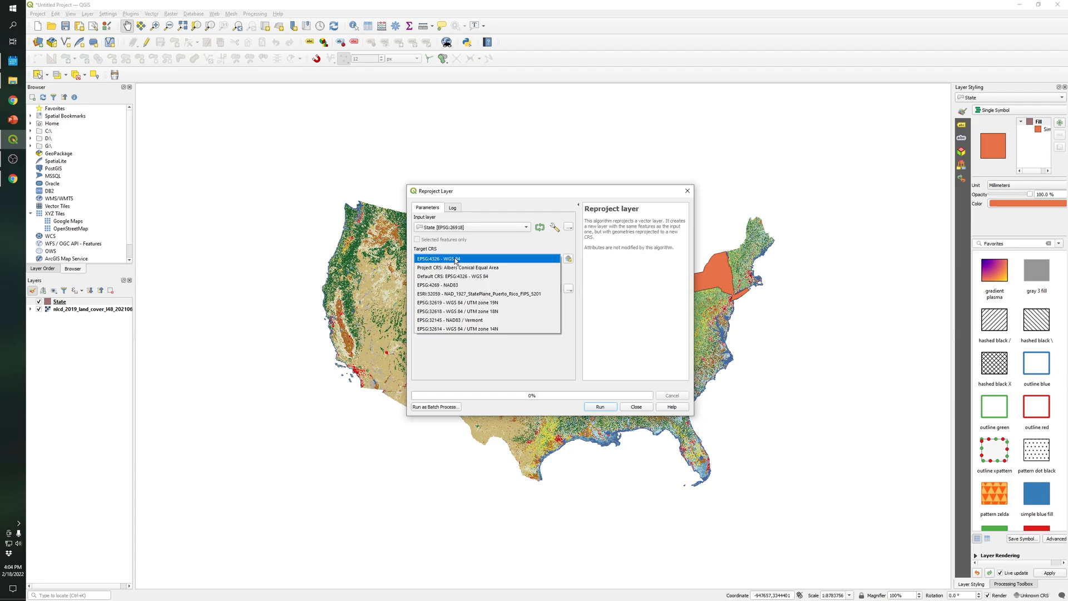
click(462, 267)
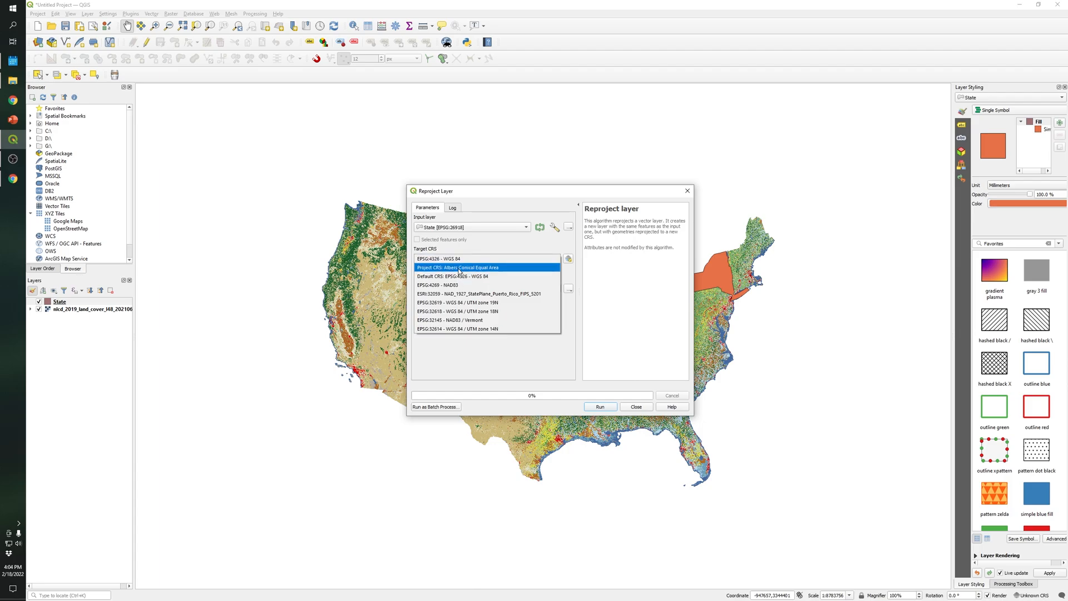
mouse_move(474, 267)
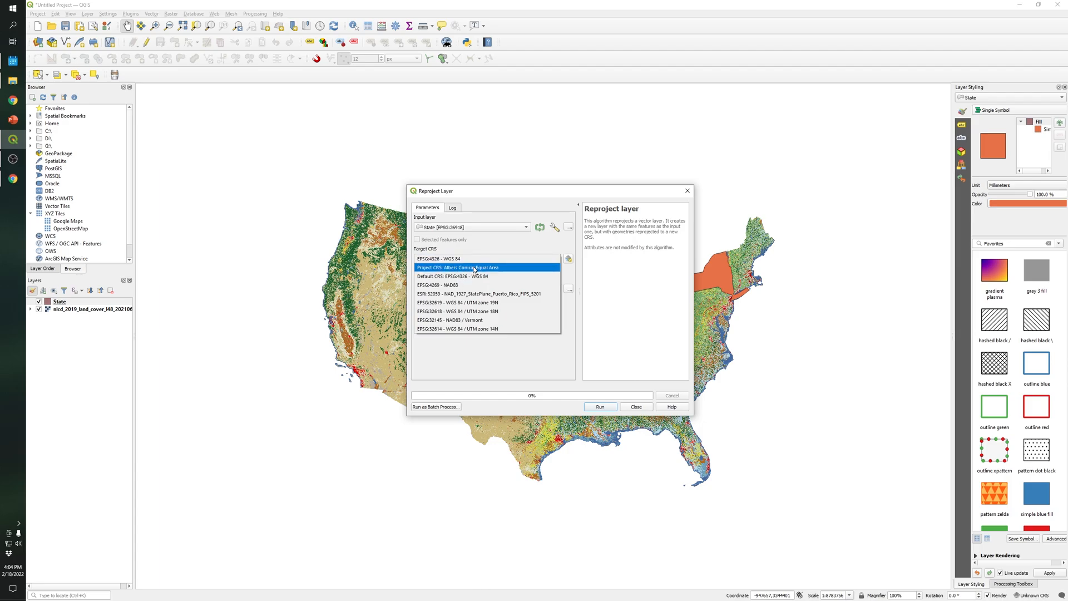
click(475, 267)
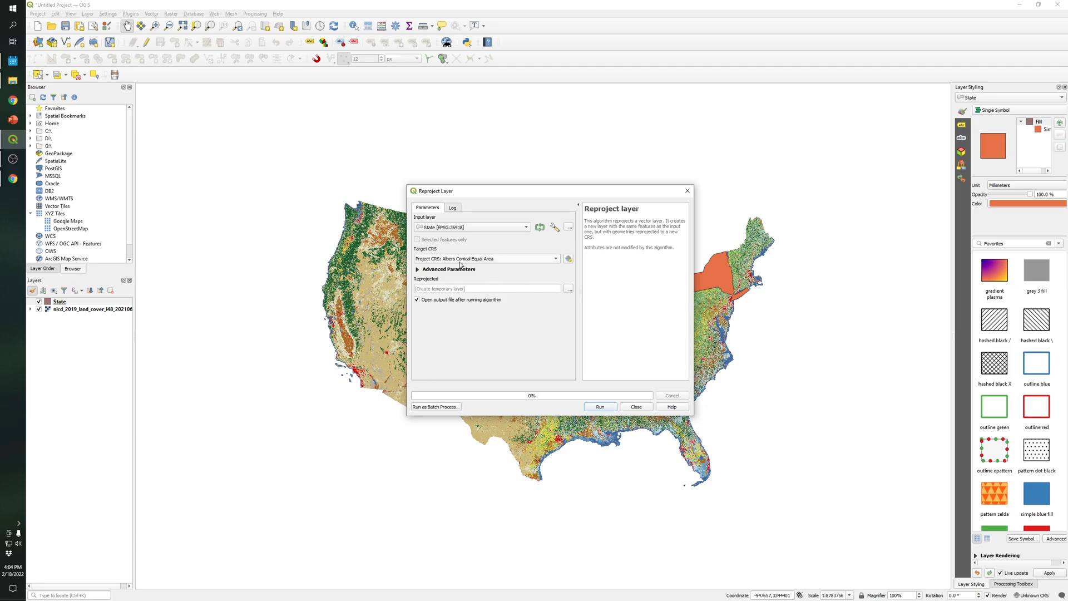
mouse_move(448, 266)
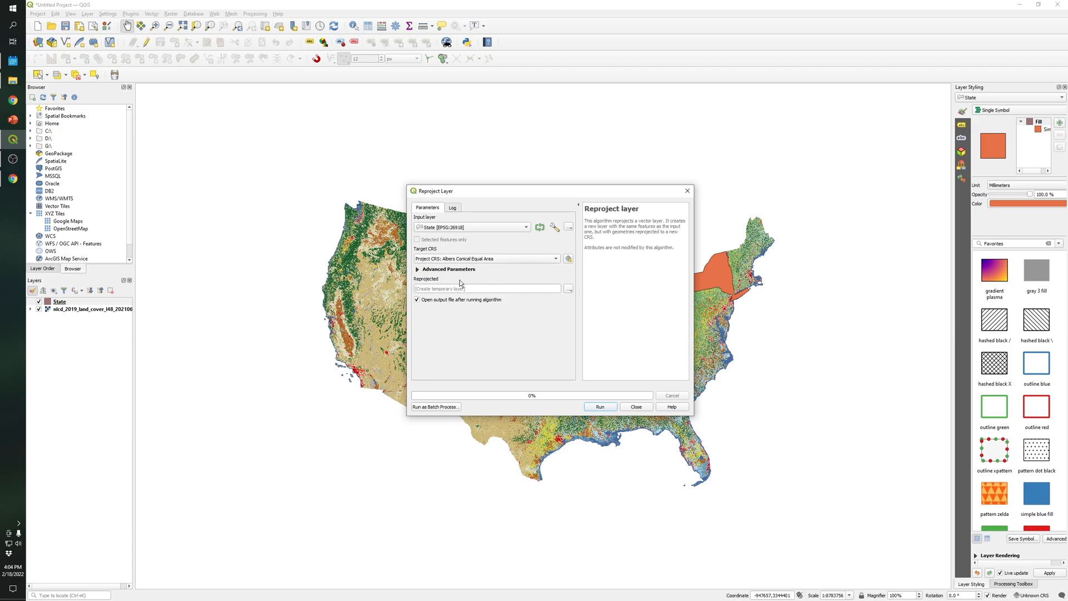
click(601, 407)
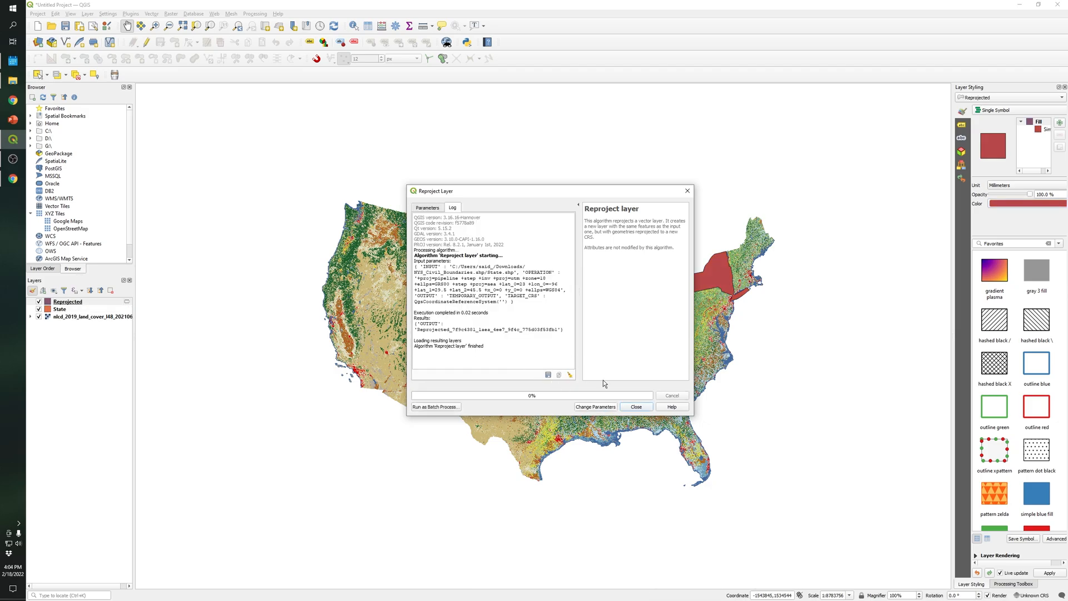
click(636, 406)
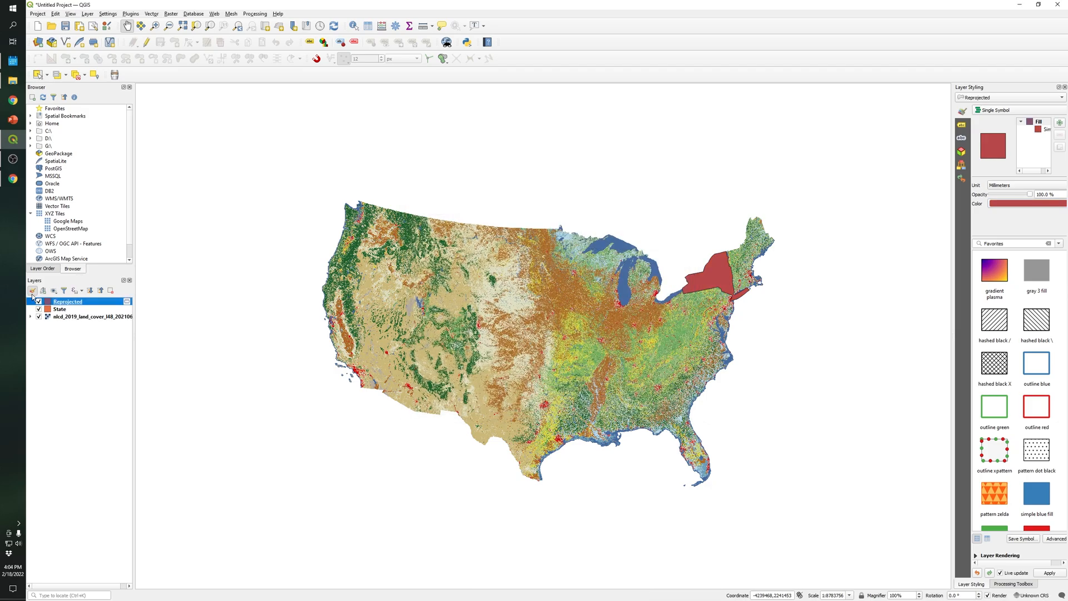
Step: Hide the original State layer and select the Reprojected layer
click(81, 317)
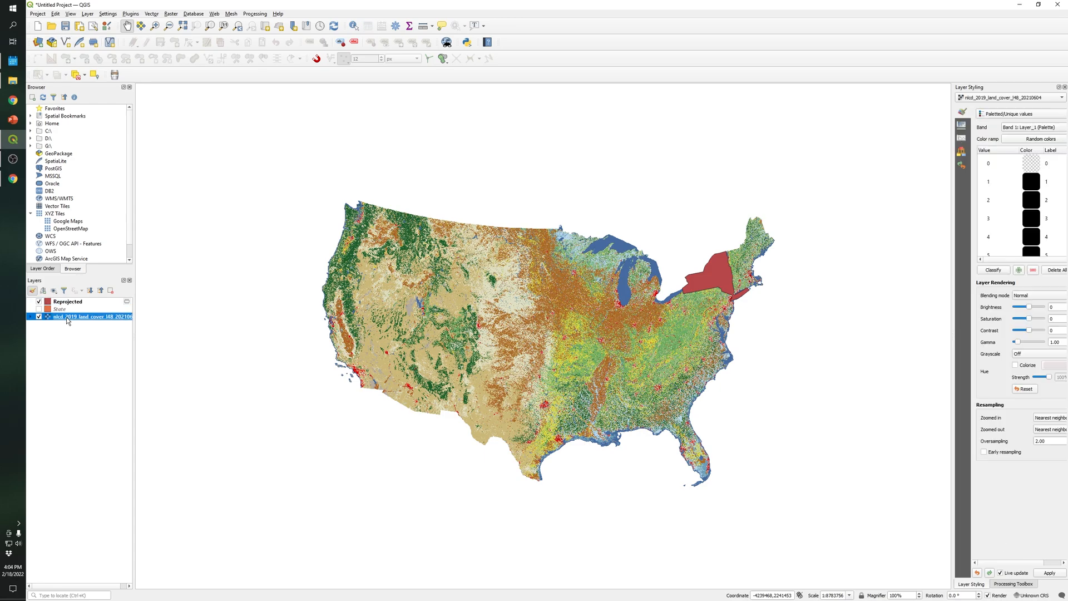
click(67, 302)
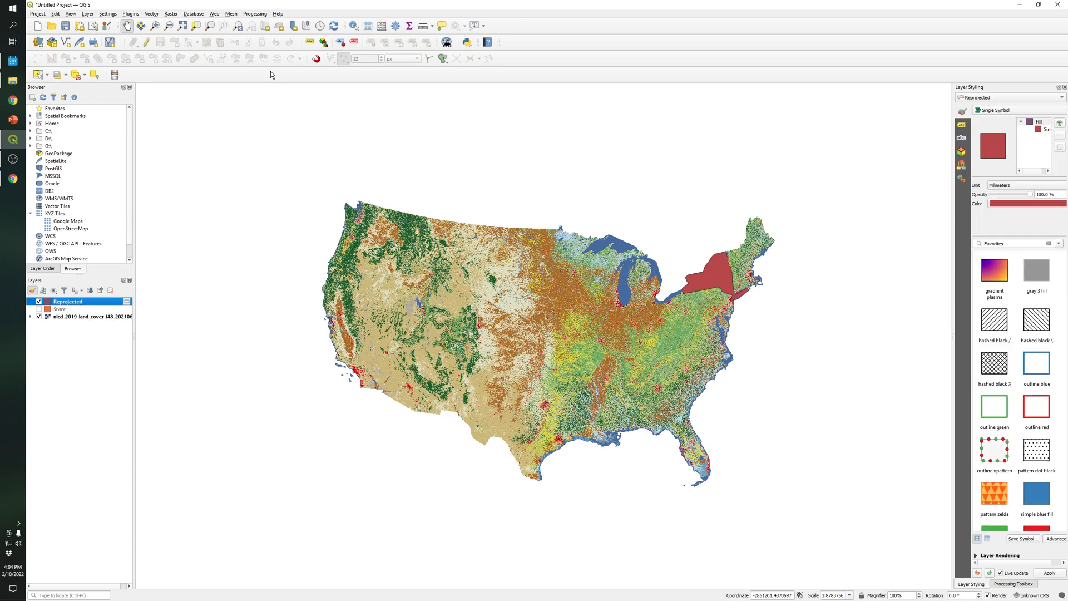
click(172, 13)
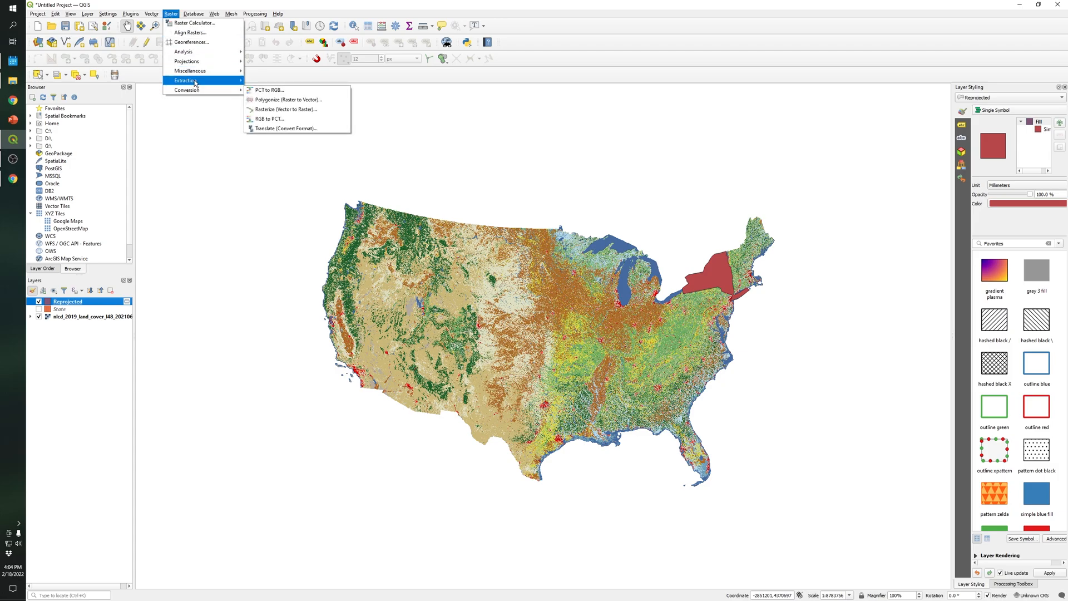
mouse_move(194, 81)
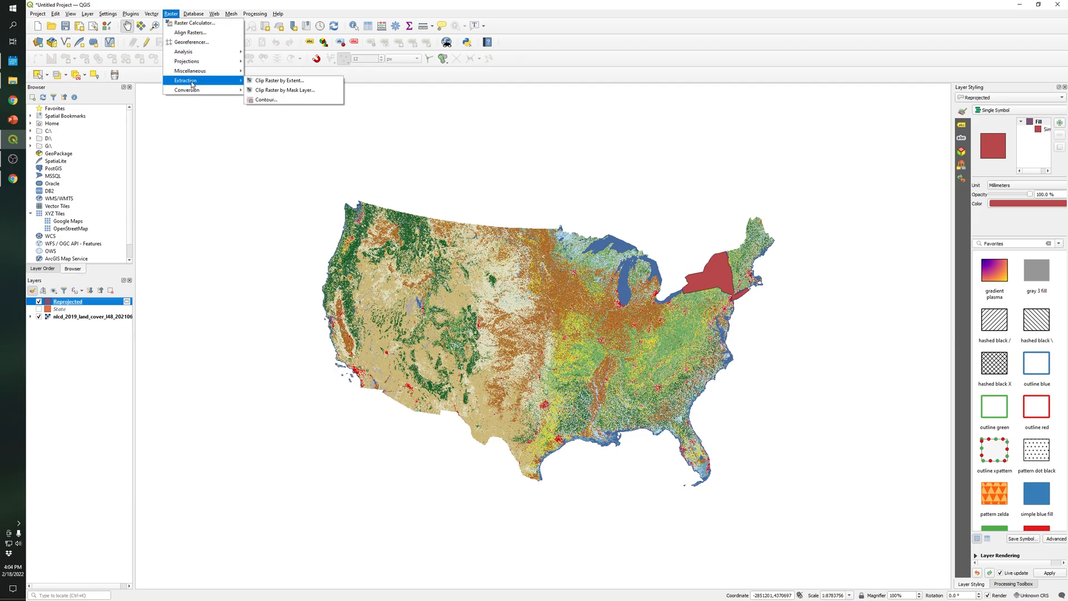
mouse_move(294, 91)
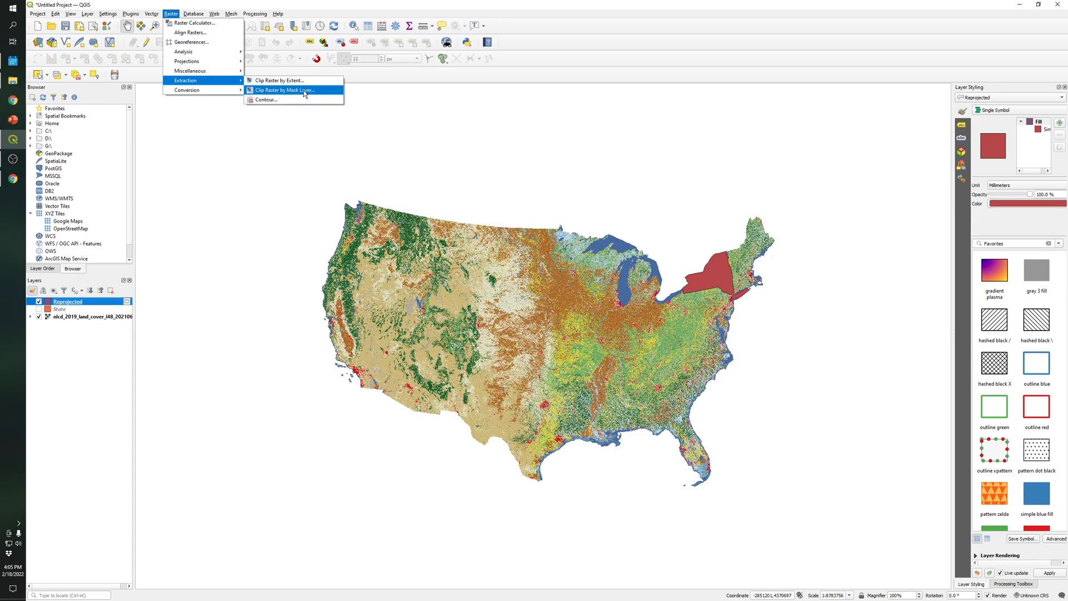
Step: Launch Raster > Extraction > Clip Raster by Mask Layer for the land cover raster
click(284, 90)
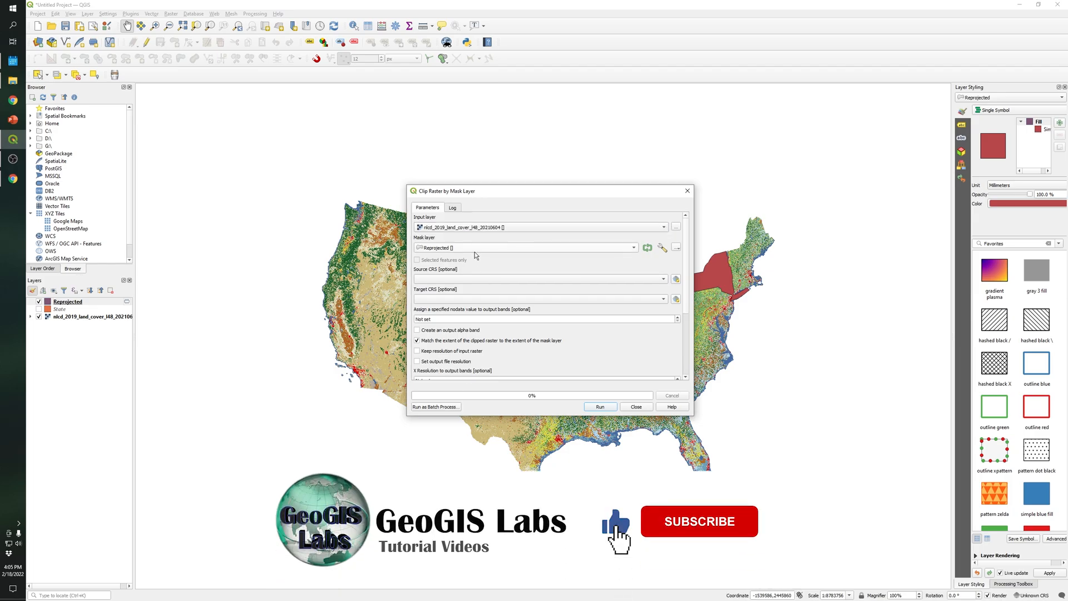
Step: Run the clip with the Reprojected boundary mask, creating the Clipped (mask) raster
click(700, 521)
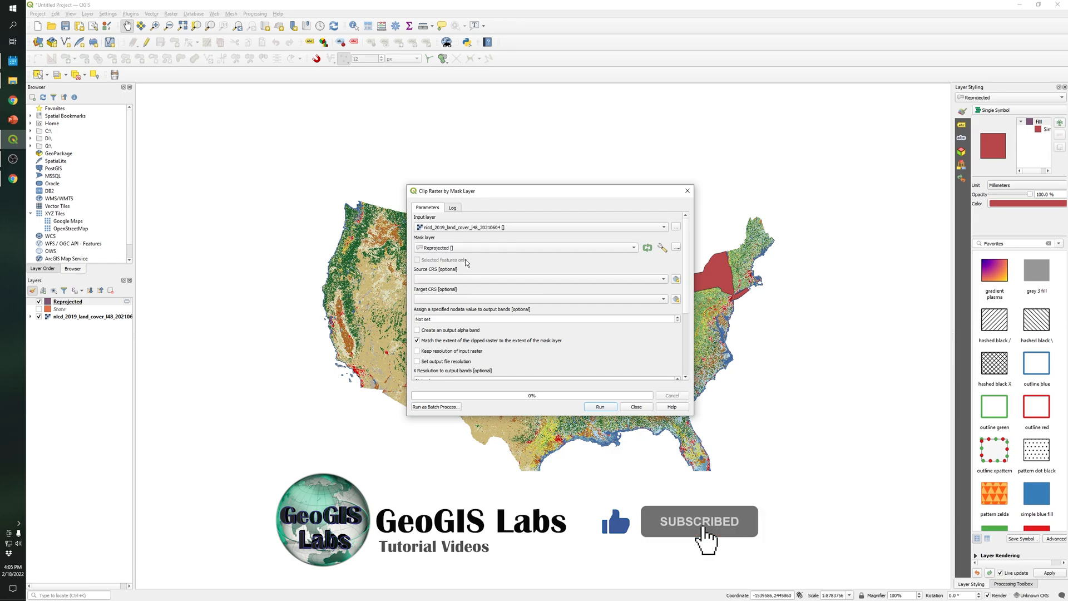
scroll(down, 3)
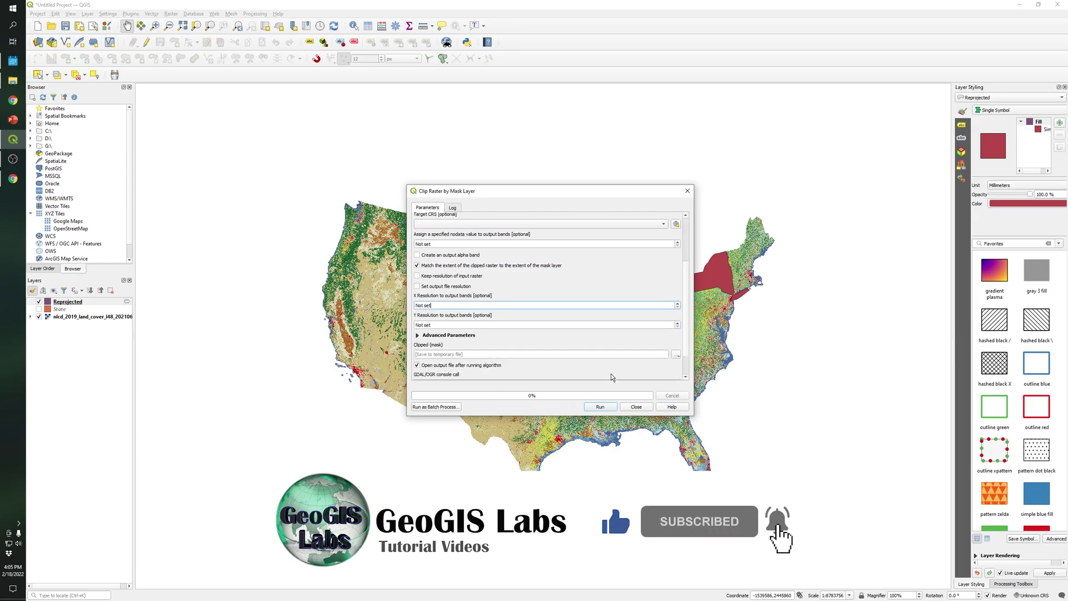
click(601, 407)
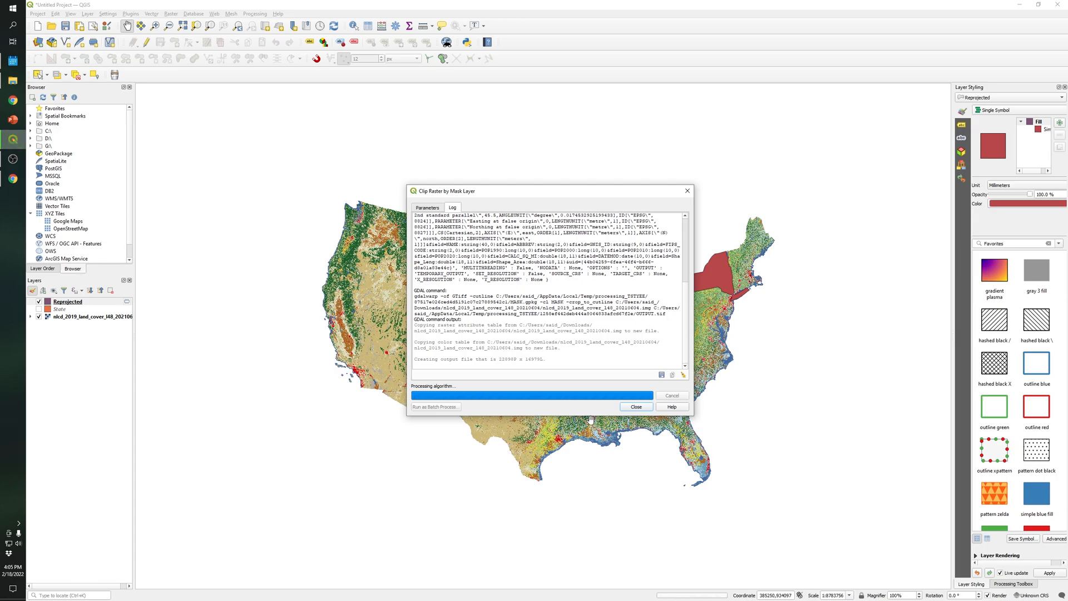
mouse_move(599, 398)
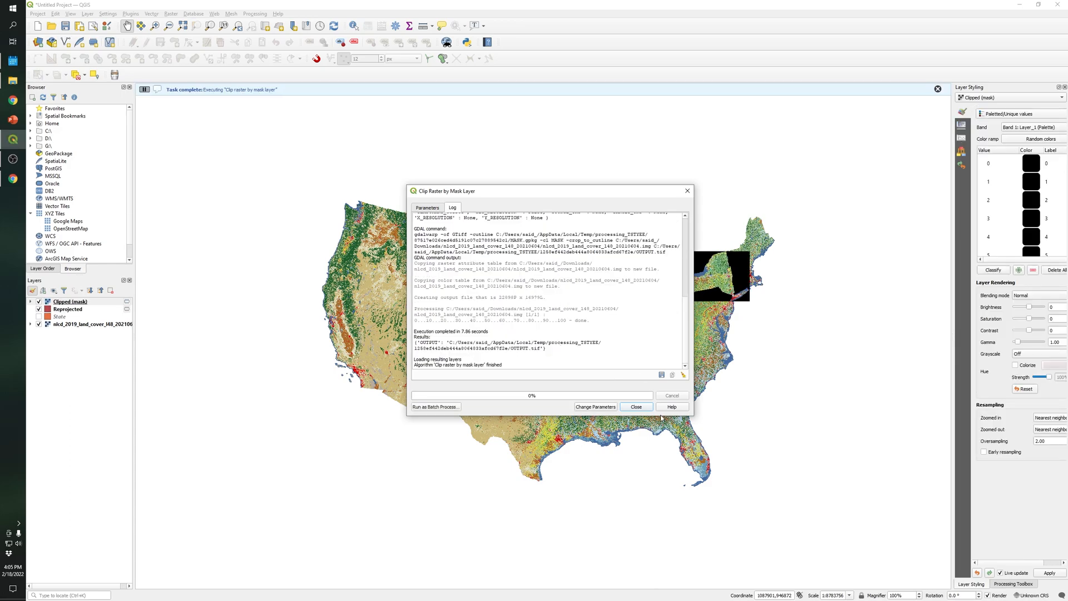
click(636, 407)
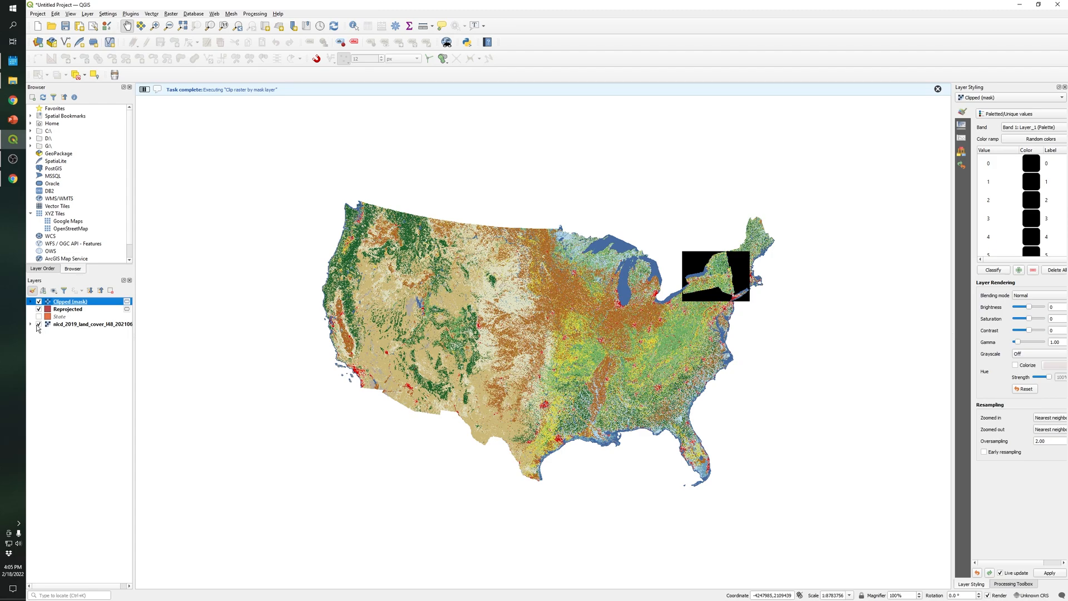
Step: Hide the nlcd_2019 and Reprojected layers, then pan the map over New York City
click(39, 324)
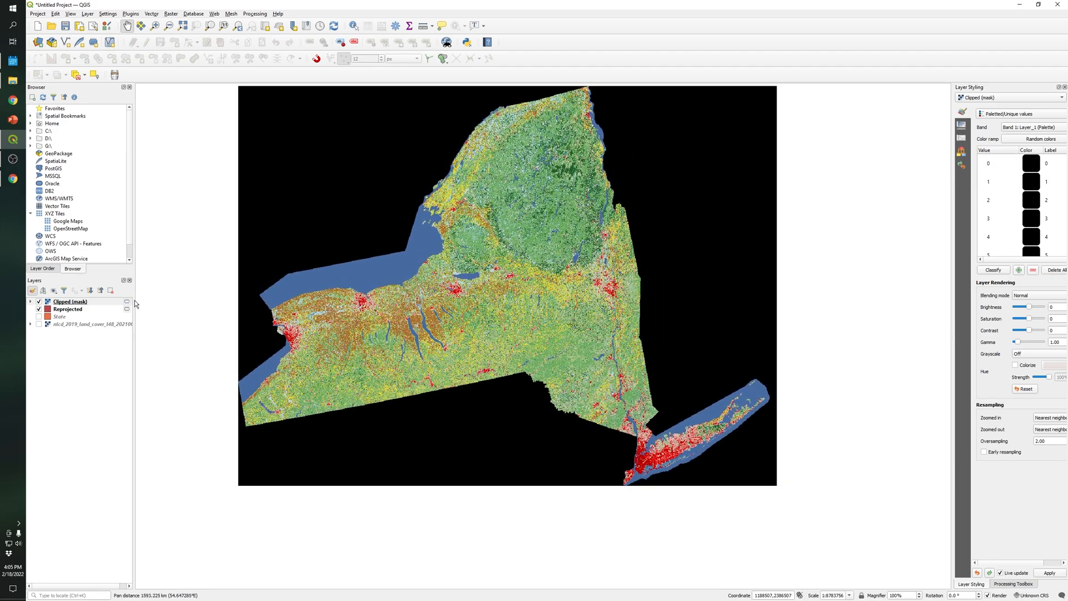
click(38, 309)
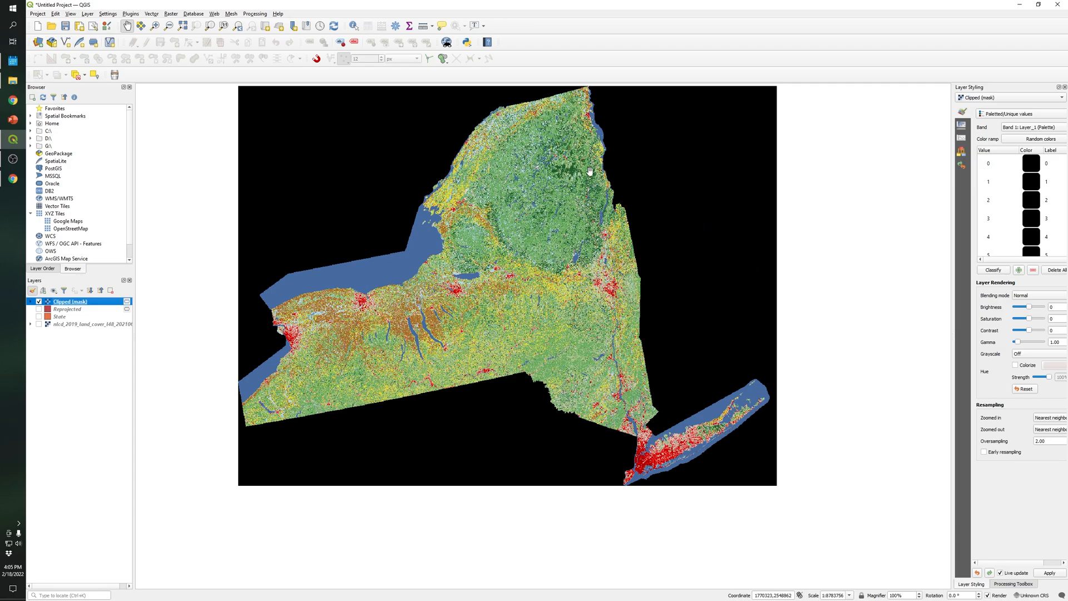
mouse_move(447, 470)
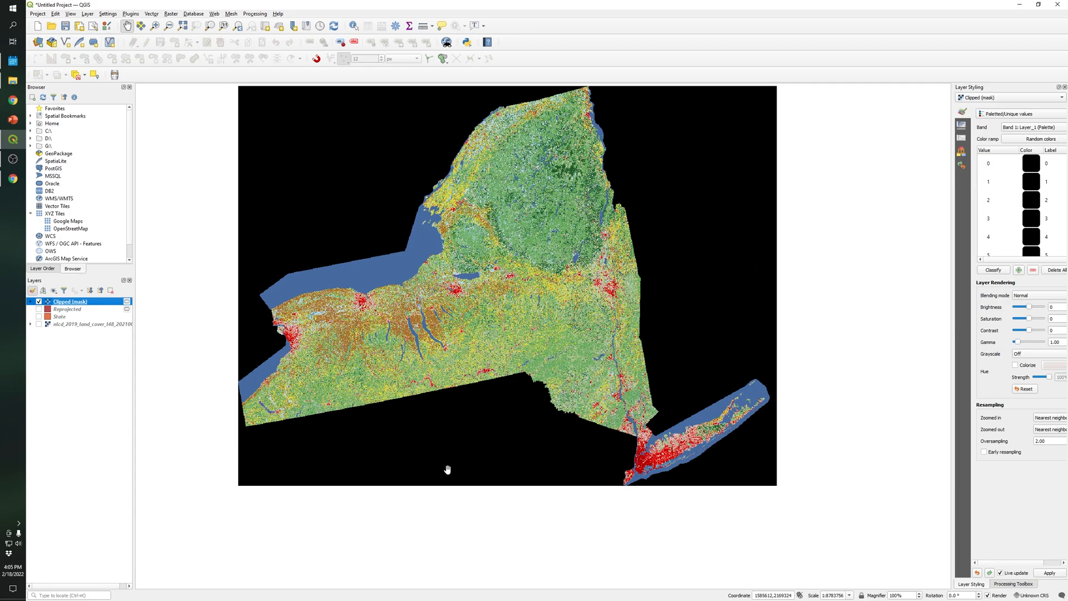
mouse_move(680, 471)
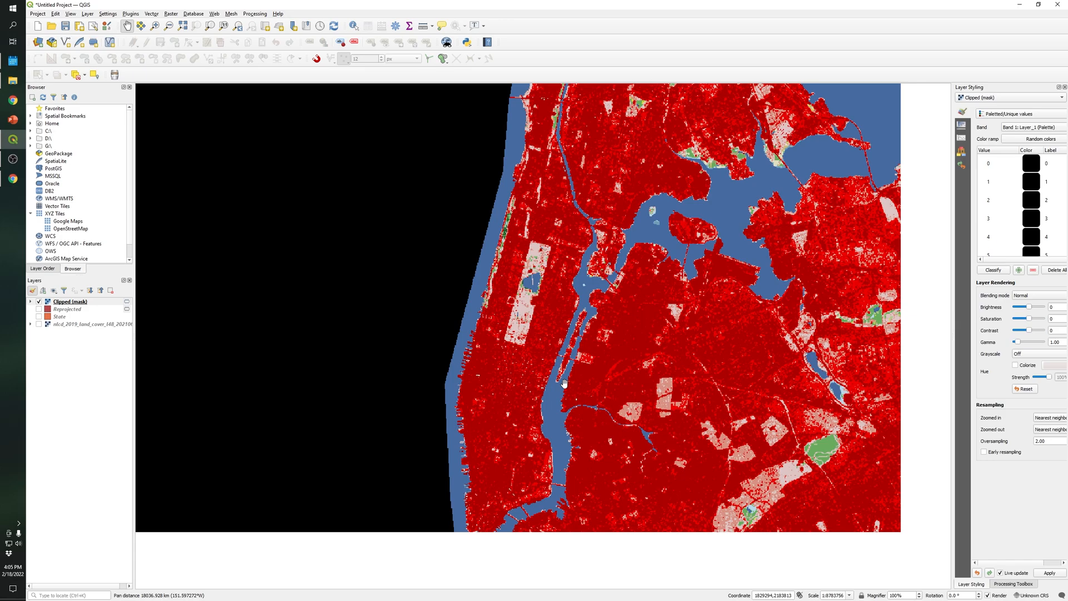
drag(564, 382, 488, 392)
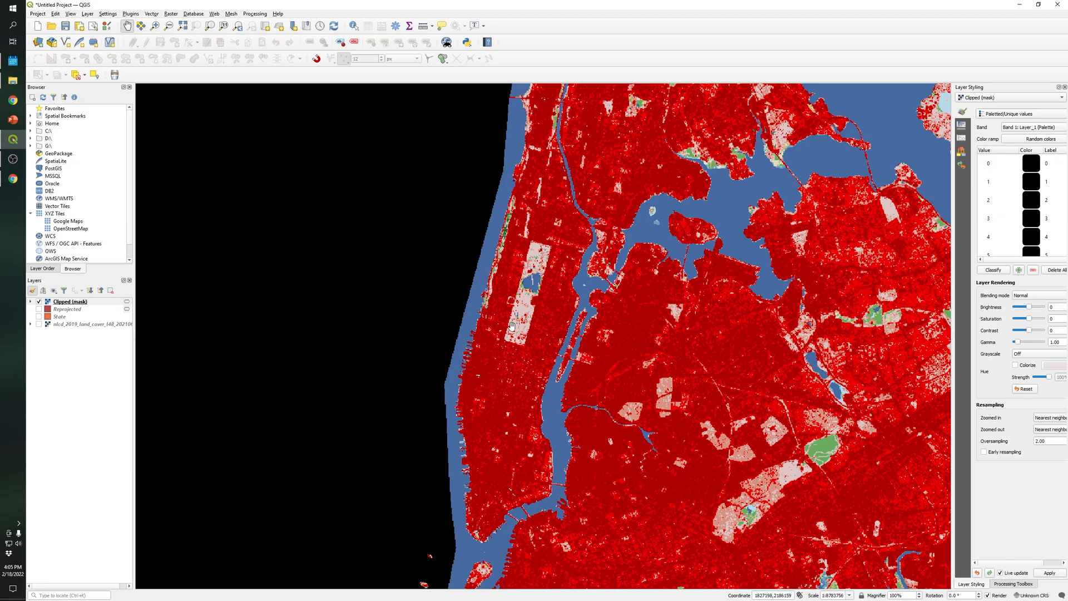
mouse_move(524, 364)
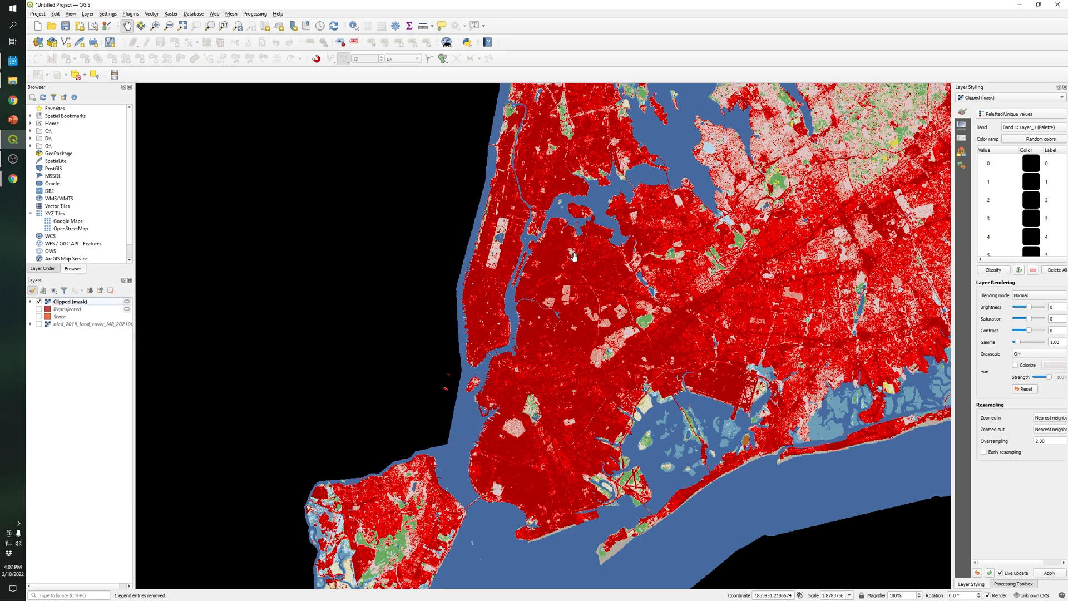
mouse_move(664, 505)
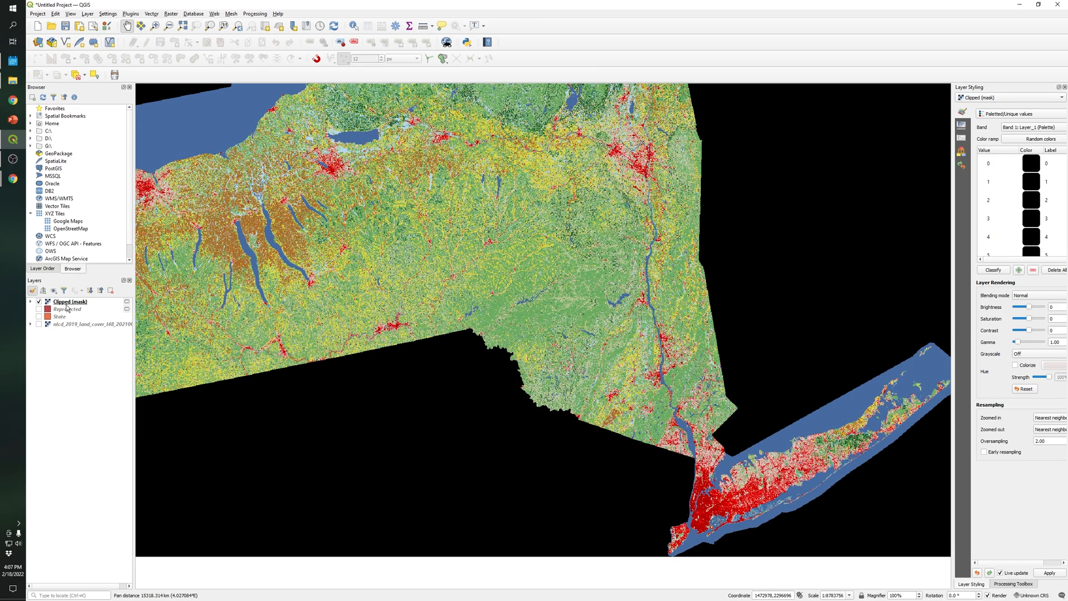
right_click(69, 302)
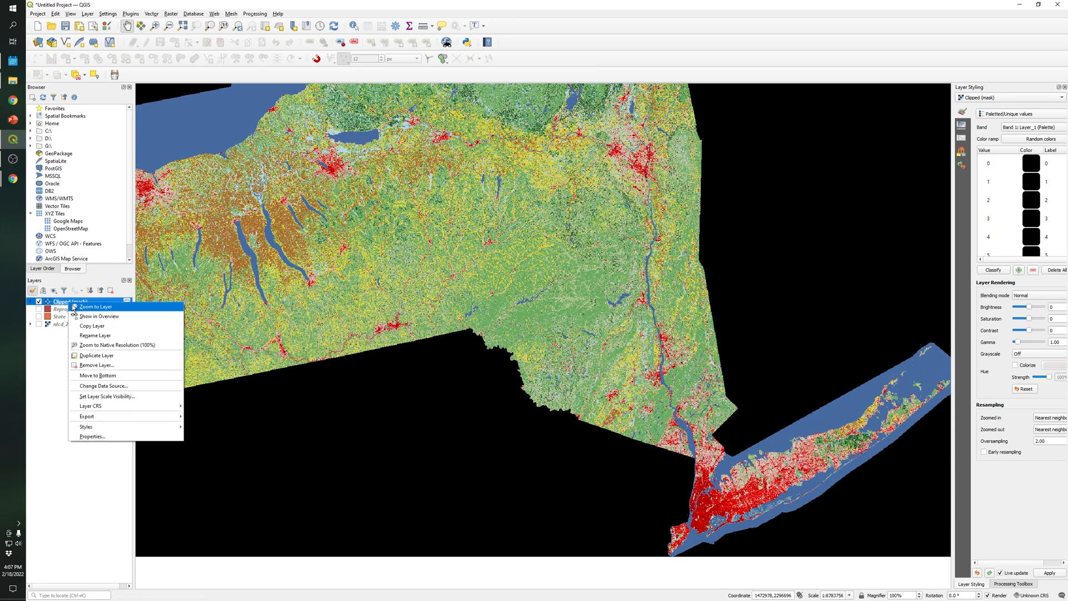
mouse_move(112, 345)
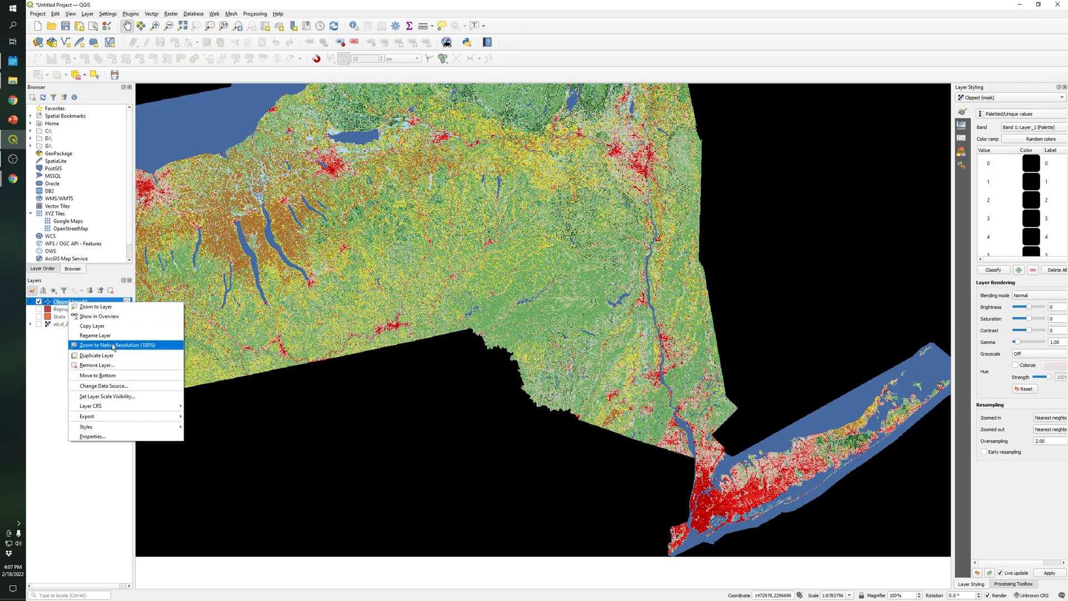
mouse_move(97, 375)
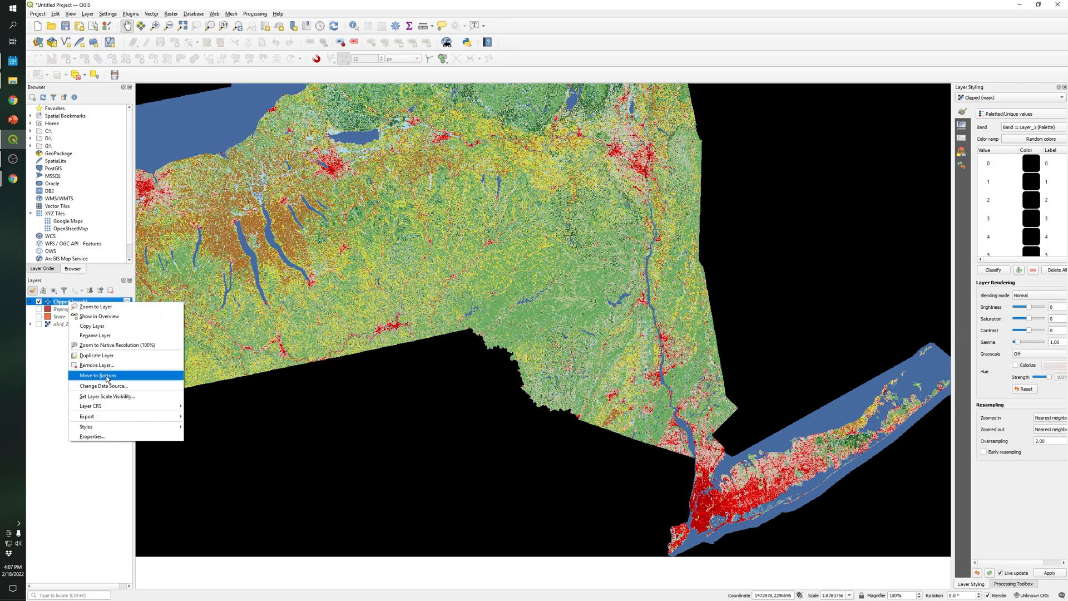
mouse_move(94, 335)
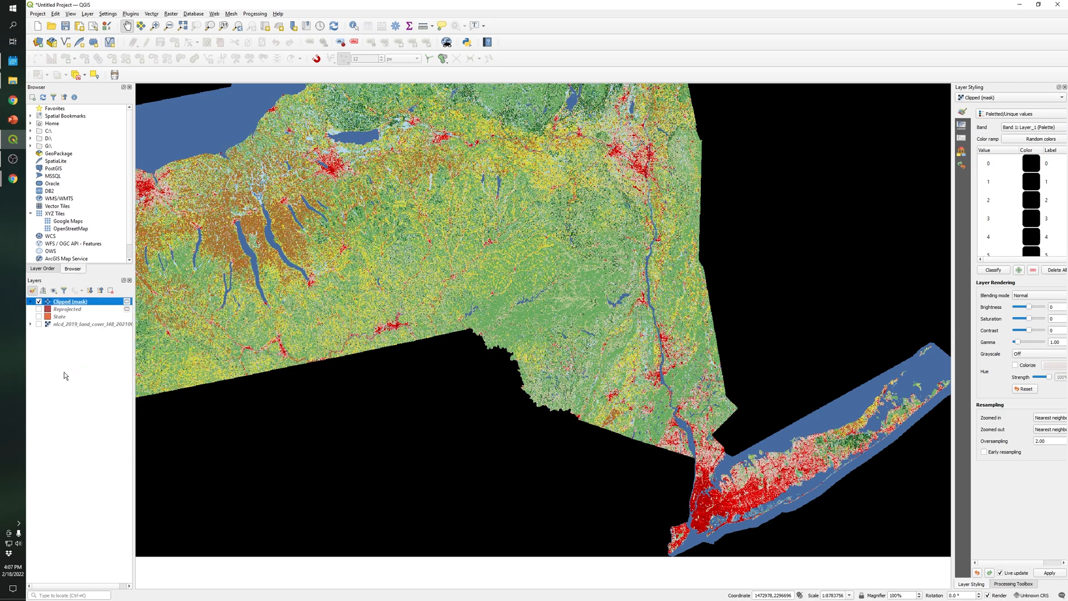
mouse_move(950, 261)
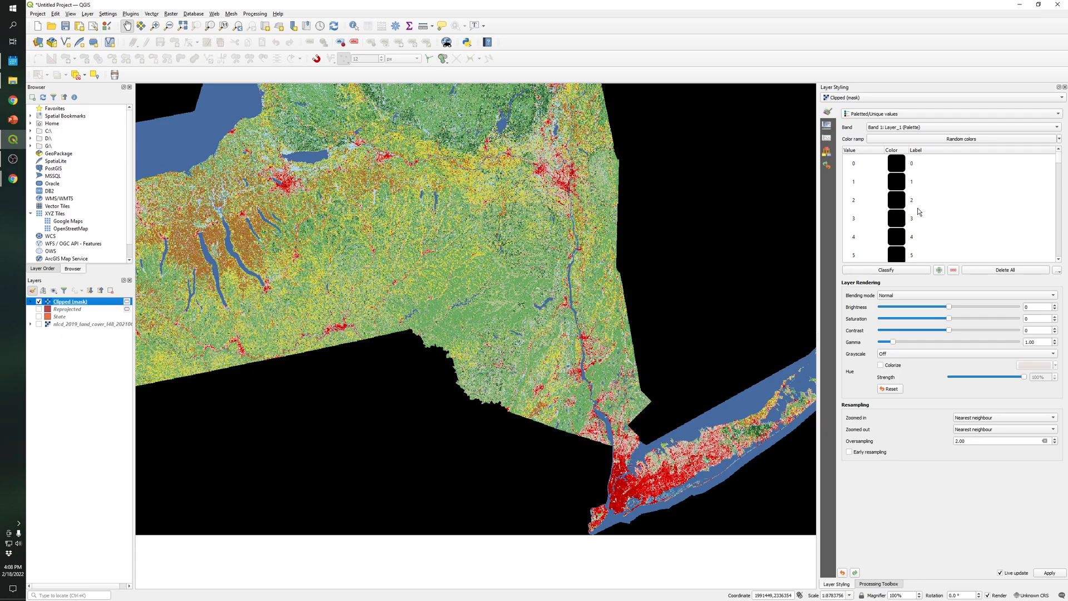
Step: Scroll through the Paletted/Unique values list of the clipped raster
scroll(down, 3)
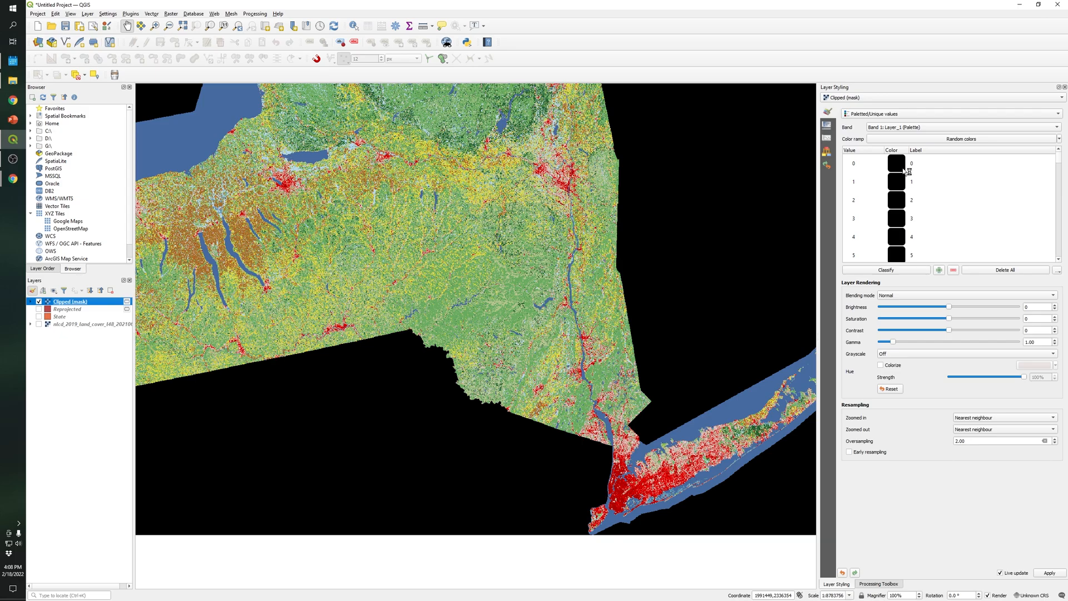
mouse_move(898, 162)
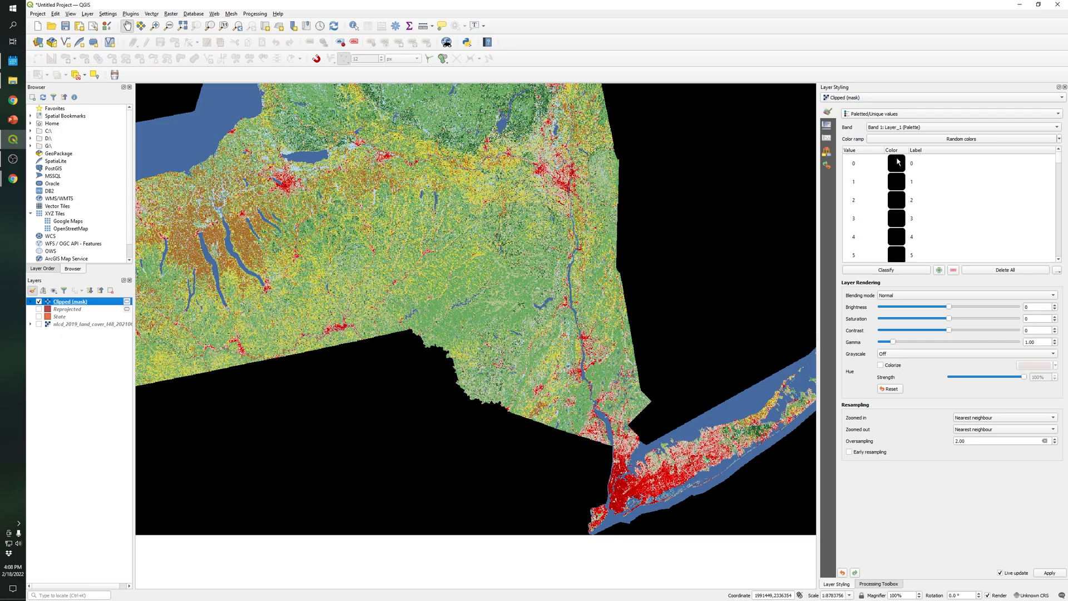
mouse_move(944, 193)
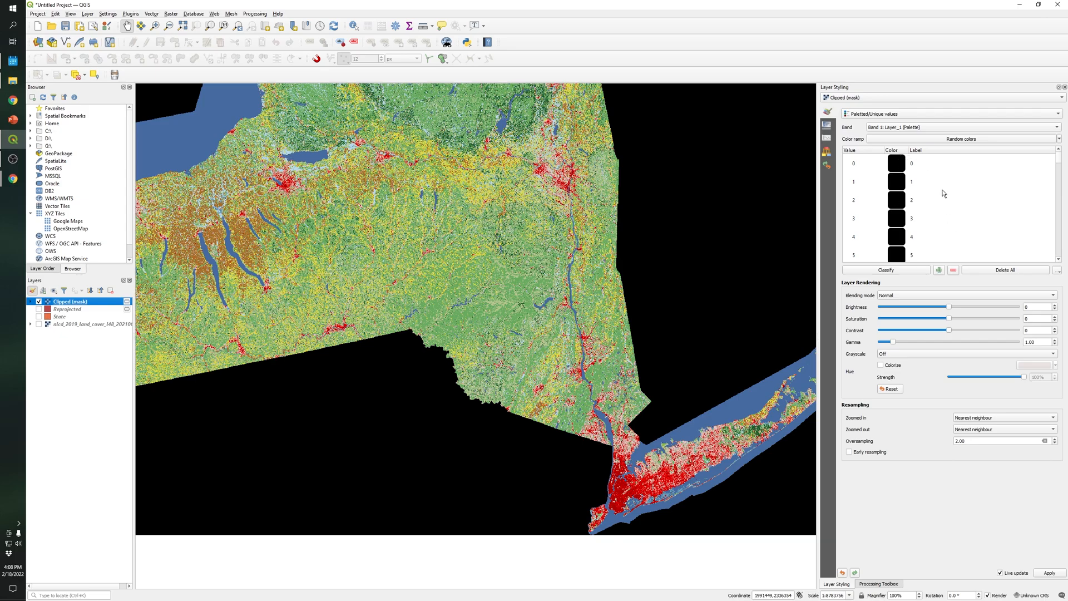
scroll(down, 3)
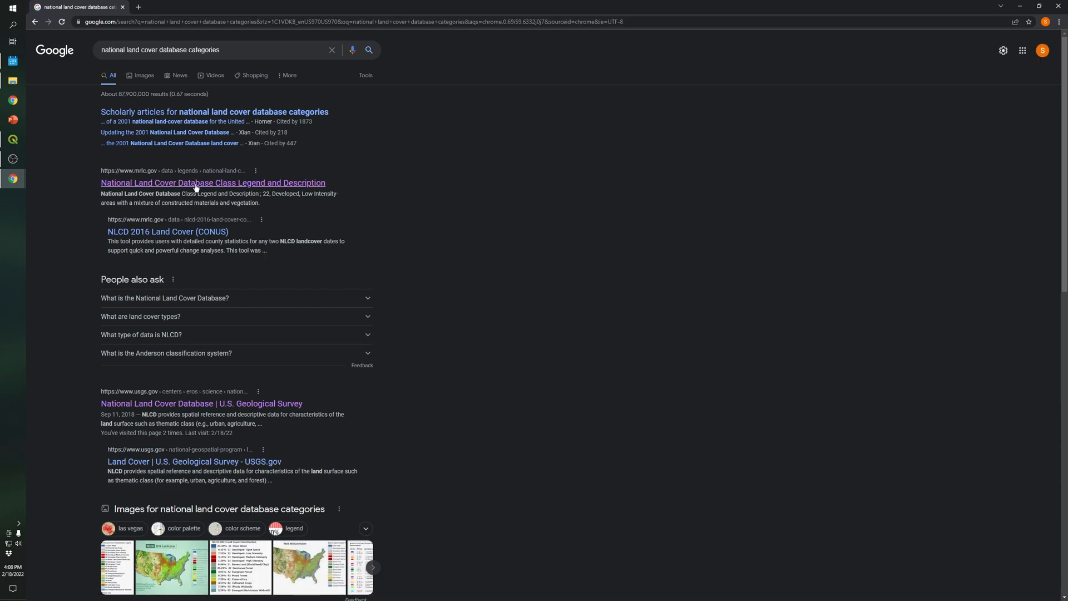
Step: Open the MRLC Class Legend and Description result and scroll to the class table
click(214, 183)
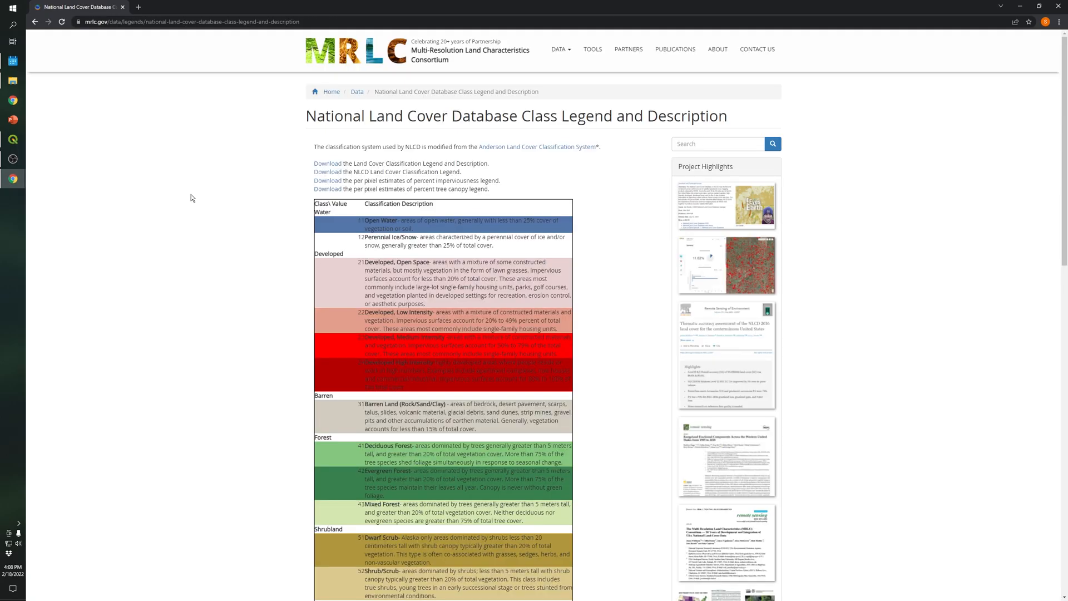
mouse_move(401, 287)
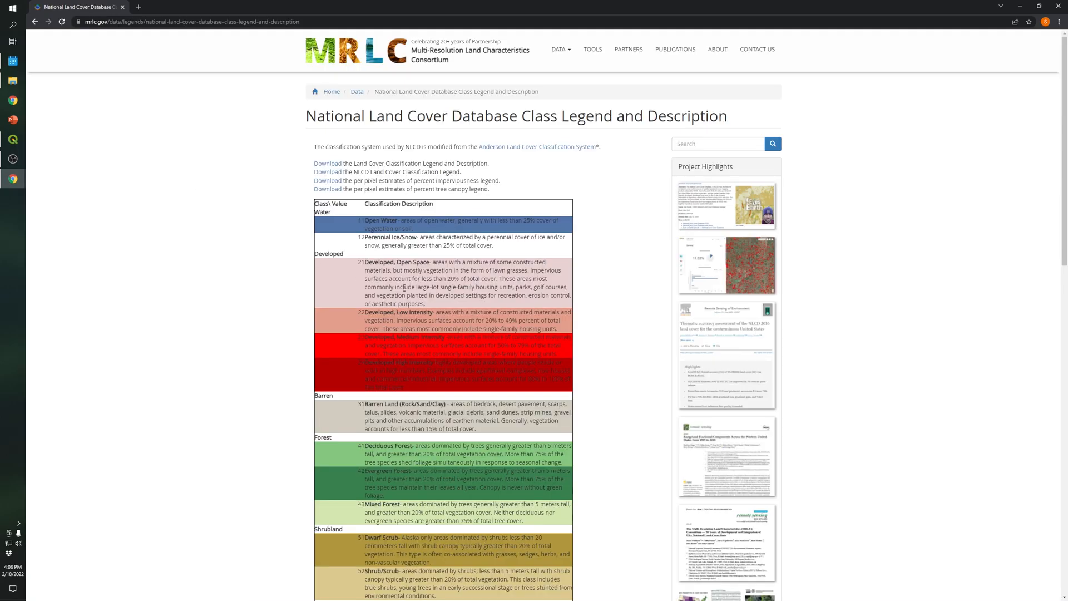
scroll(down, 3)
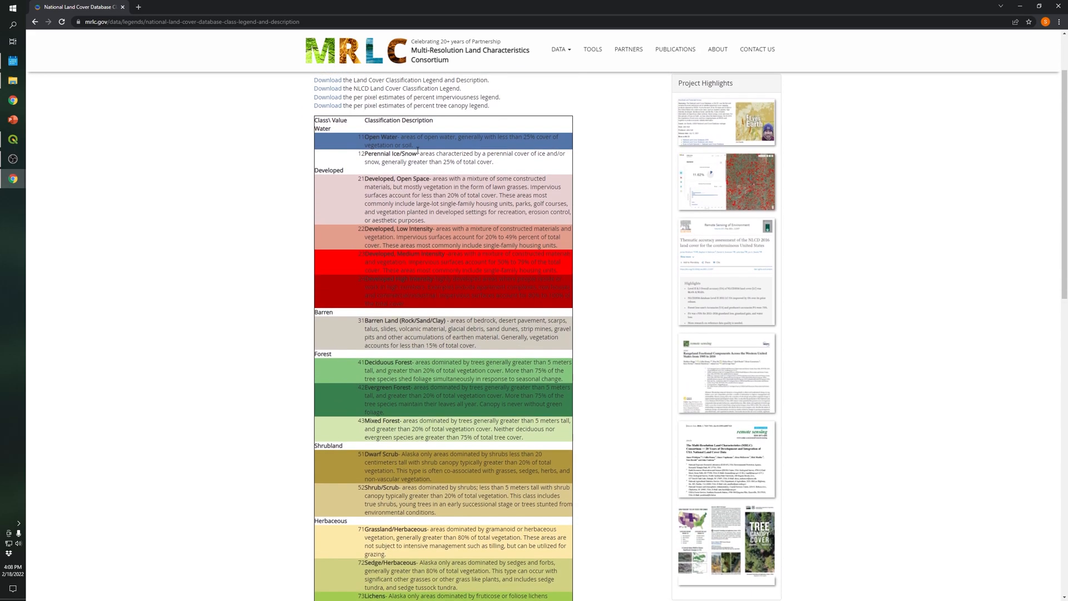
mouse_move(393, 155)
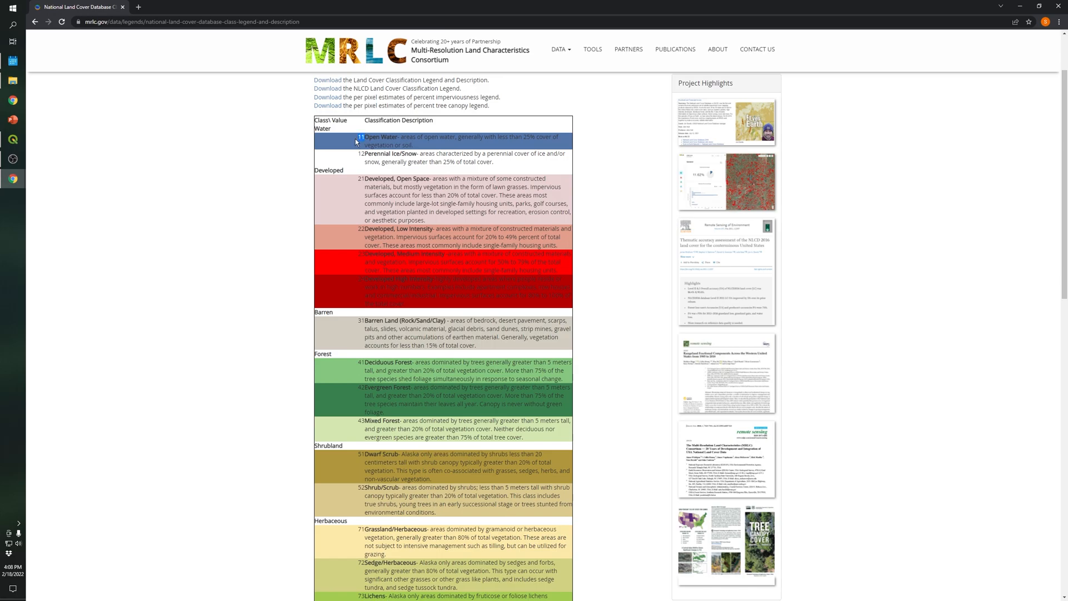
scroll(down, 3)
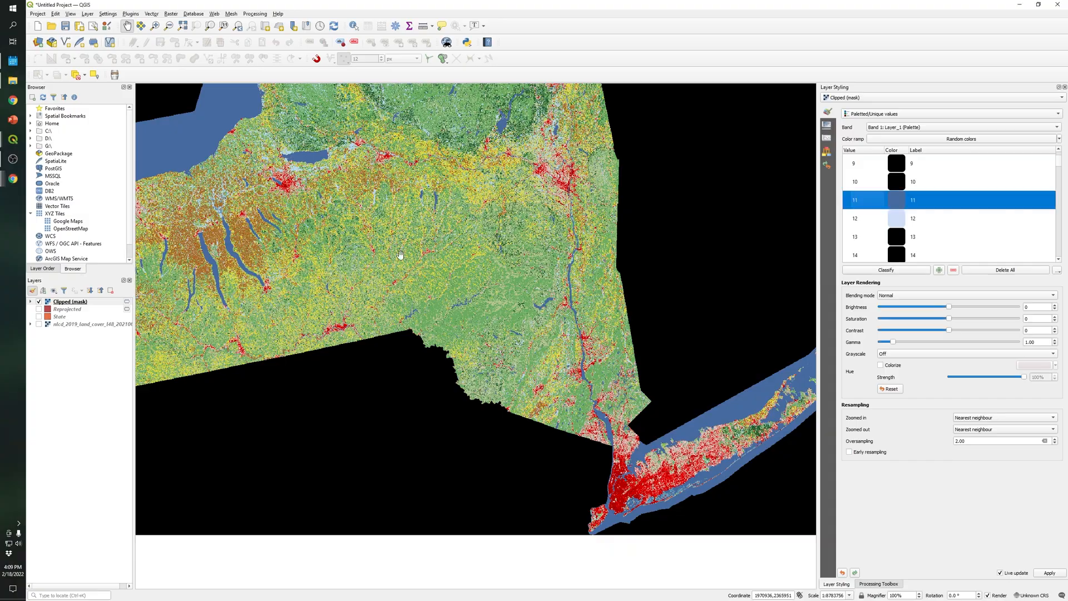
Step: Zoom the map into Manhattan to check the blue open-water value 11
drag(401, 255, 380, 388)
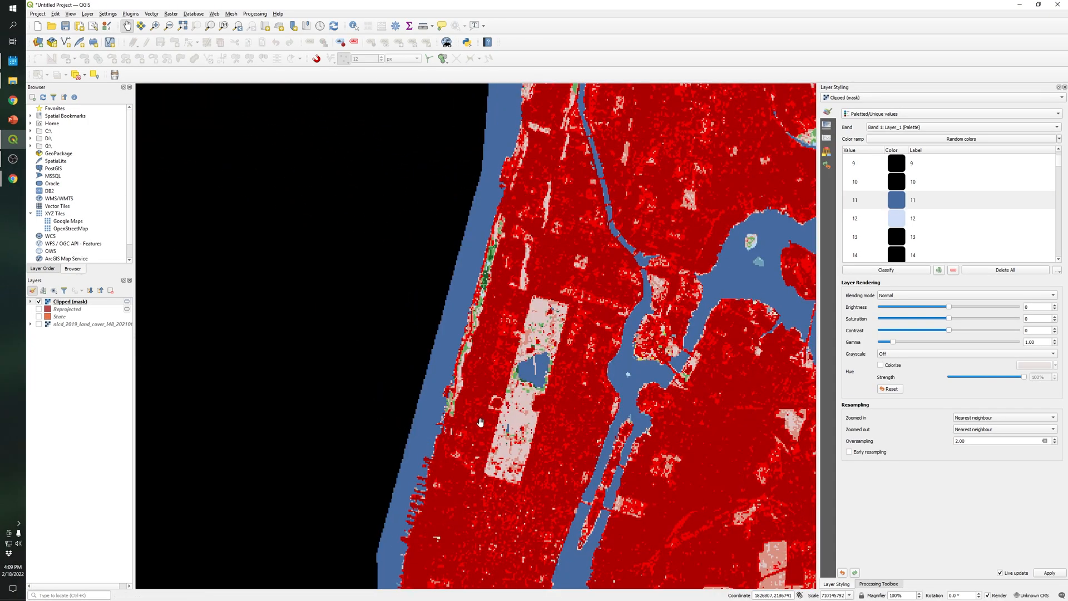
mouse_move(545, 411)
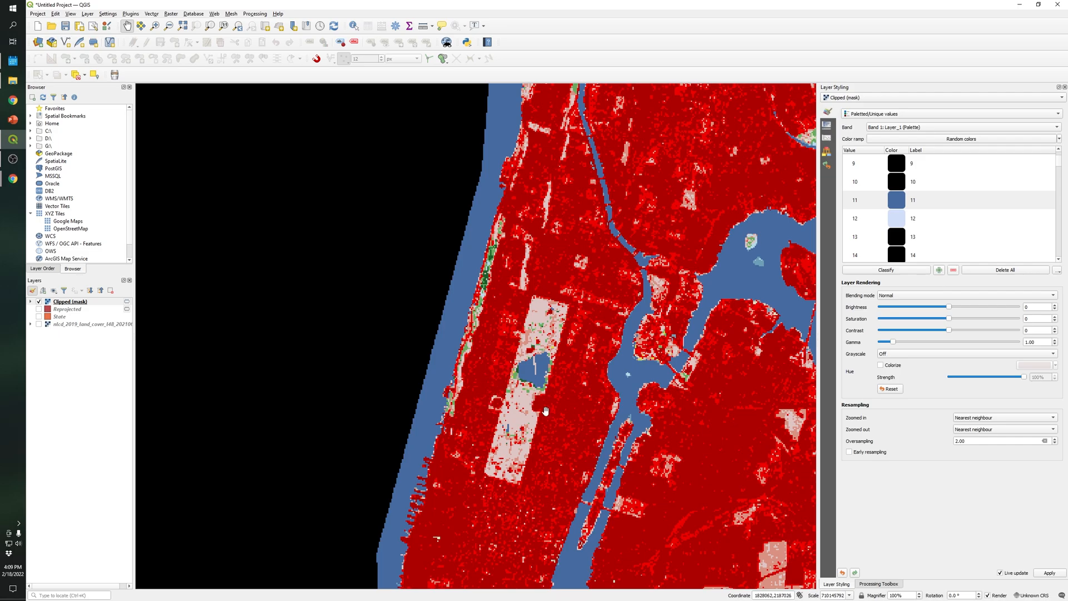